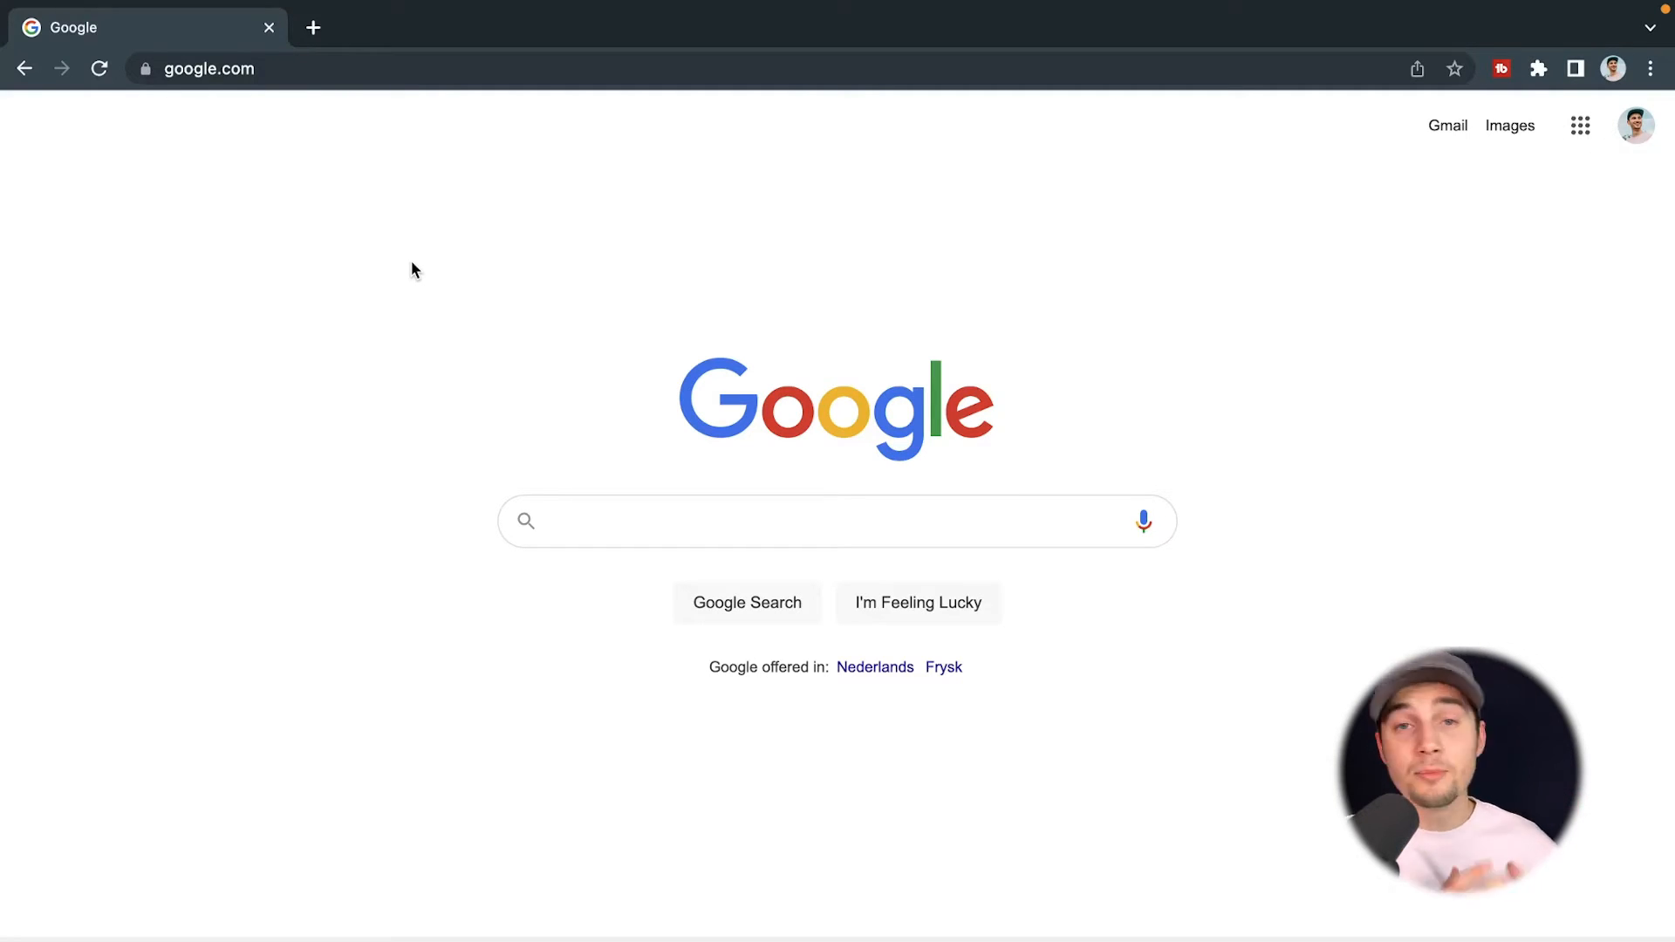
# Enter edit.new in the Chrome address bar to start a new VEED project.
pyautogui.click(211, 68)
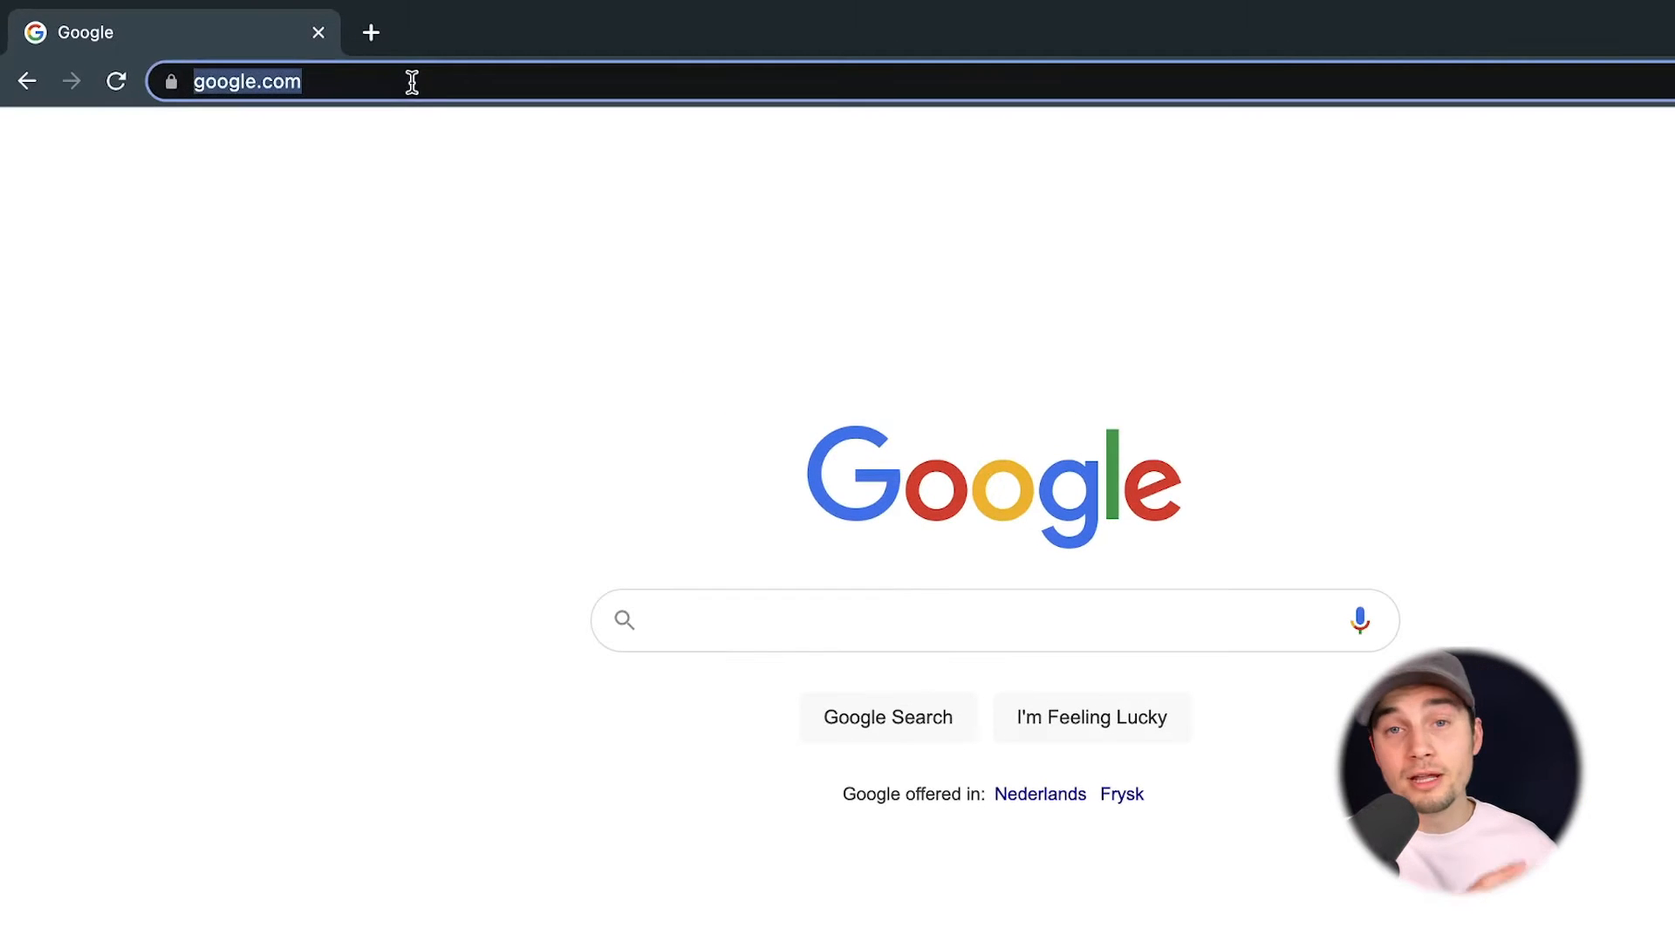
pyautogui.write('edit.new')
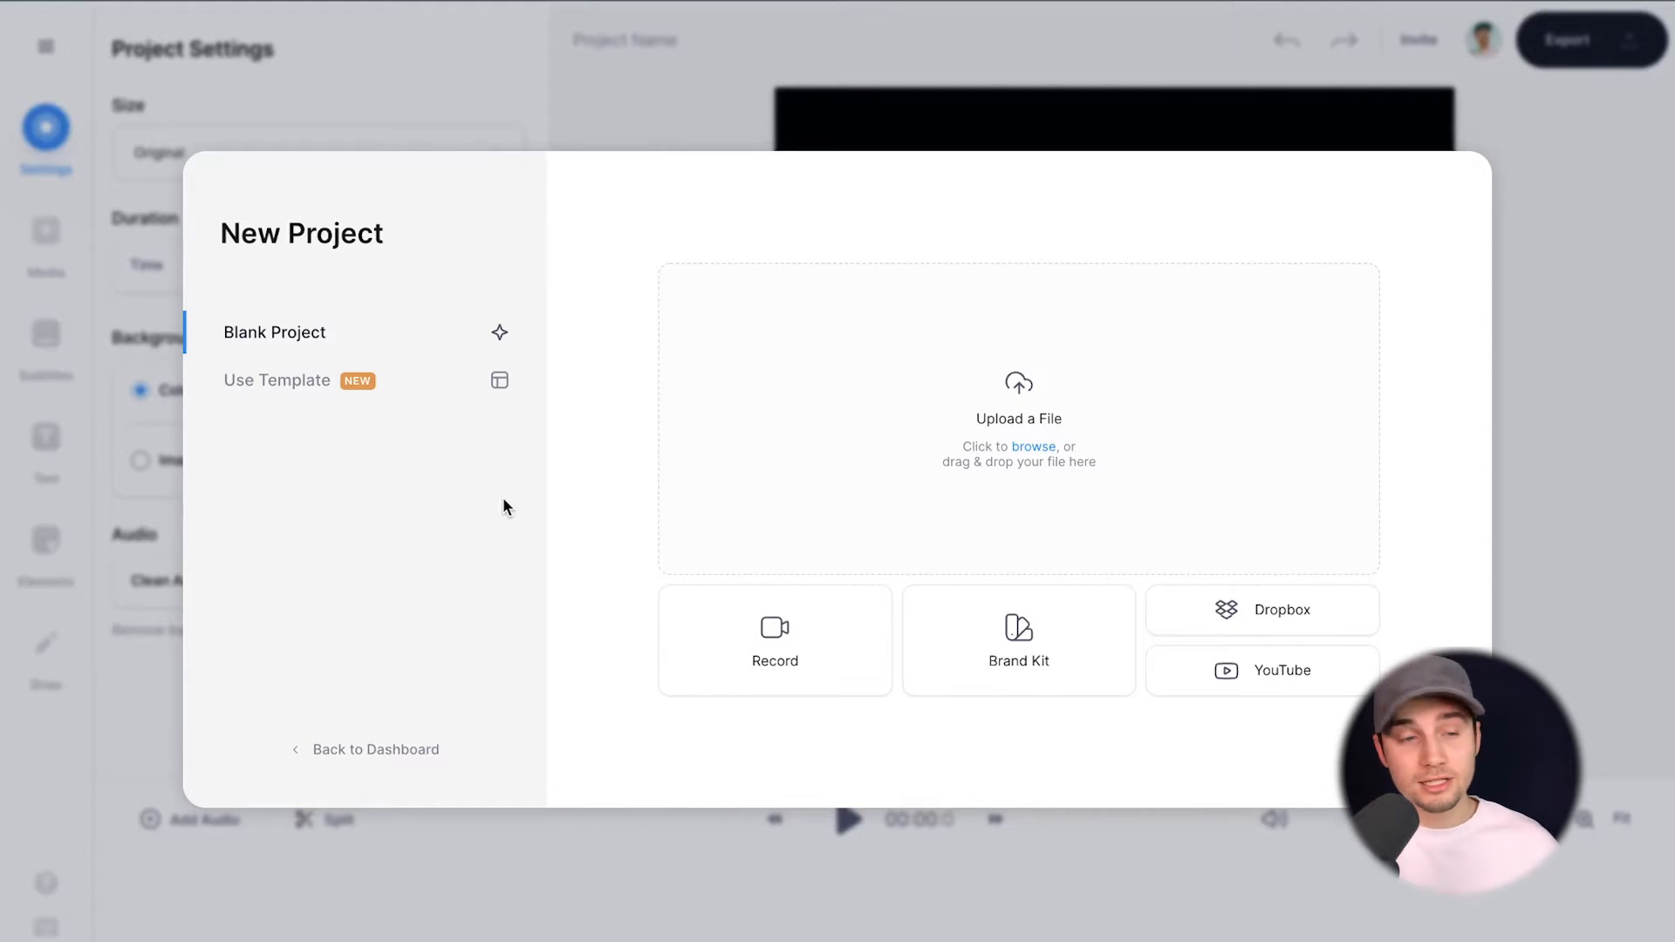
# Peek at templates, return to Blank Project and upload Snippet Flying Squirrel.mp4.
pyautogui.click(276, 381)
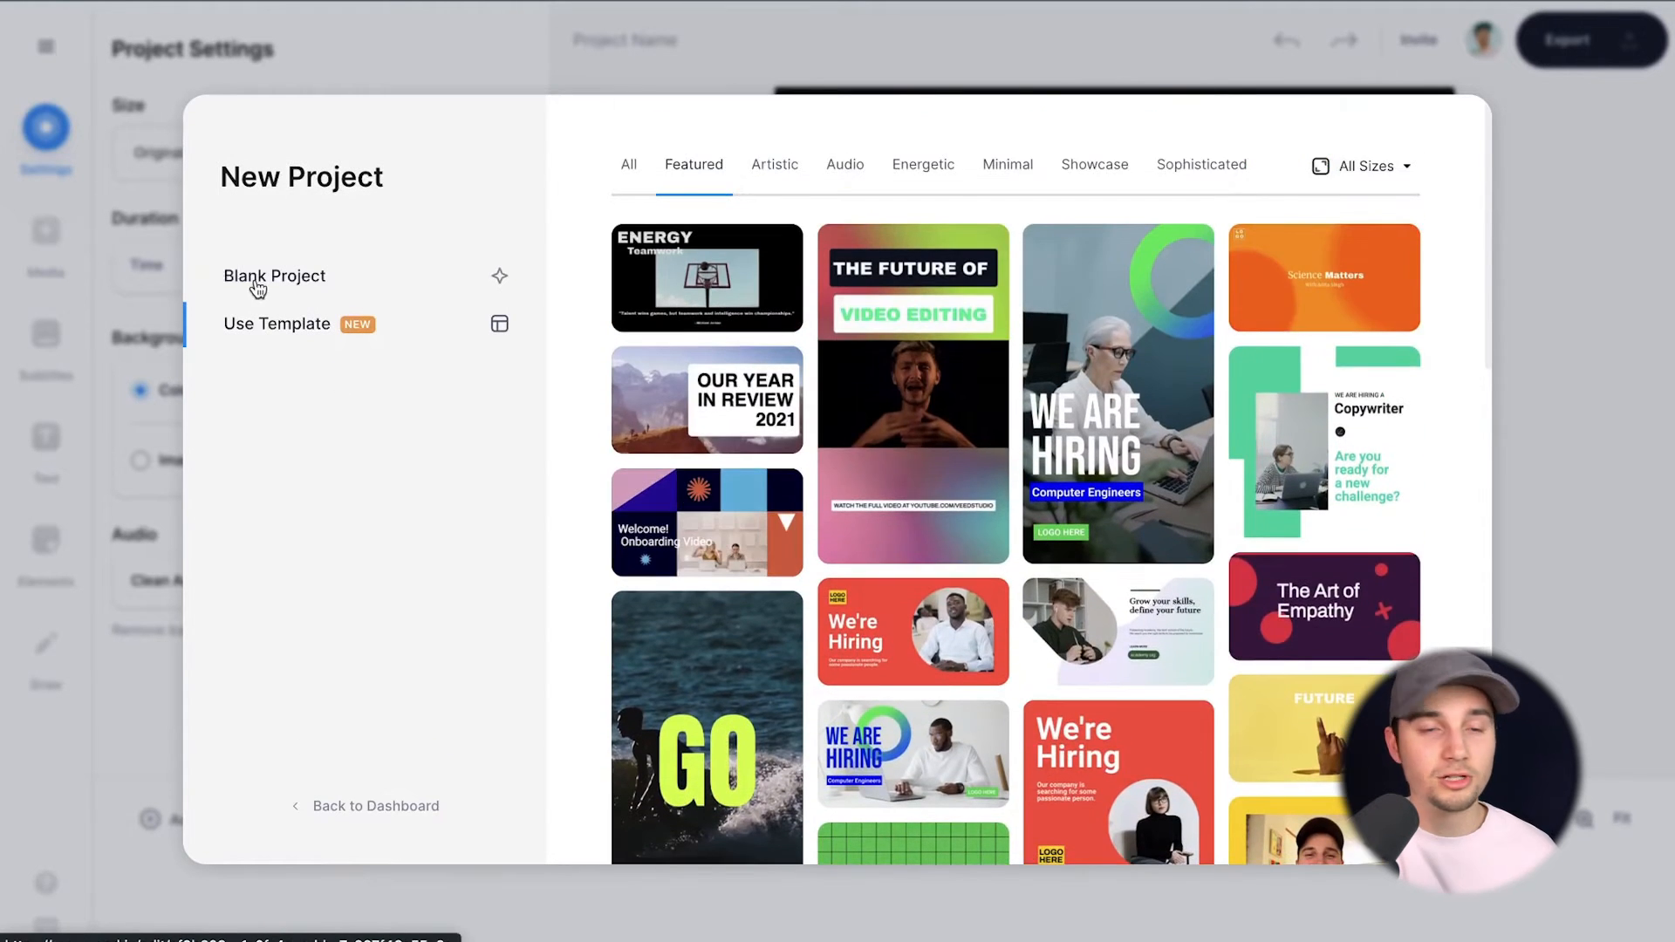
pyautogui.click(273, 275)
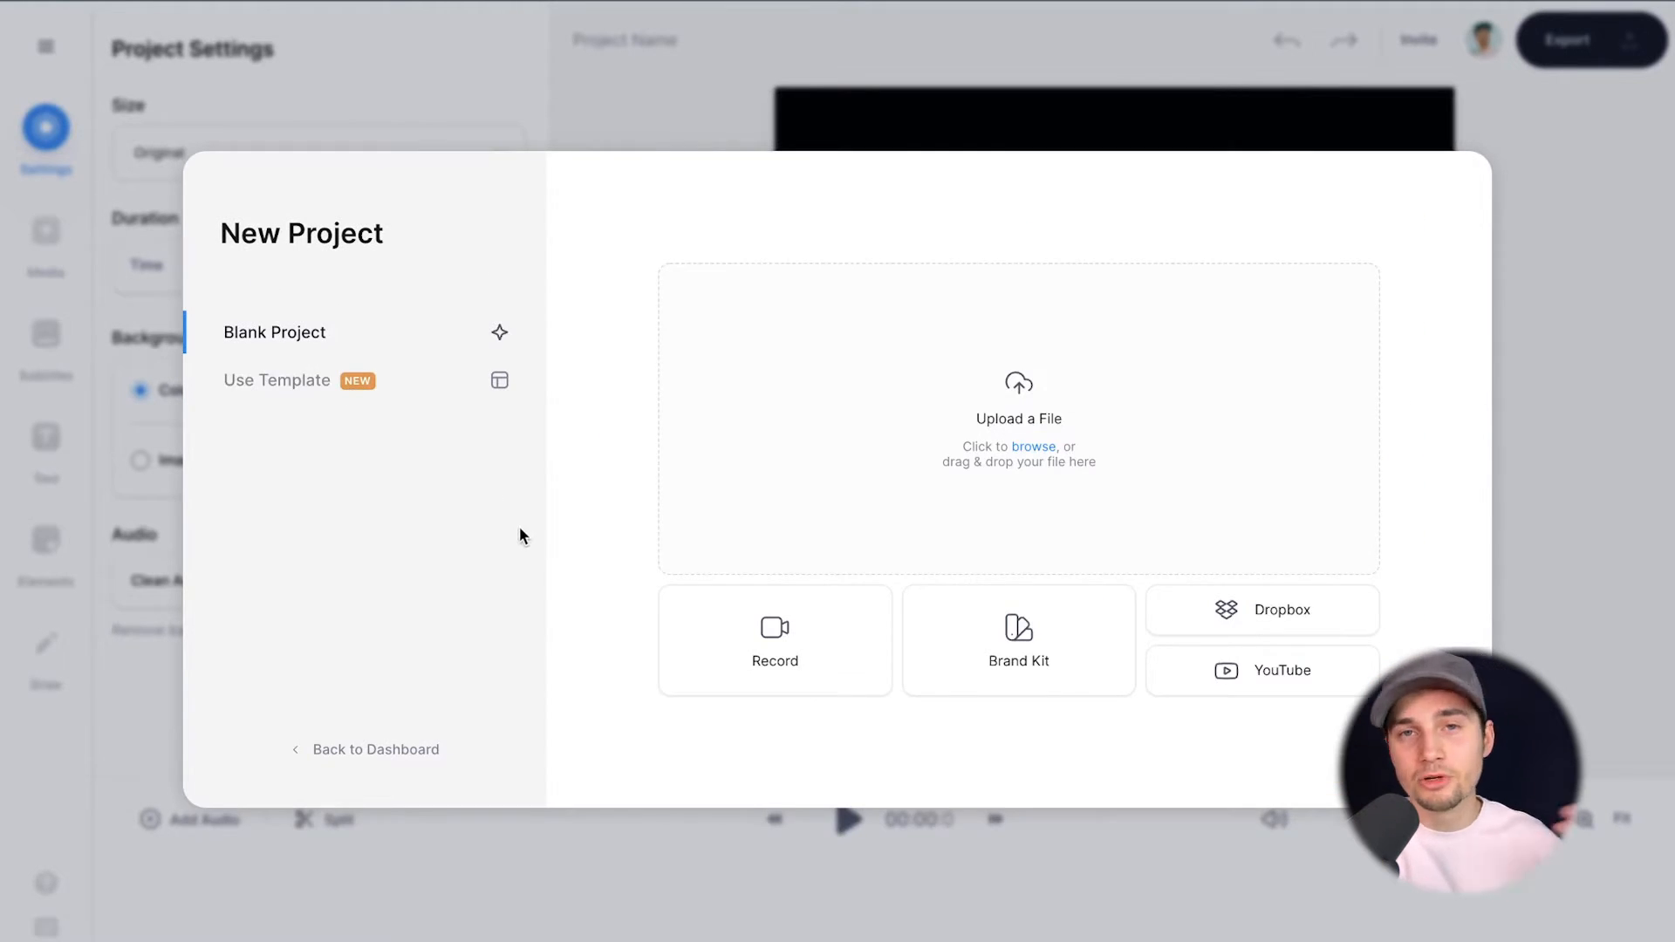
pyautogui.moveTo(790, 447)
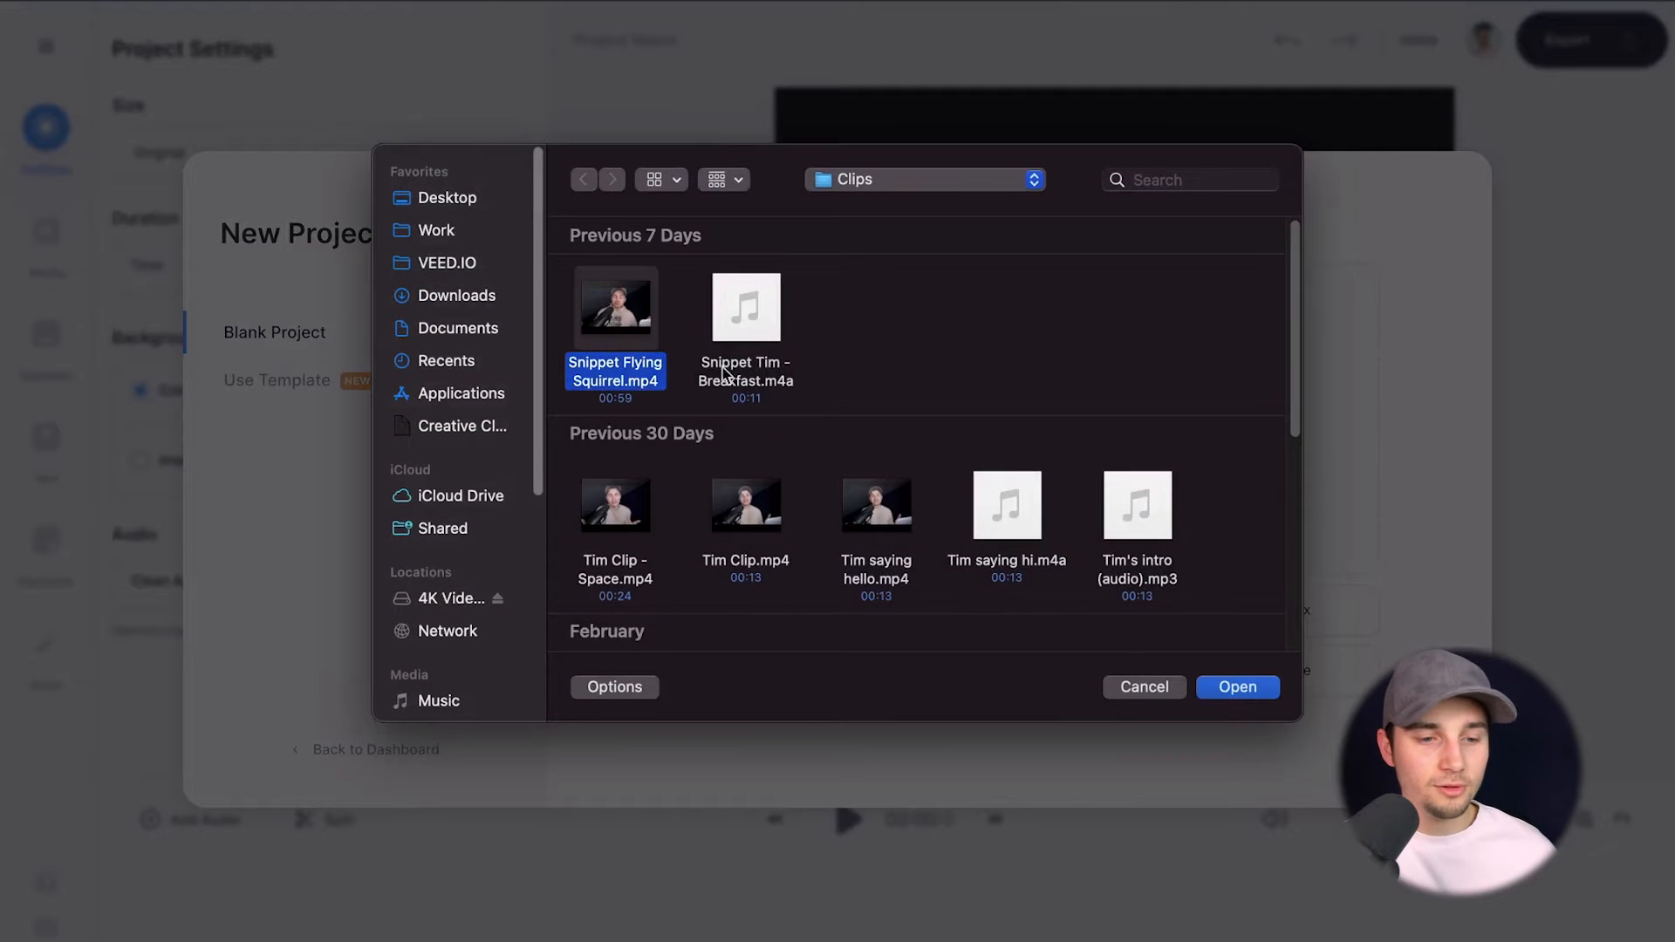
pyautogui.click(1235, 688)
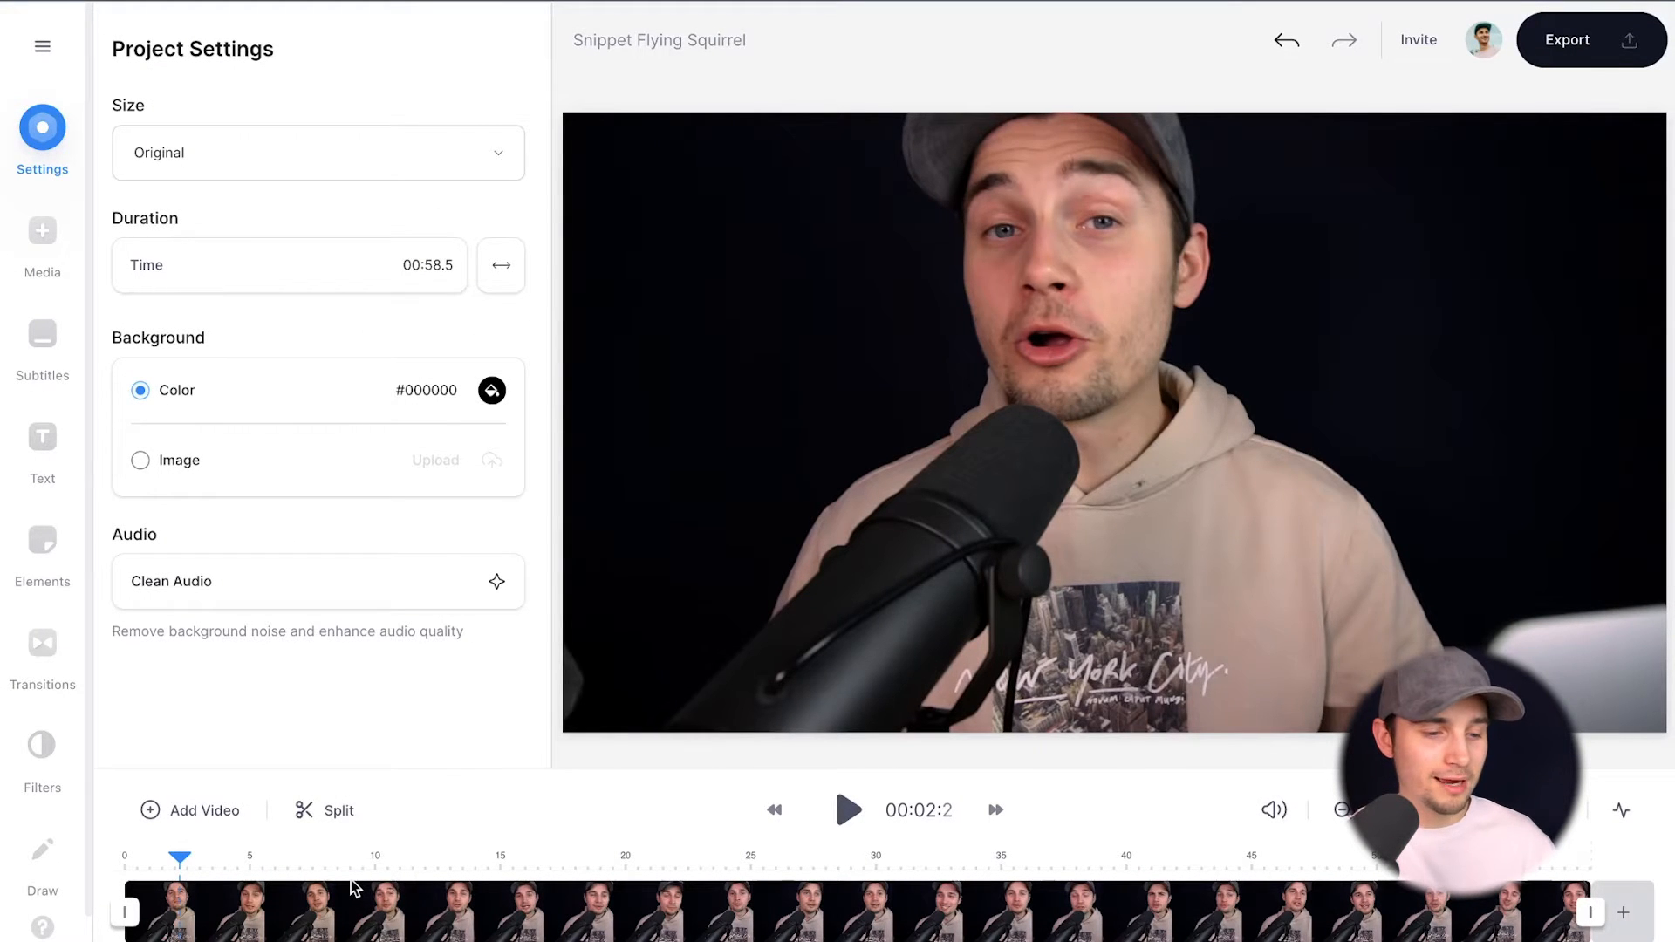
pyautogui.click(847, 810)
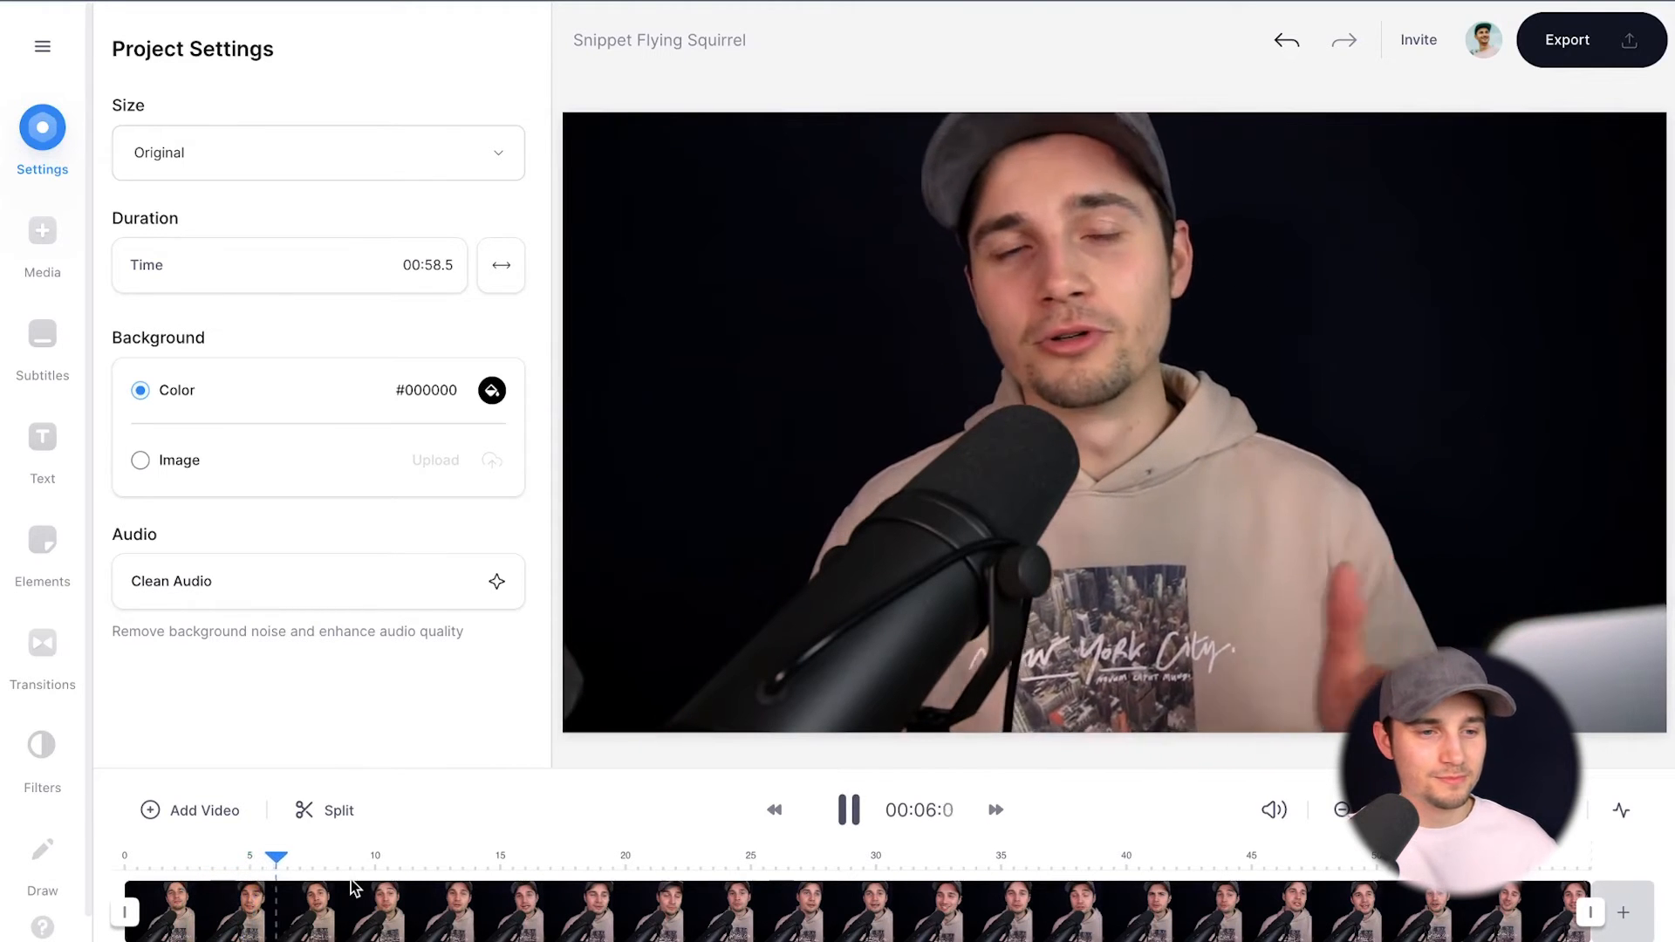
pyautogui.click(848, 808)
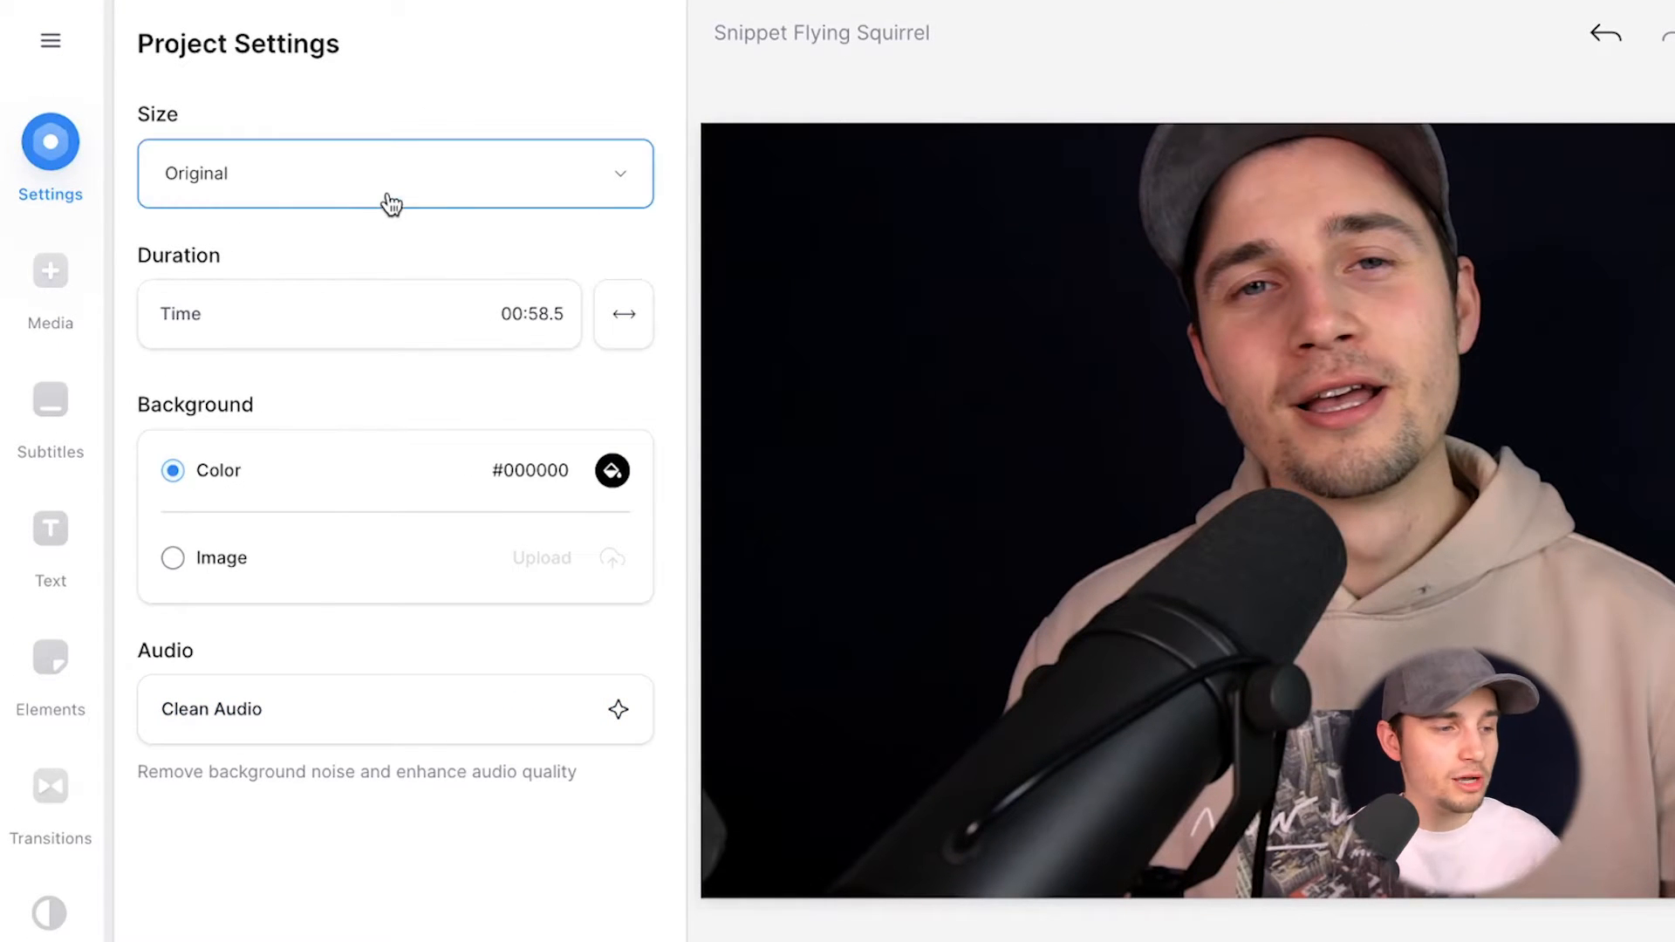
# Set the canvas size to TikTok 9:16 and select the clip on the canvas.
pyautogui.click(394, 173)
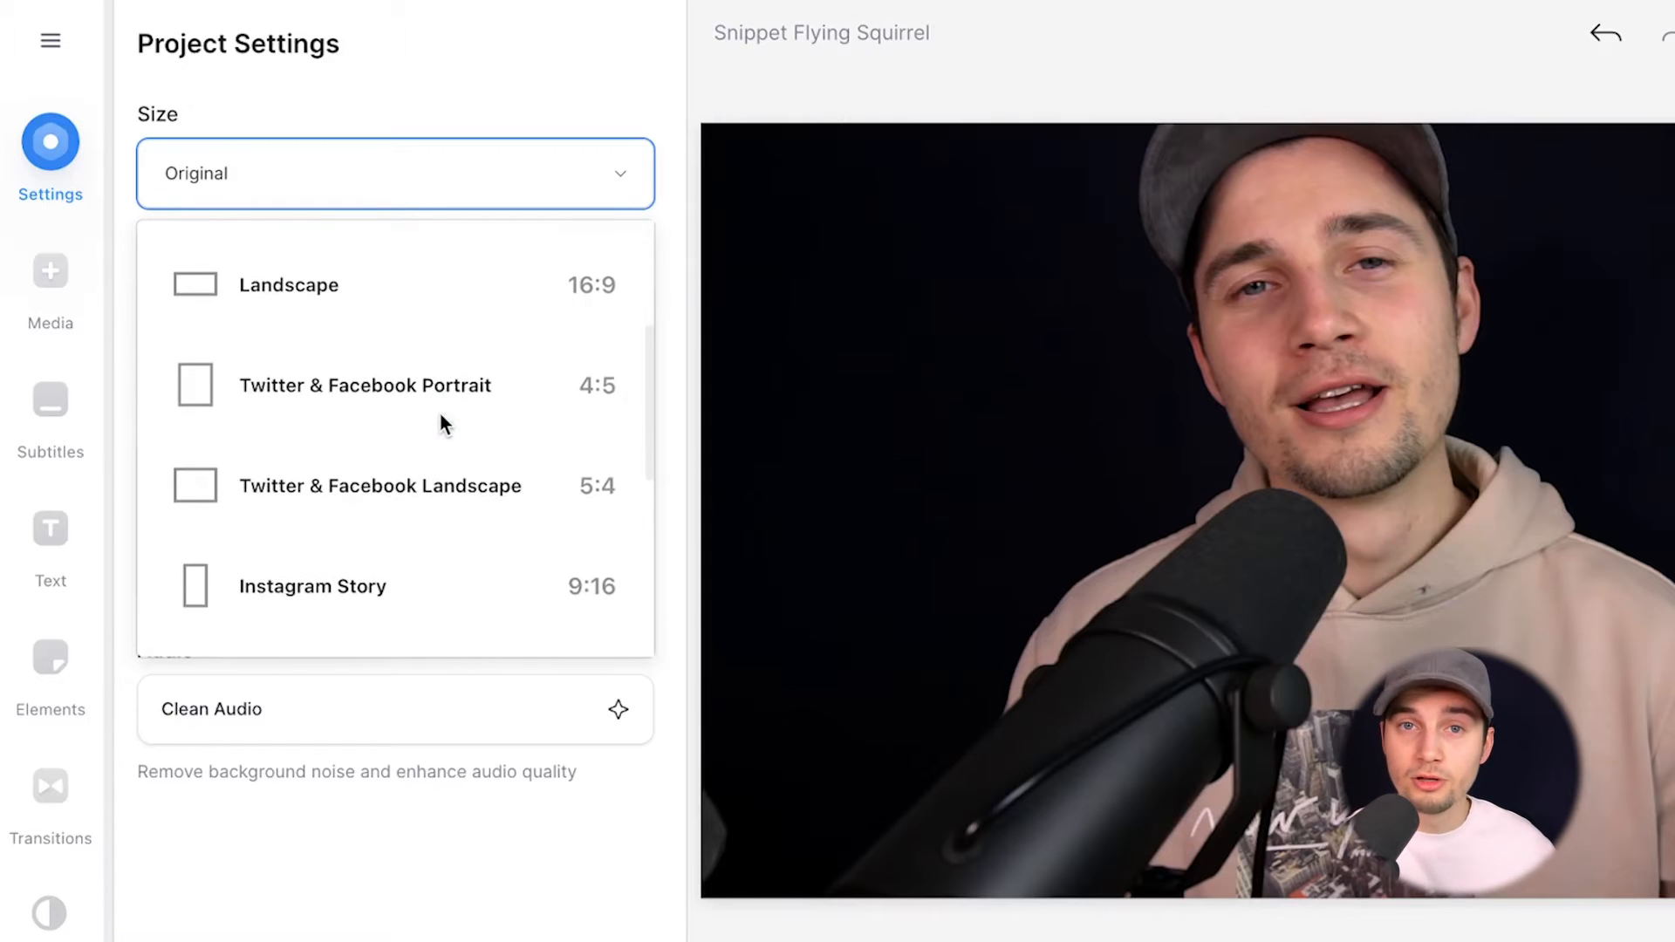
pyautogui.scroll(-3)
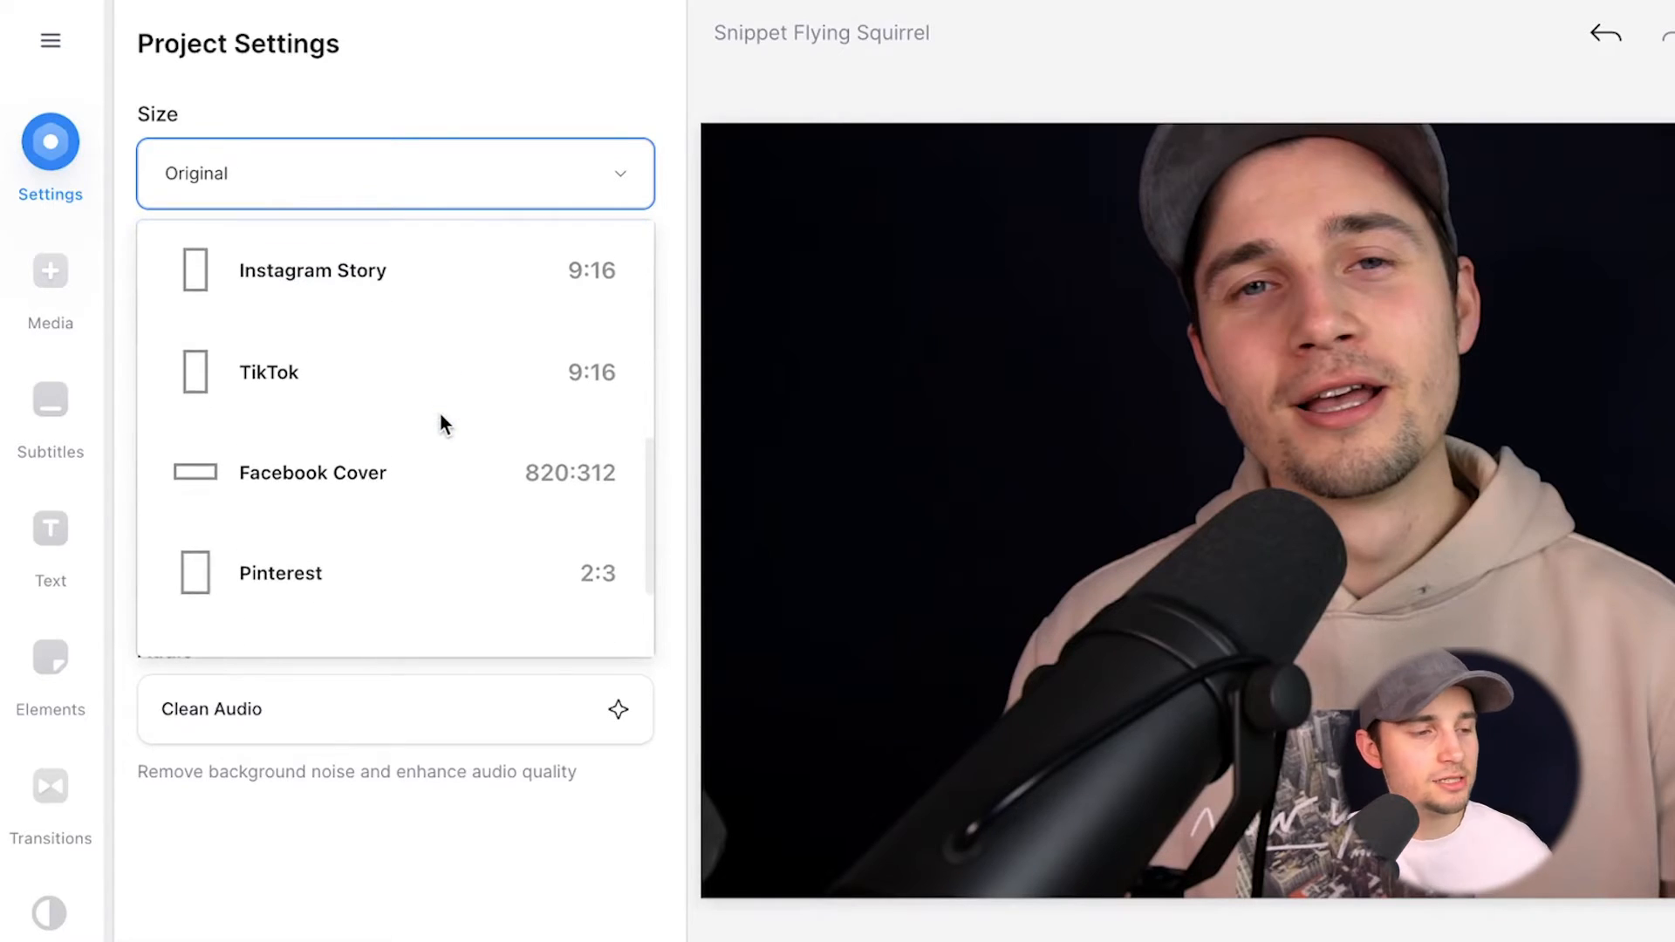
pyautogui.click(268, 371)
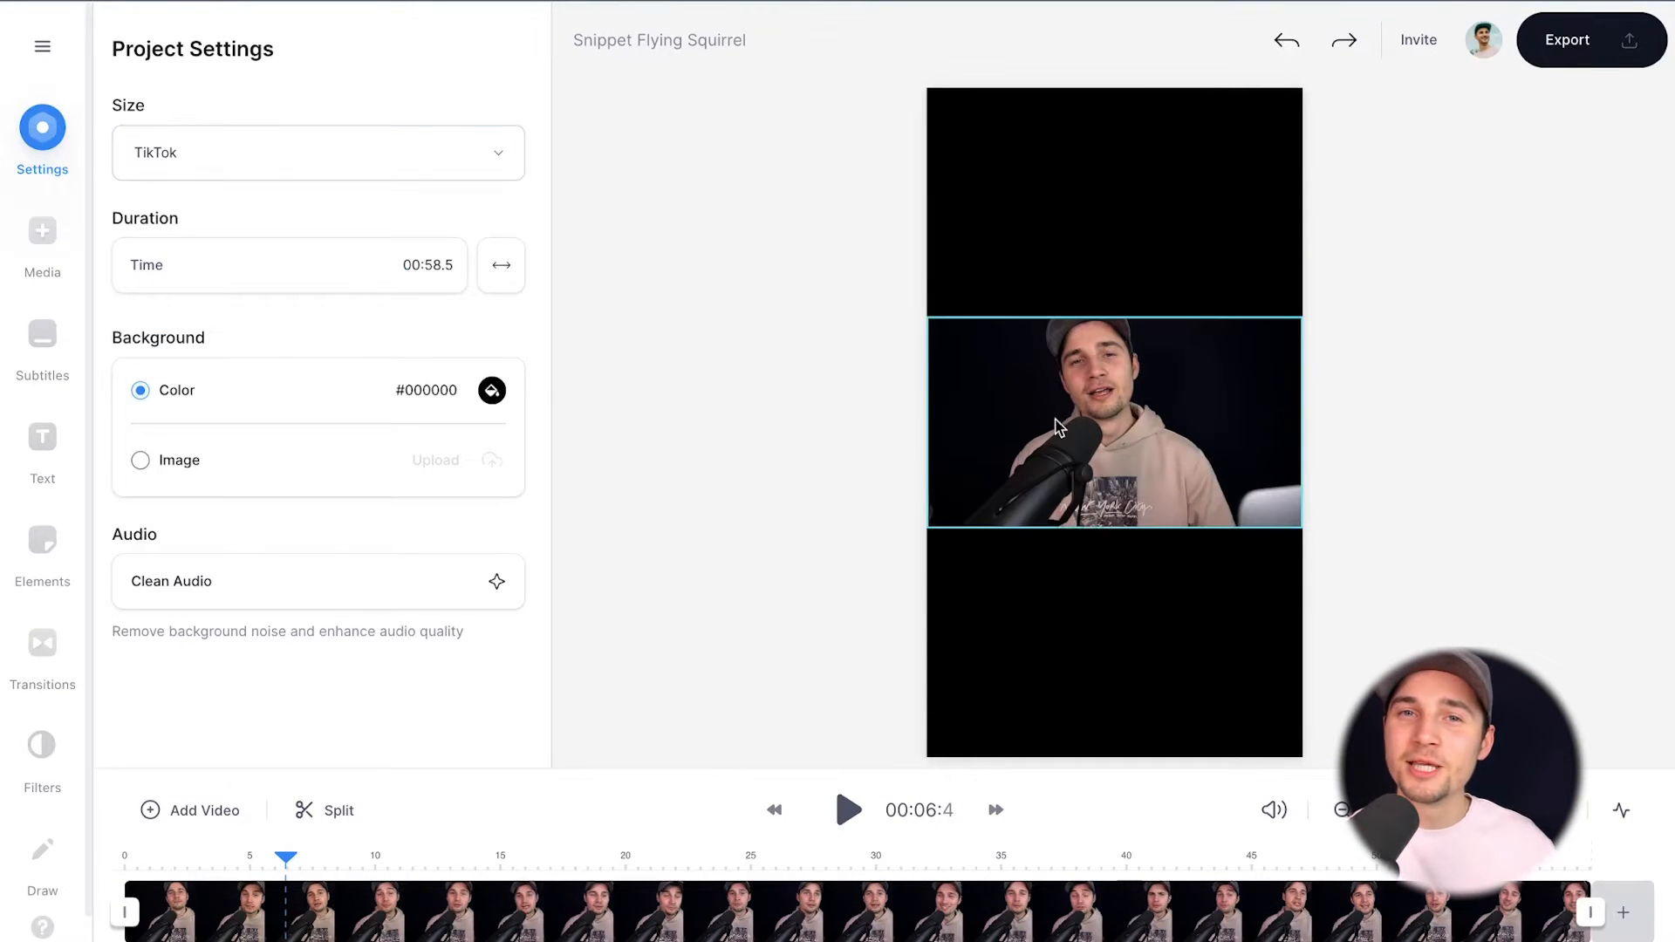
pyautogui.moveTo(983, 415)
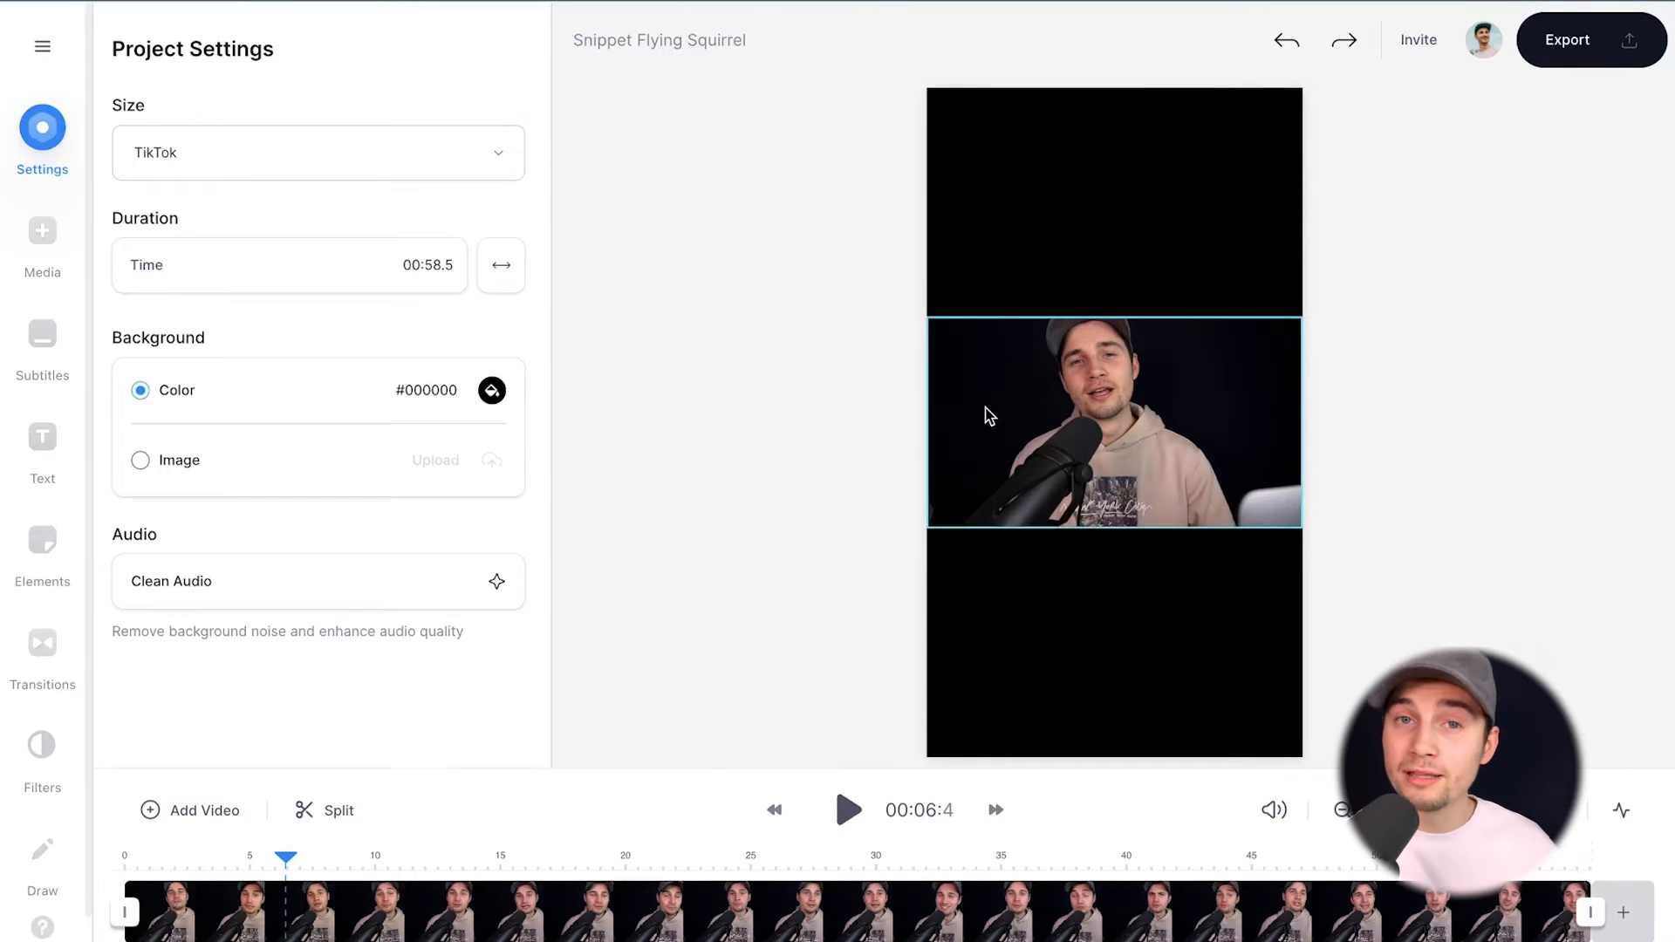
pyautogui.click(1115, 420)
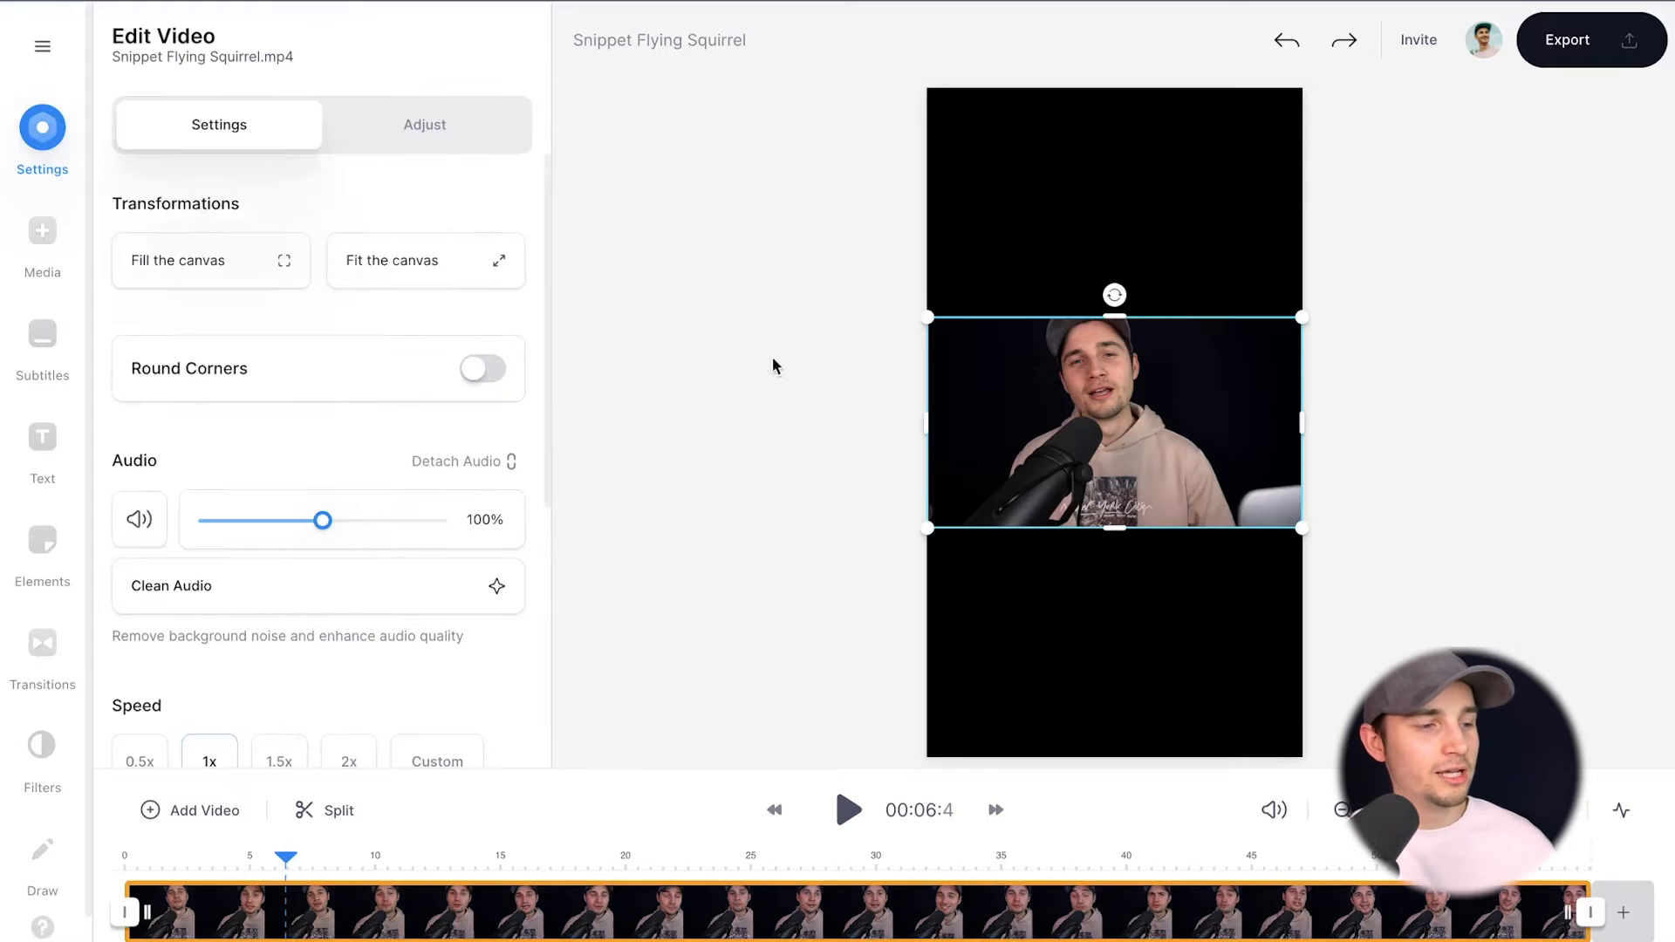
pyautogui.click(211, 260)
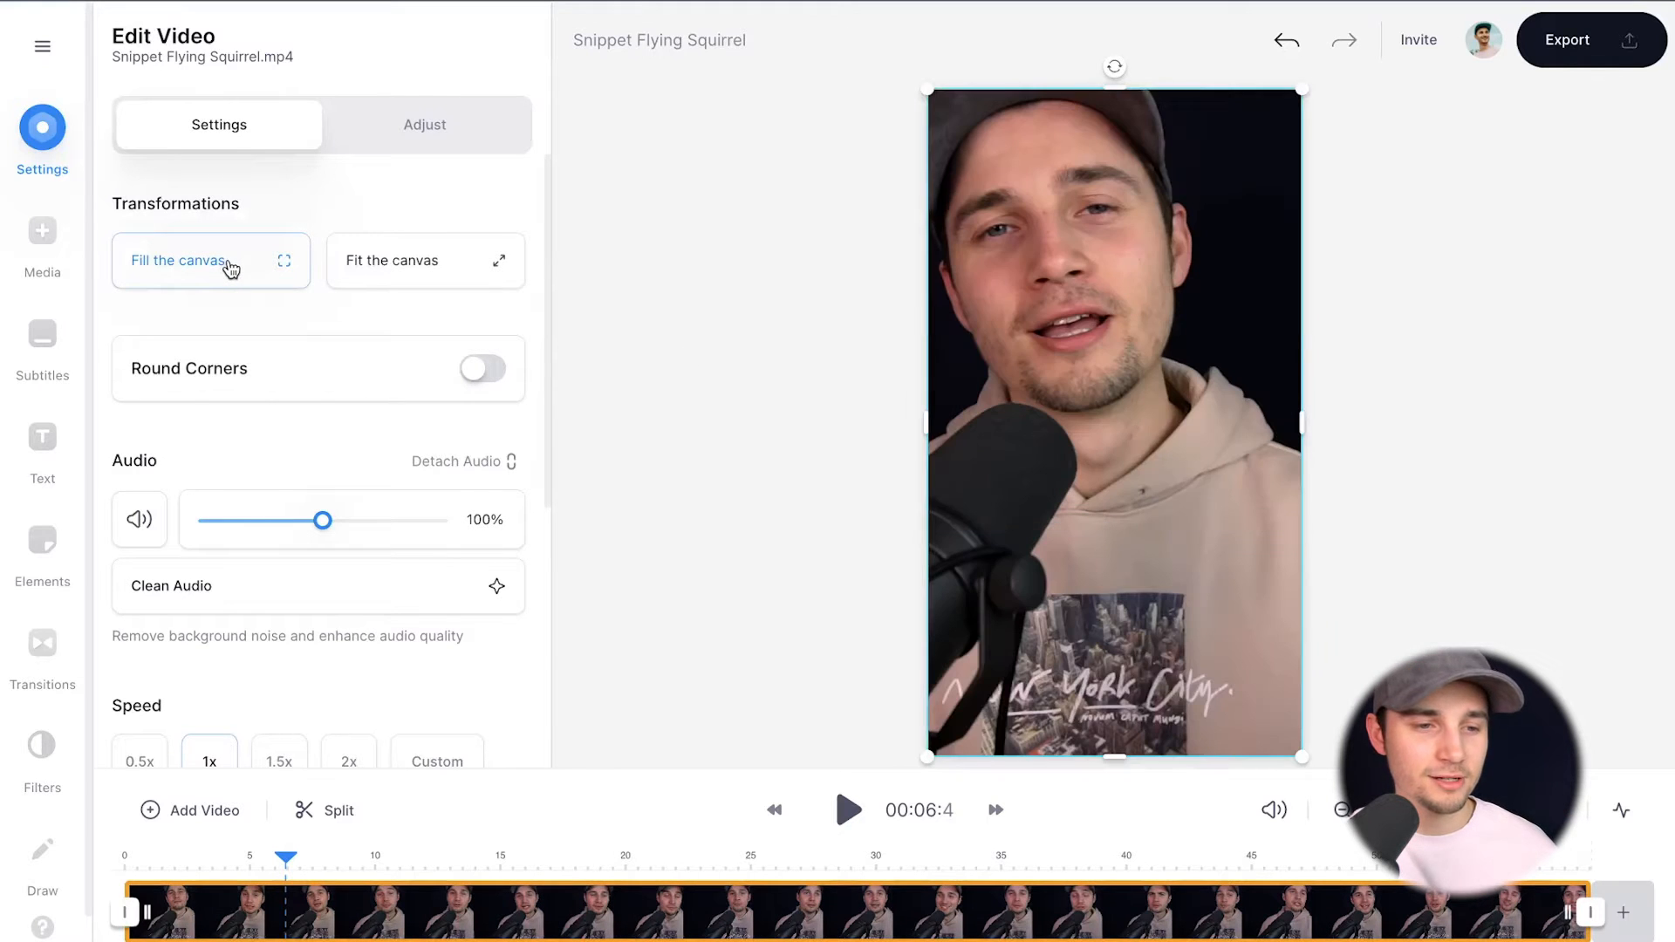
pyautogui.moveTo(654, 236)
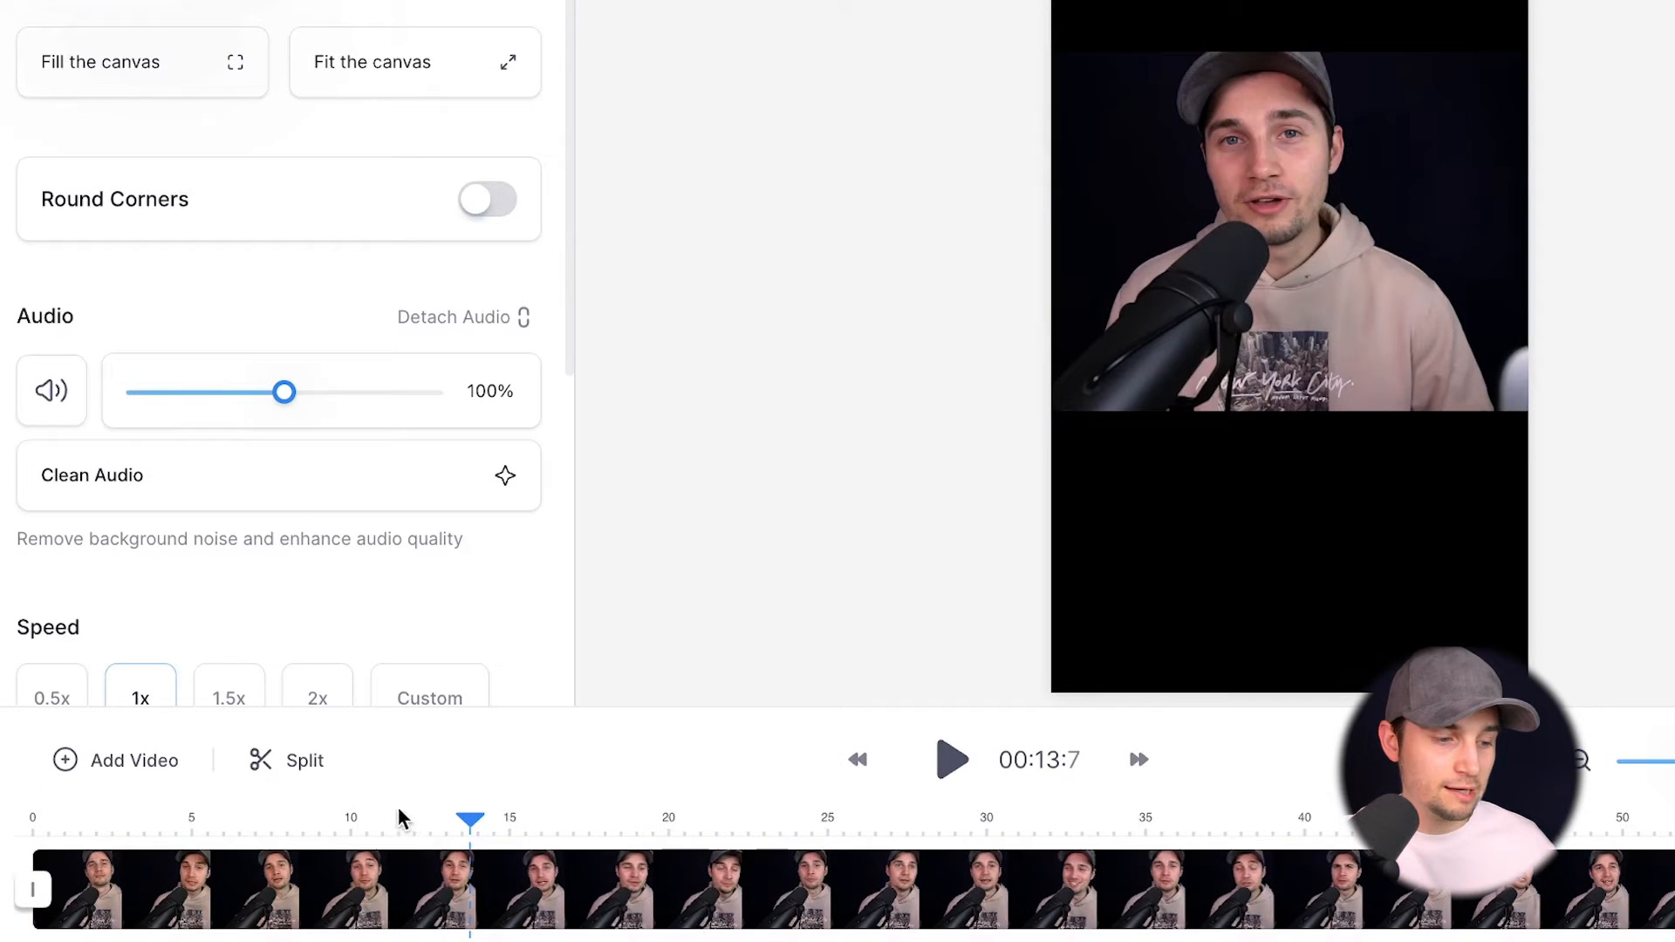
pyautogui.moveTo(513, 817)
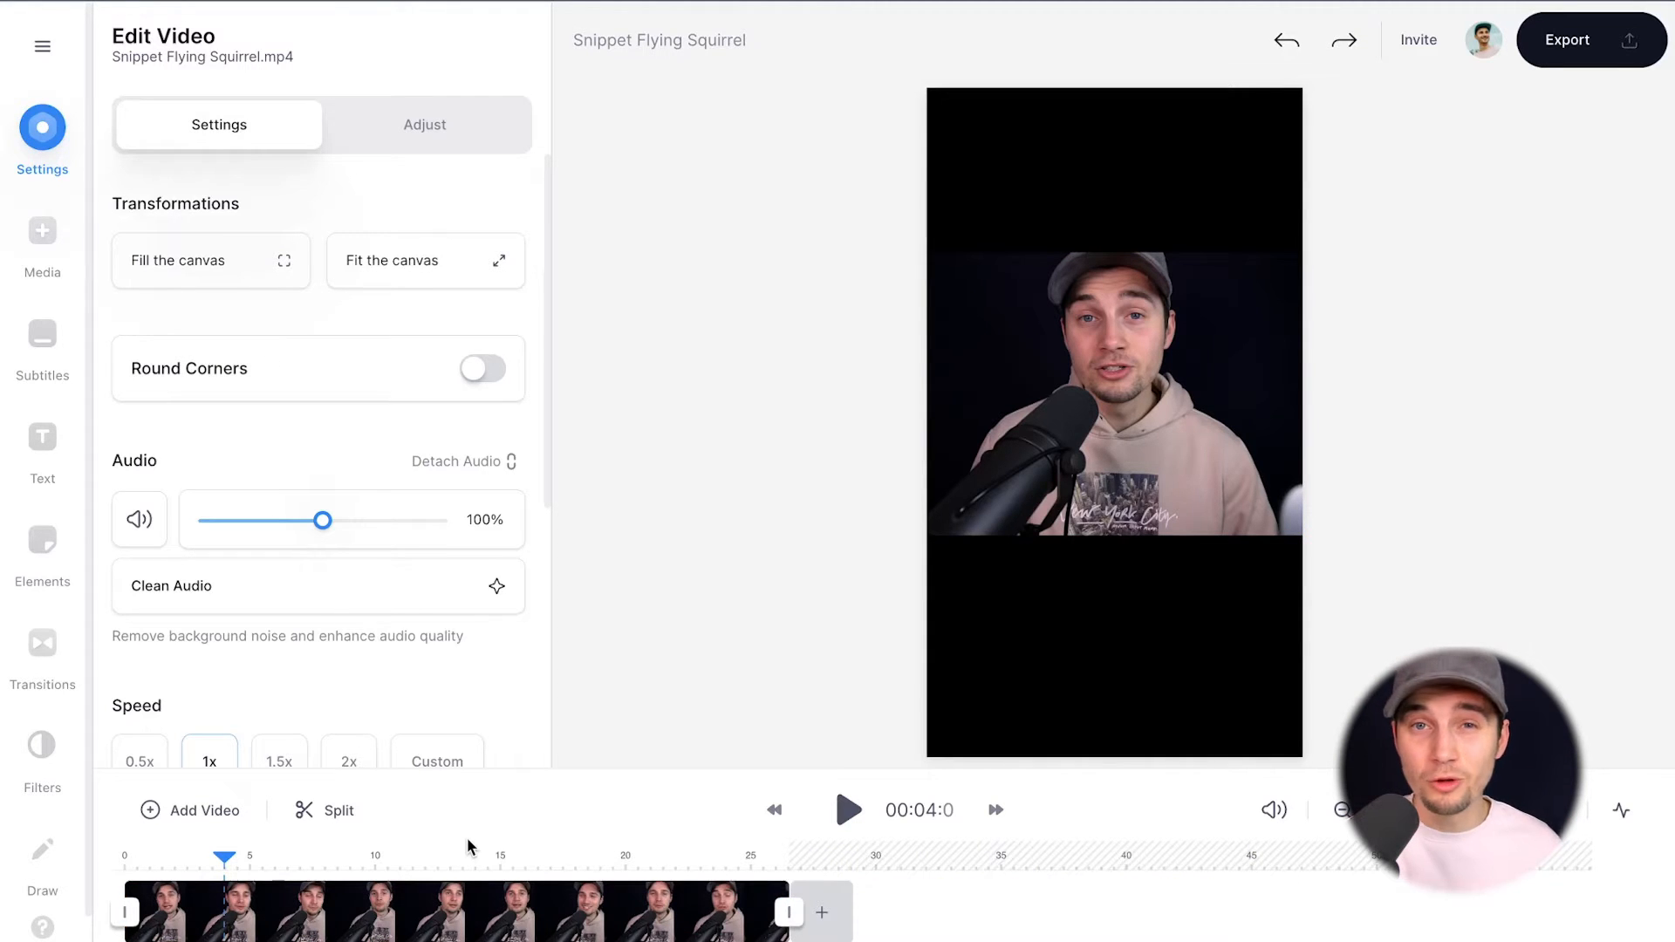
pyautogui.moveTo(627, 822)
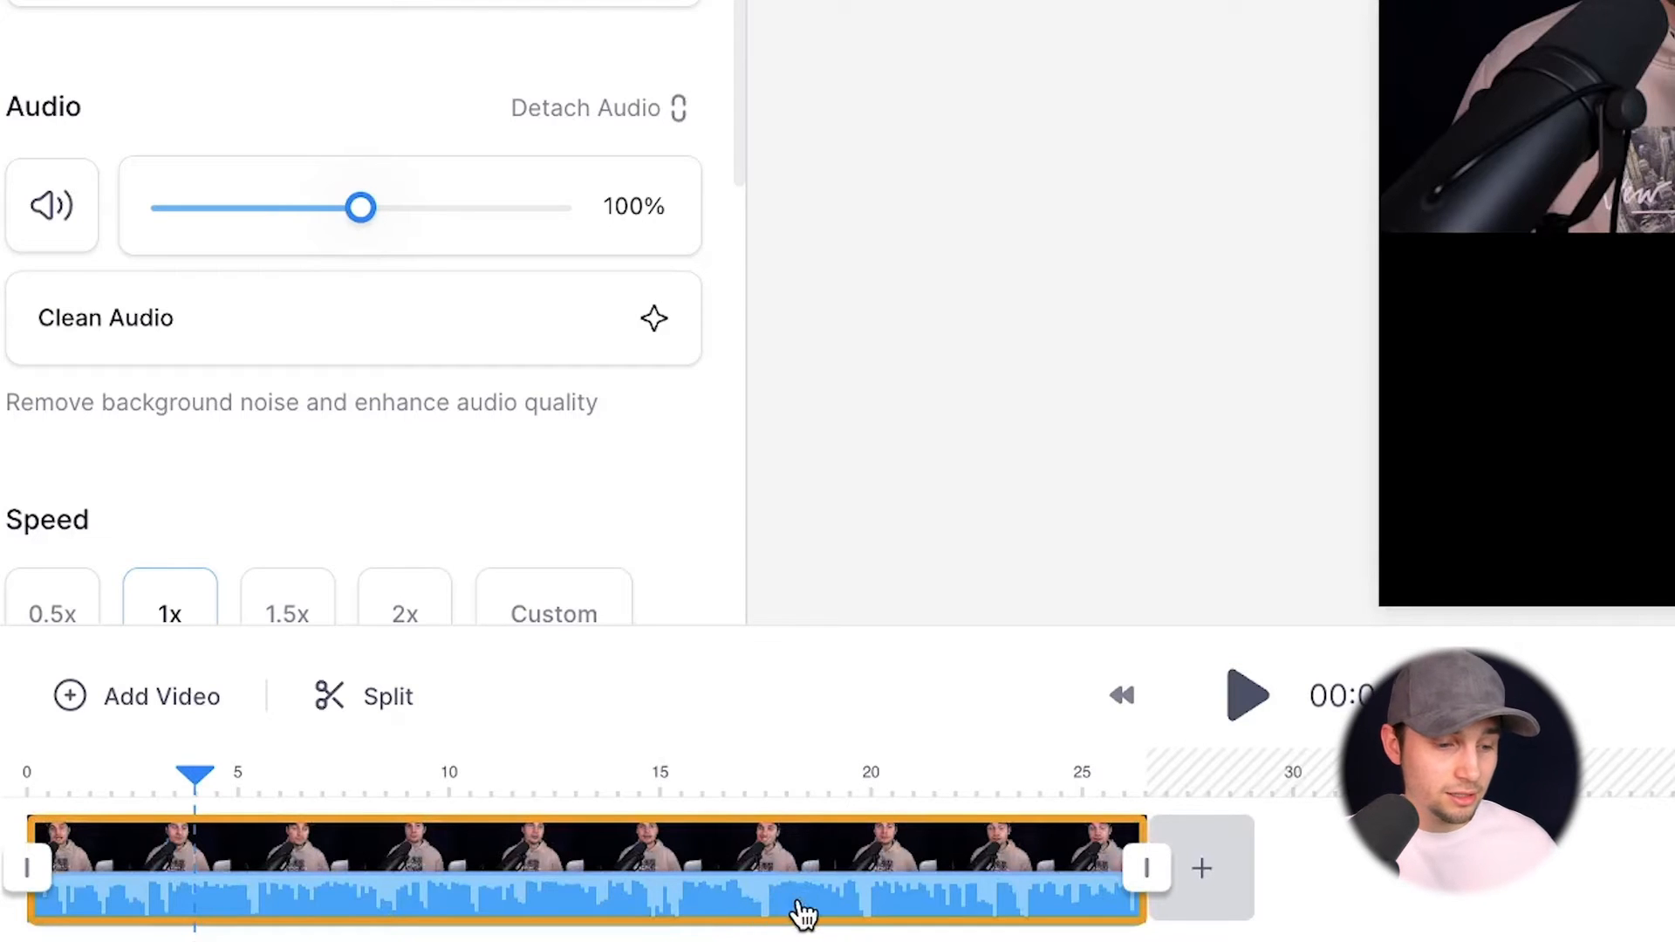
pyautogui.moveTo(874, 913)
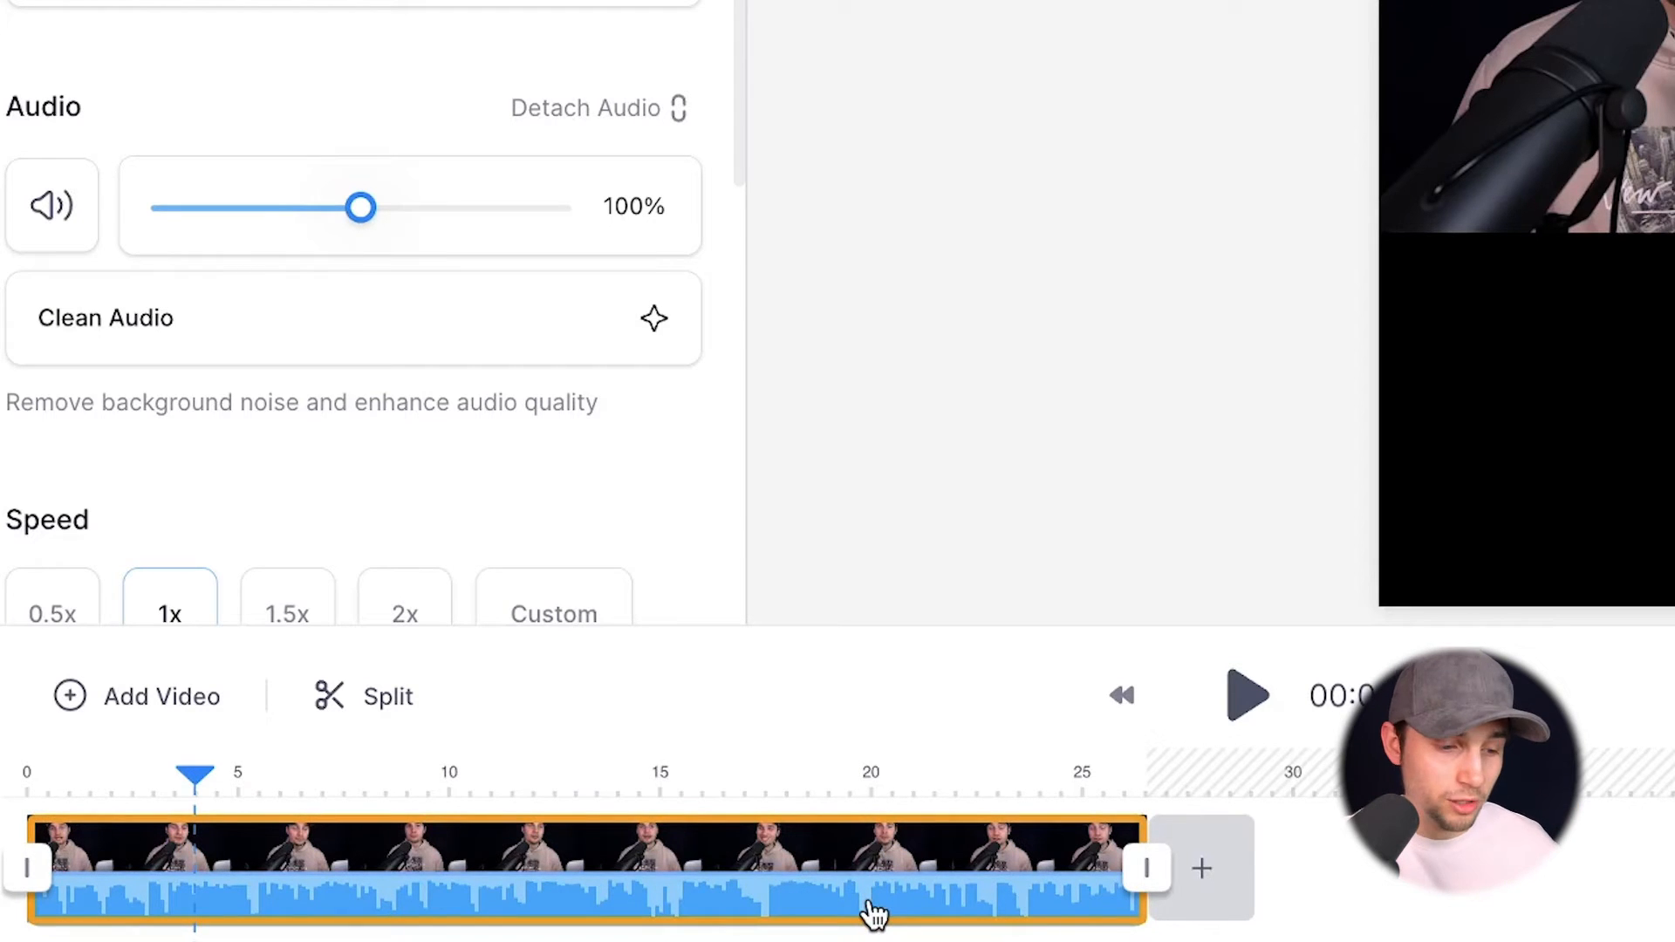
# Move the playhead near 19 s and drag the clip's end in to about 15 seconds.
pyautogui.click(865, 774)
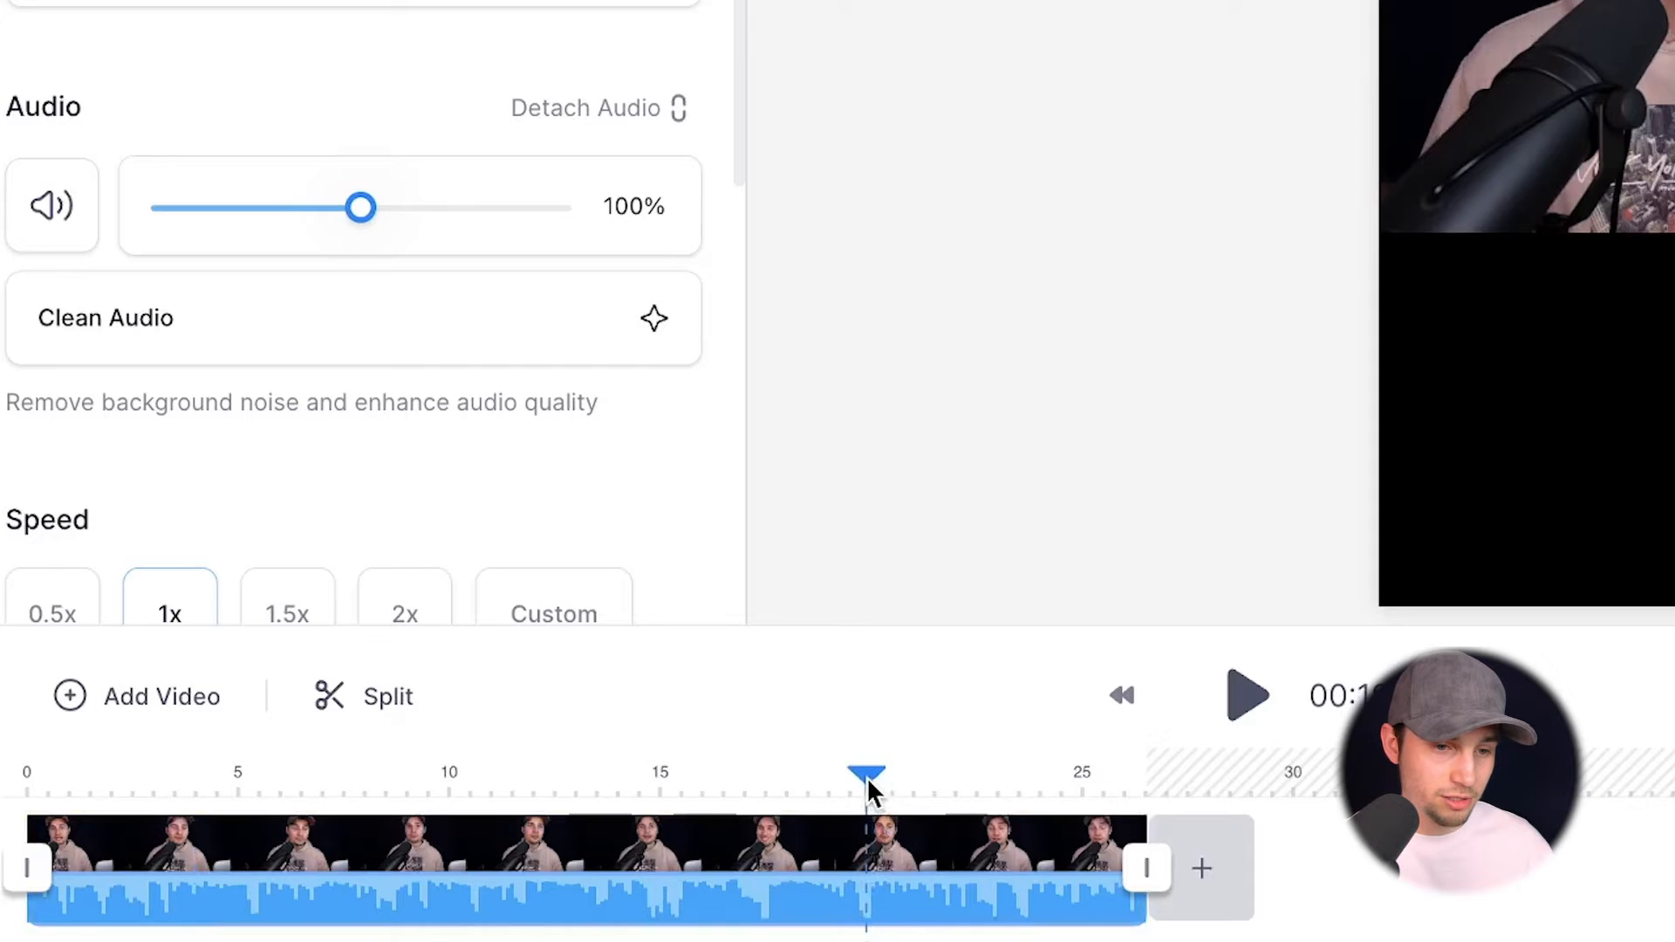
pyautogui.moveTo(488, 788)
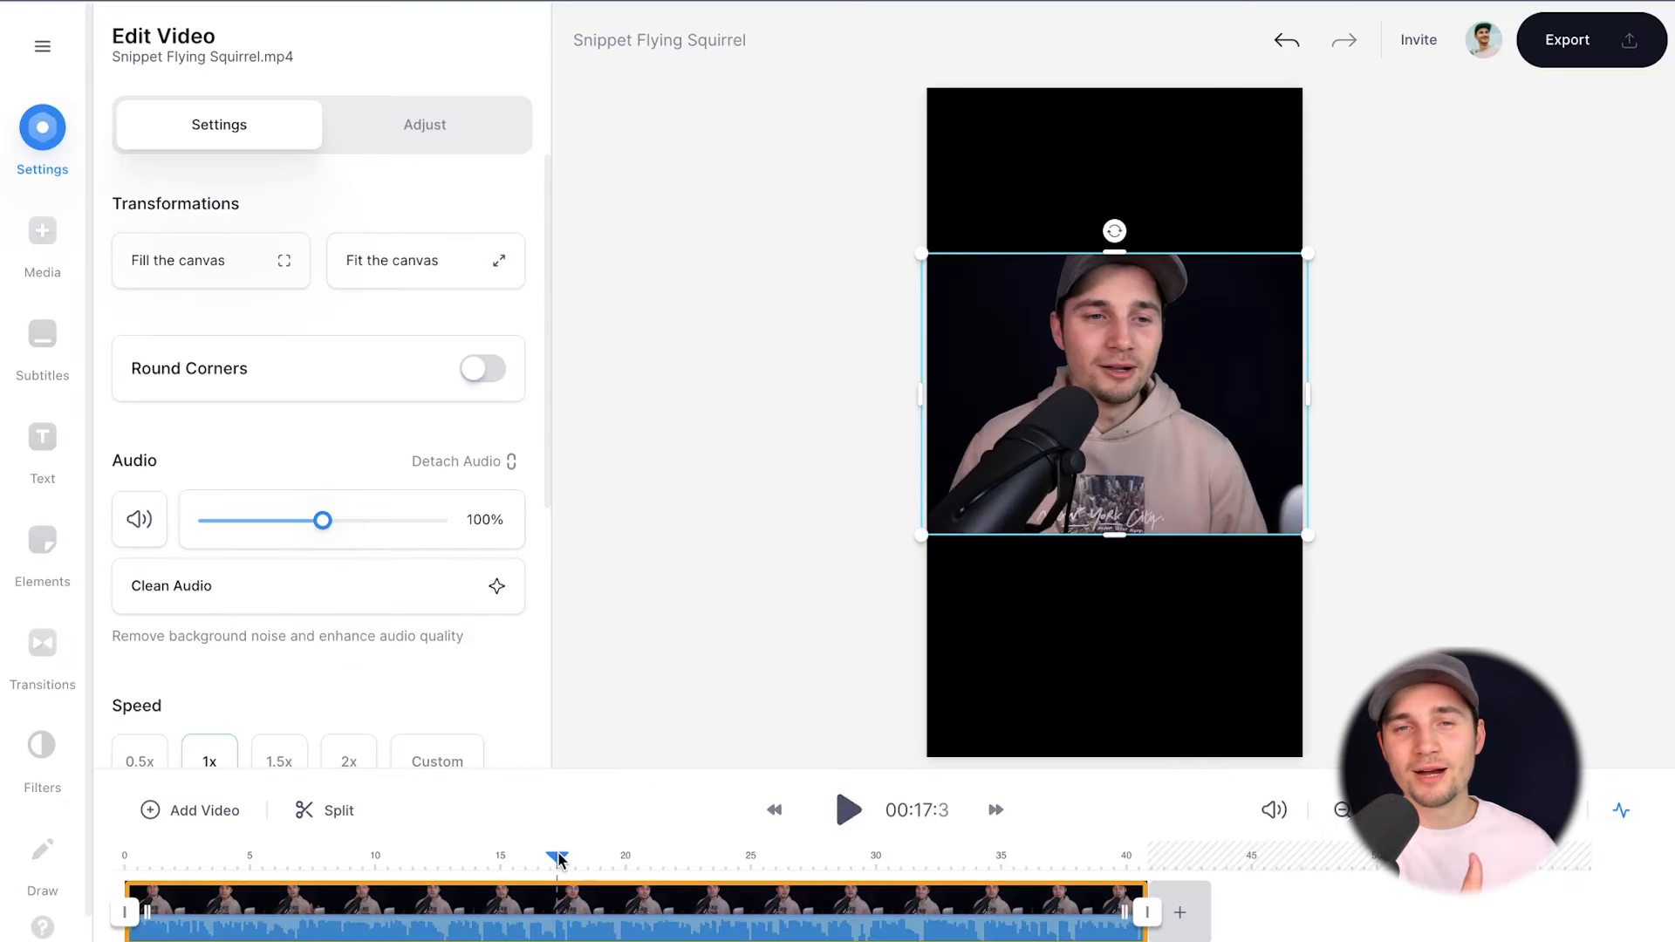
pyautogui.click(848, 809)
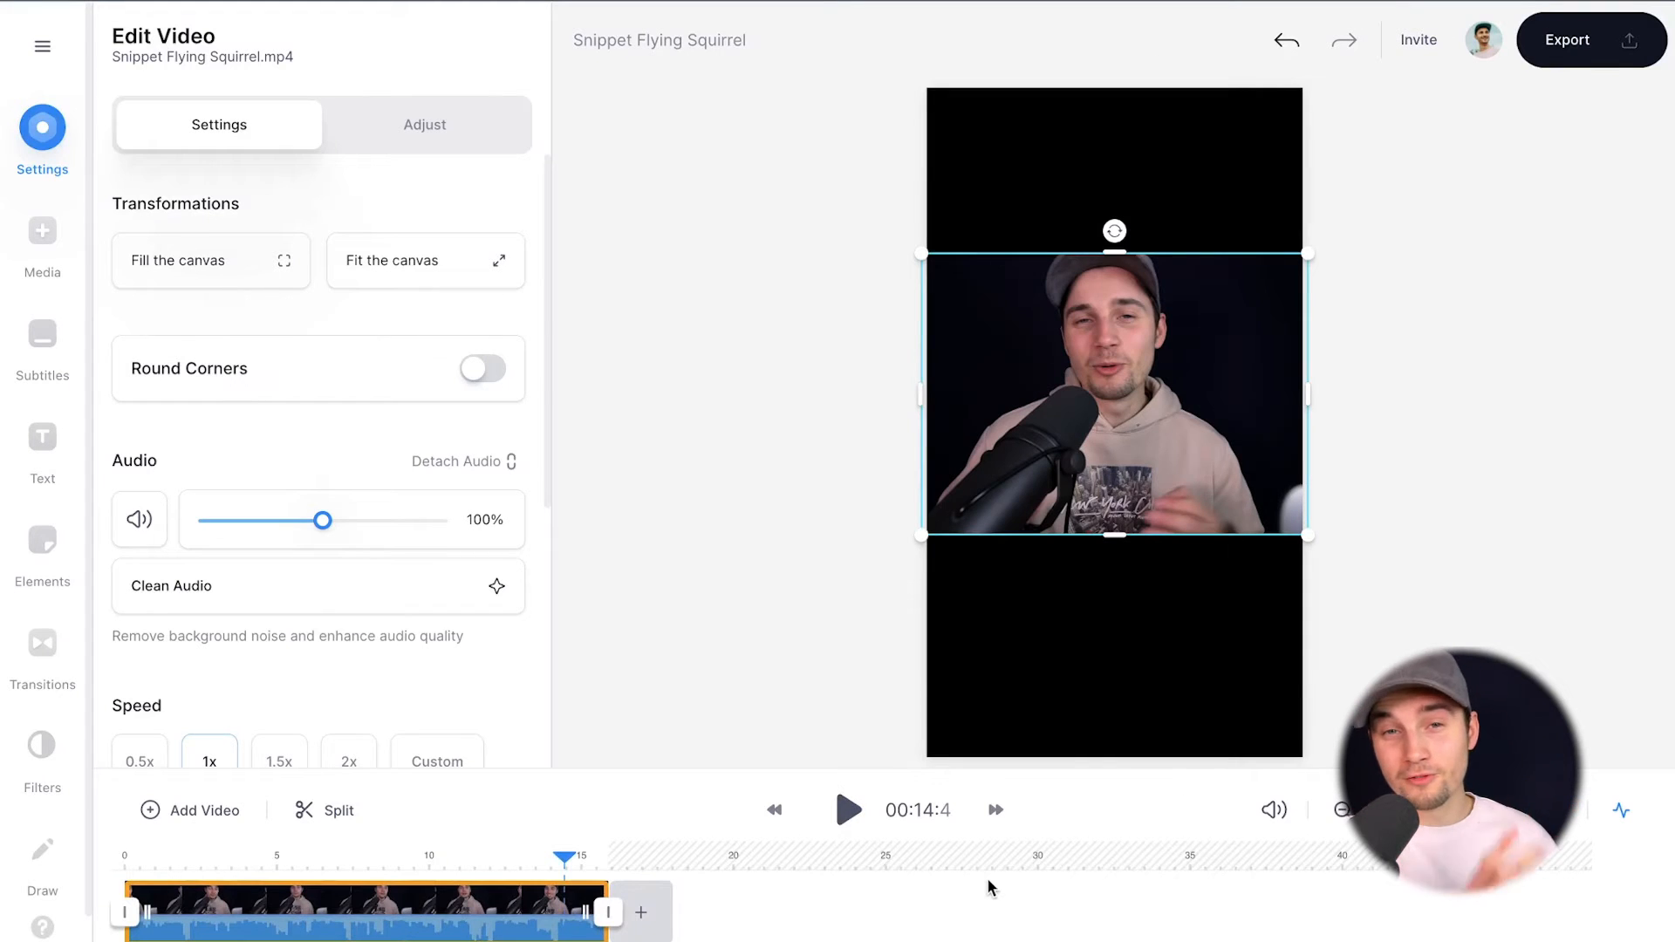
pyautogui.click(1488, 749)
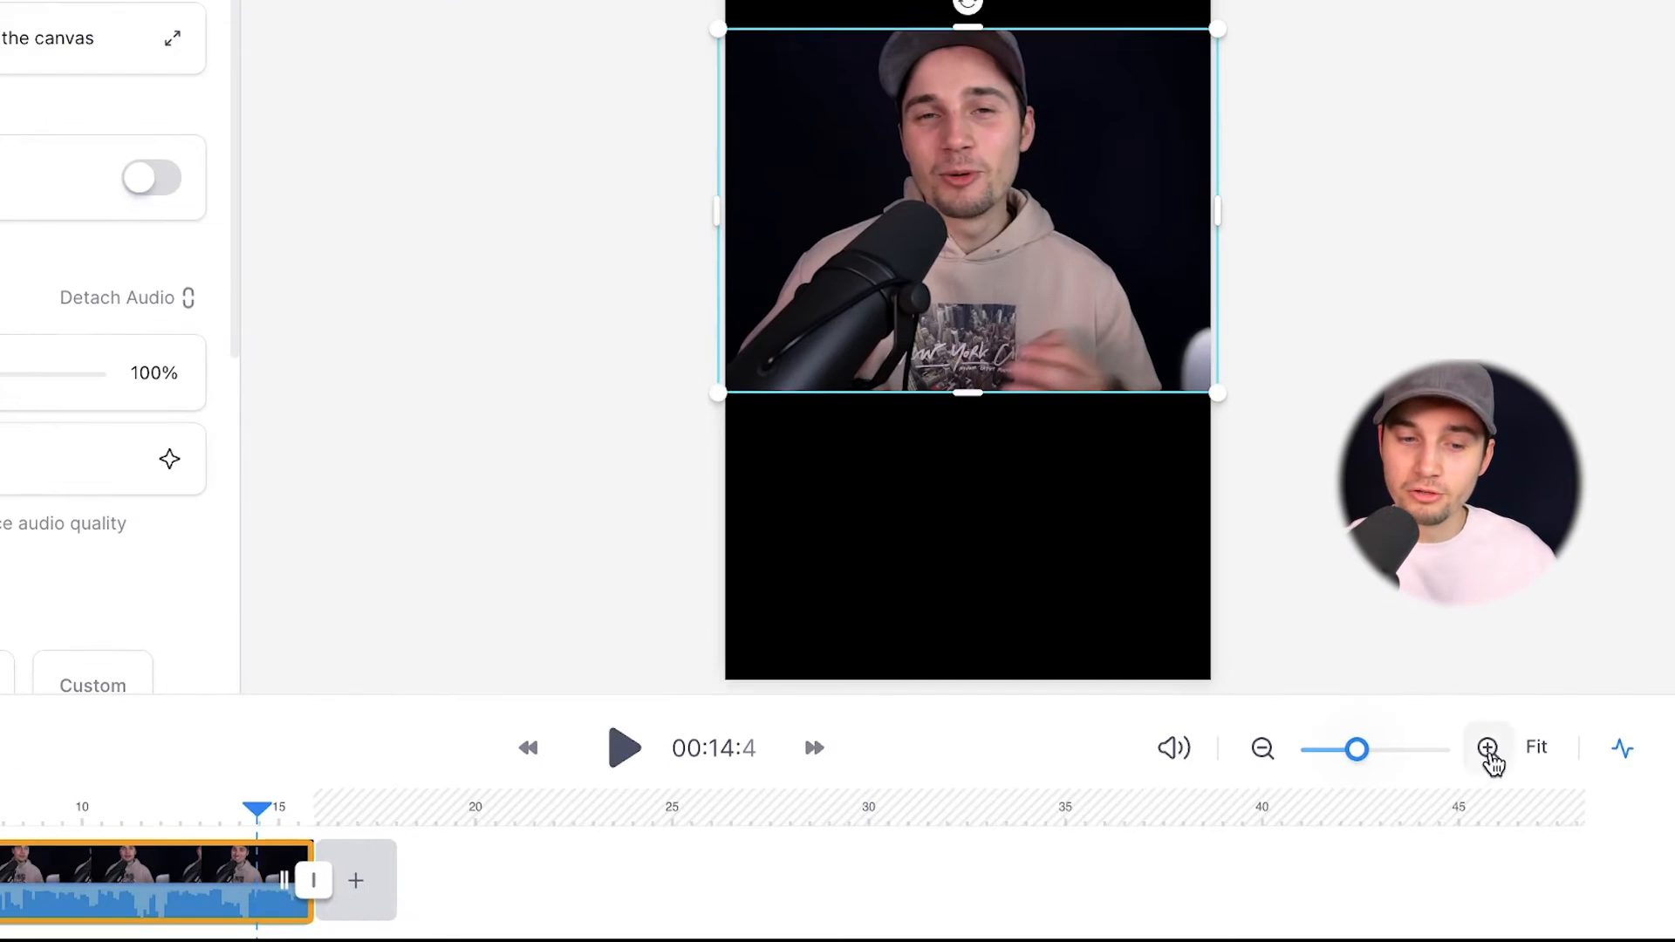
# Zoom the timeline in before heading to the Subtitles panel.
pyautogui.click(1488, 748)
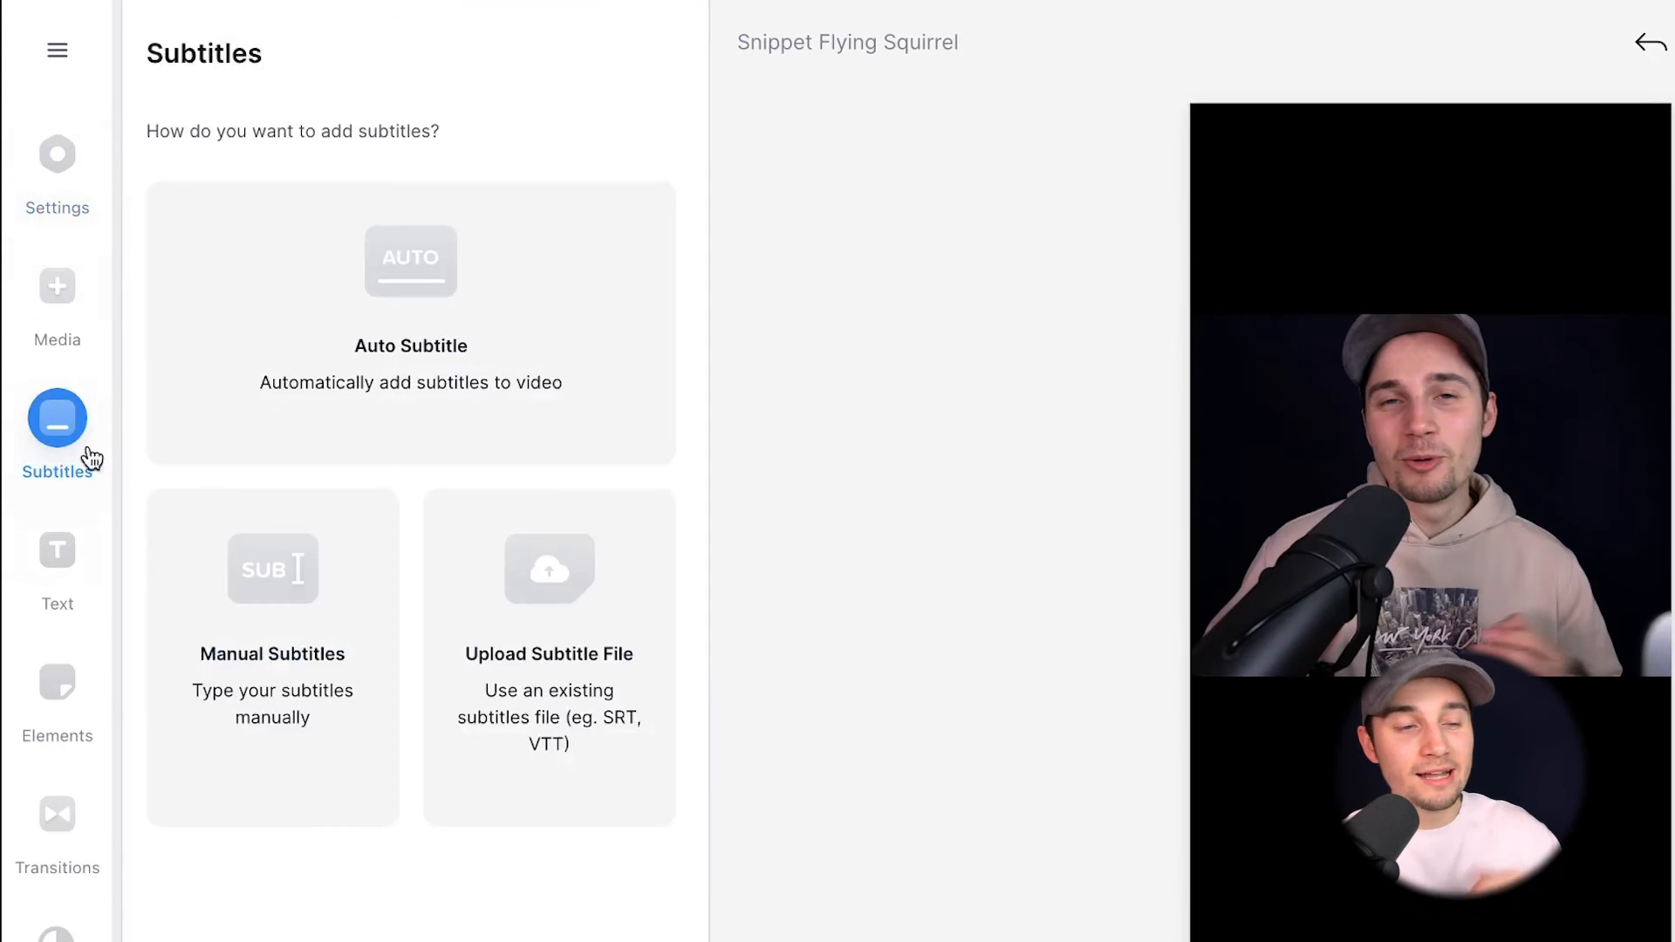
# Generate Auto Subtitles in English for Snippet Flying Squirrel.mp4.
pyautogui.click(410, 321)
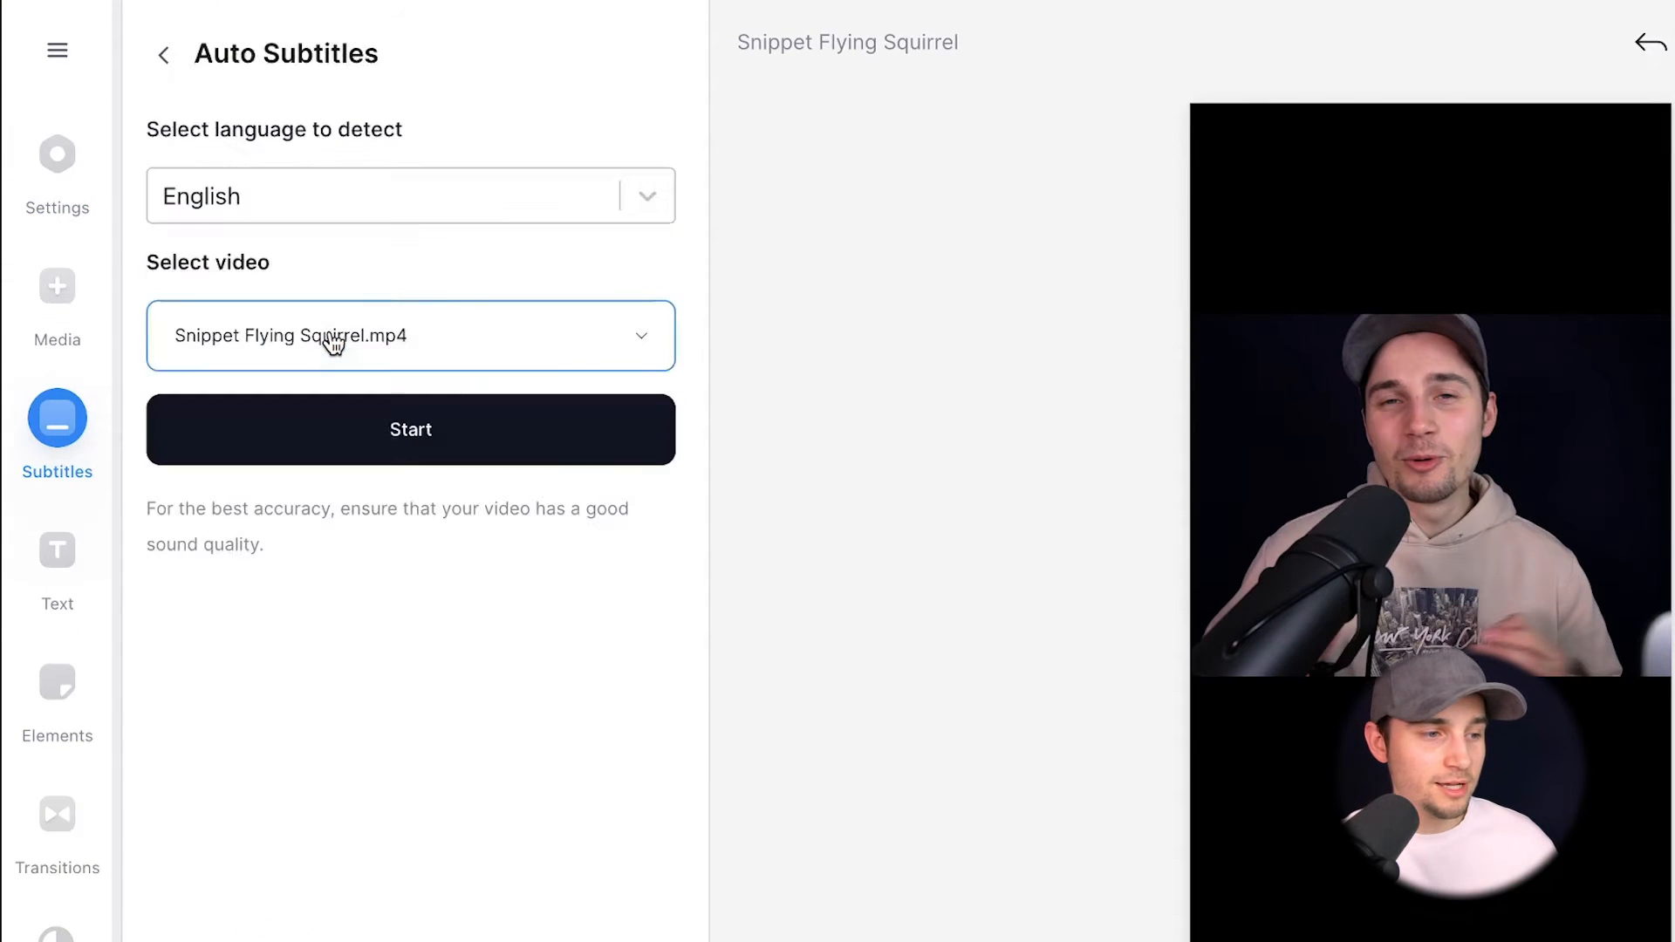
pyautogui.click(410, 196)
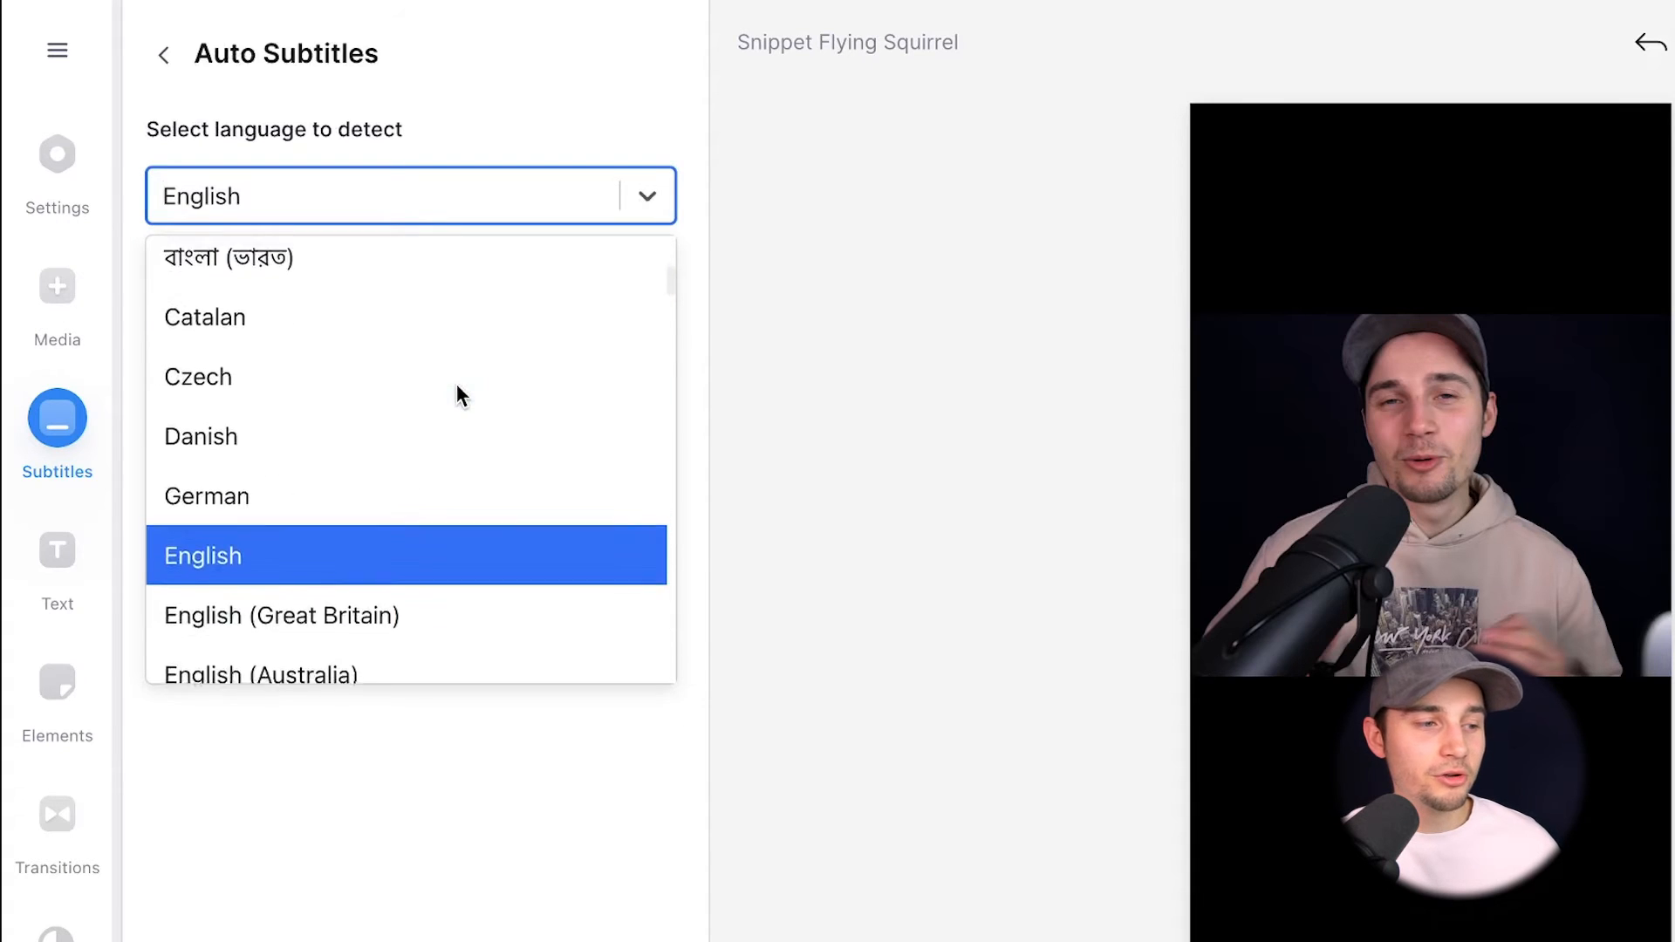
pyautogui.click(203, 555)
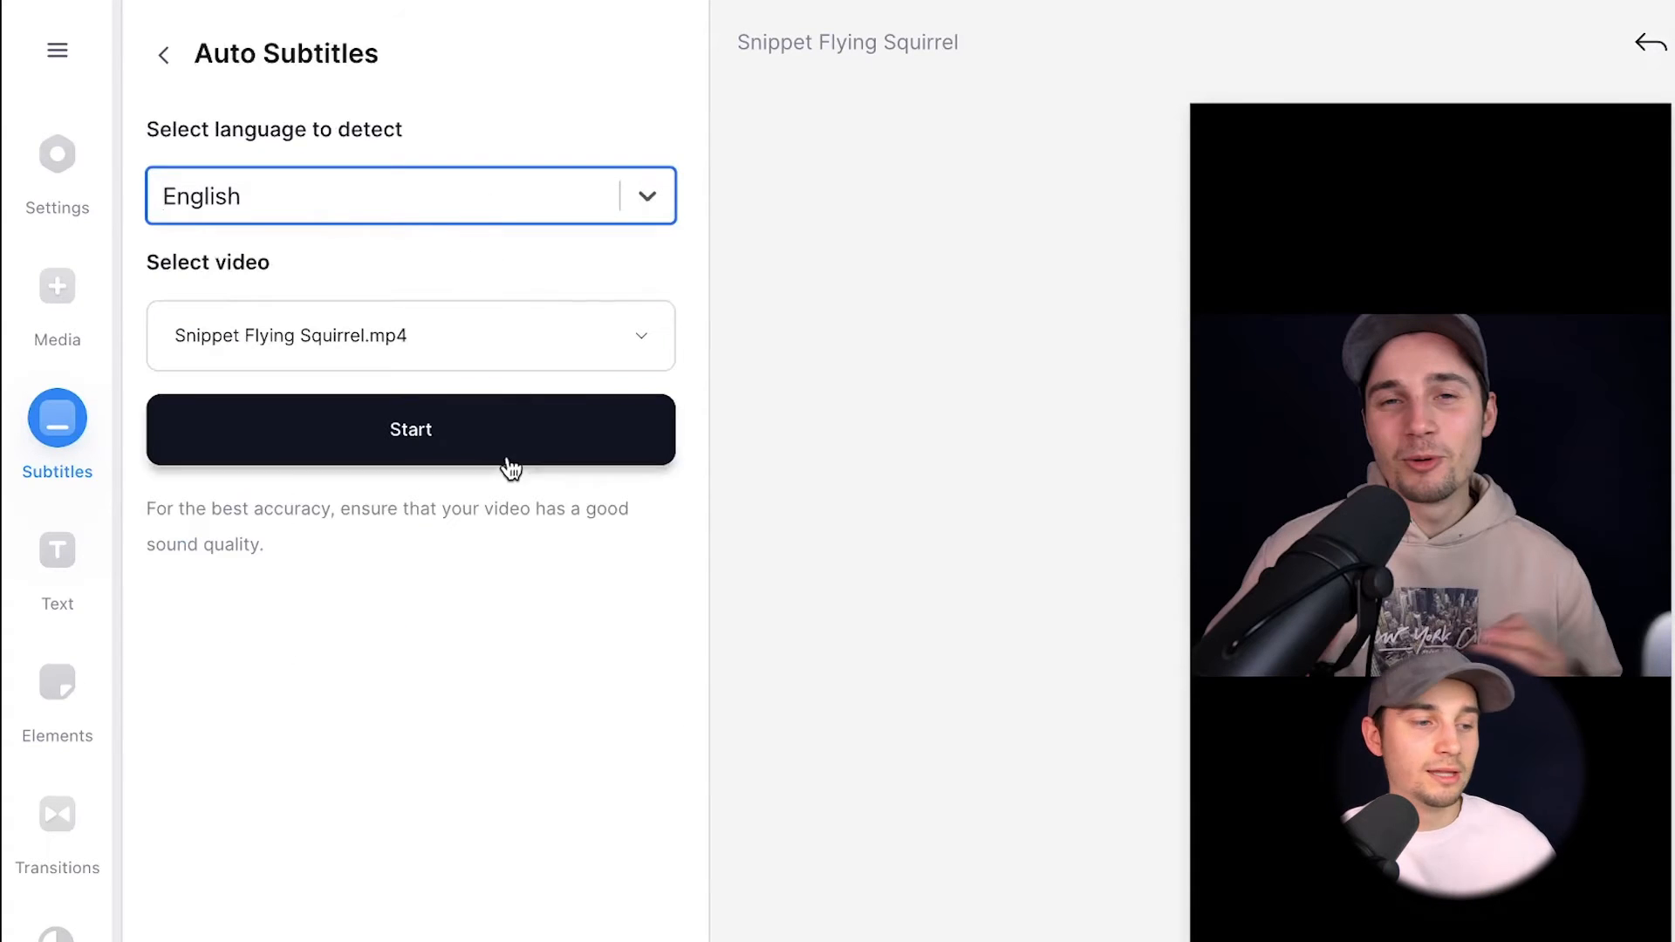
pyautogui.click(410, 430)
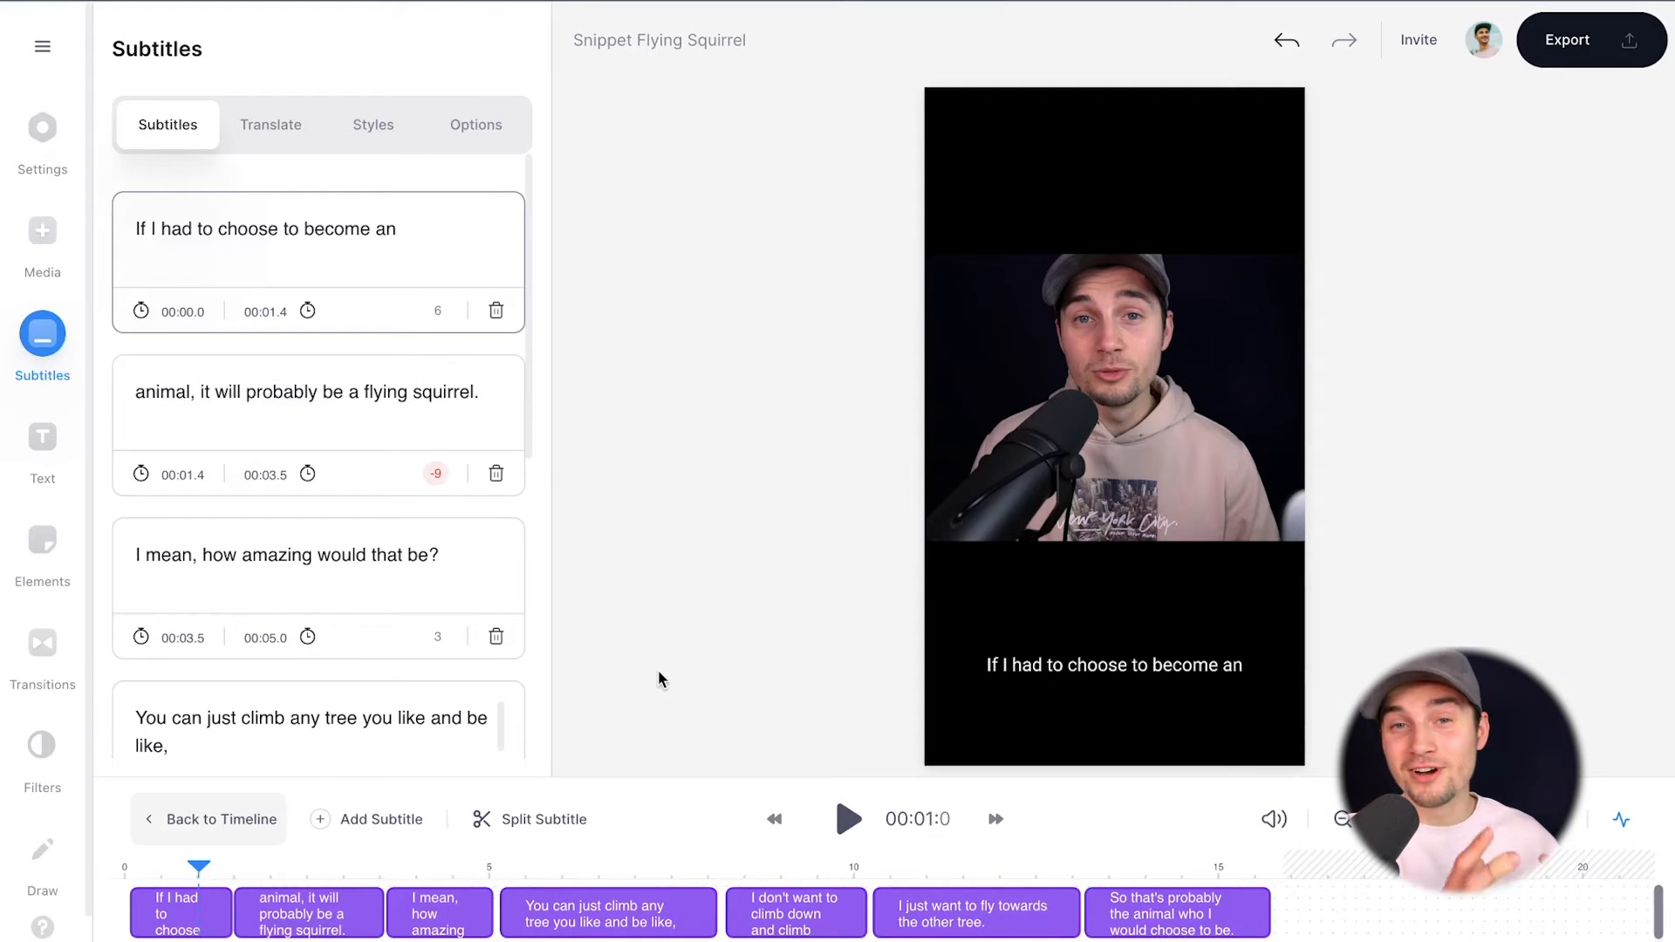
pyautogui.moveTo(674, 781)
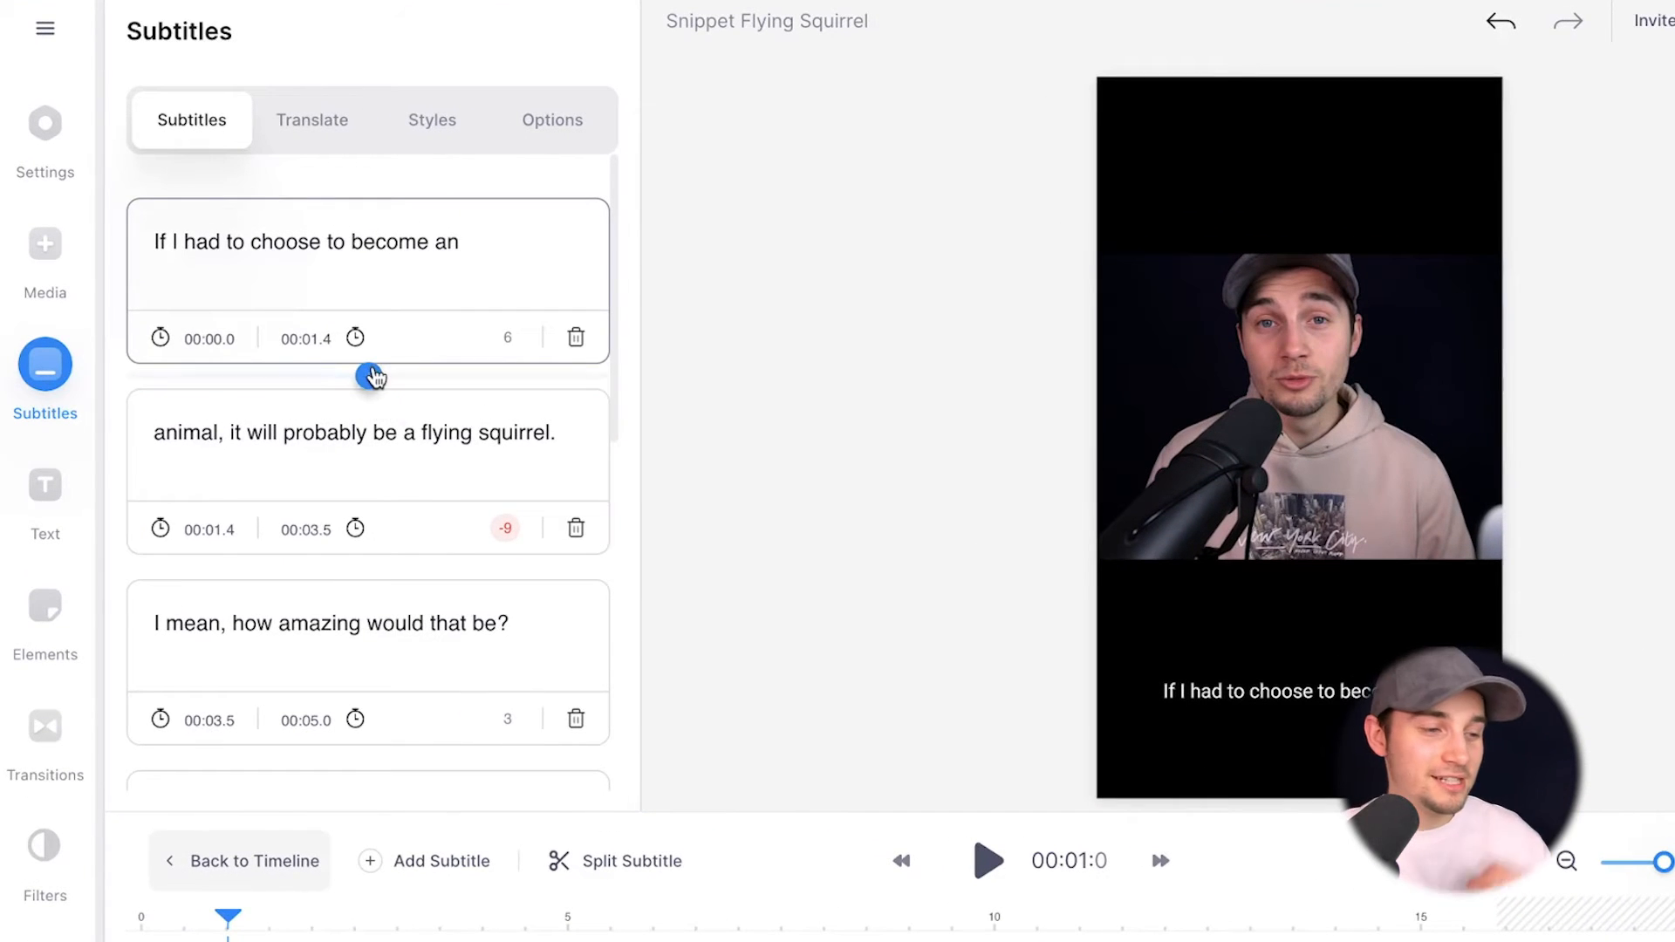
# Select the climb-any-tree subtitle block to trim it to 00:05.4–00:07.8.
pyautogui.scroll(-3)
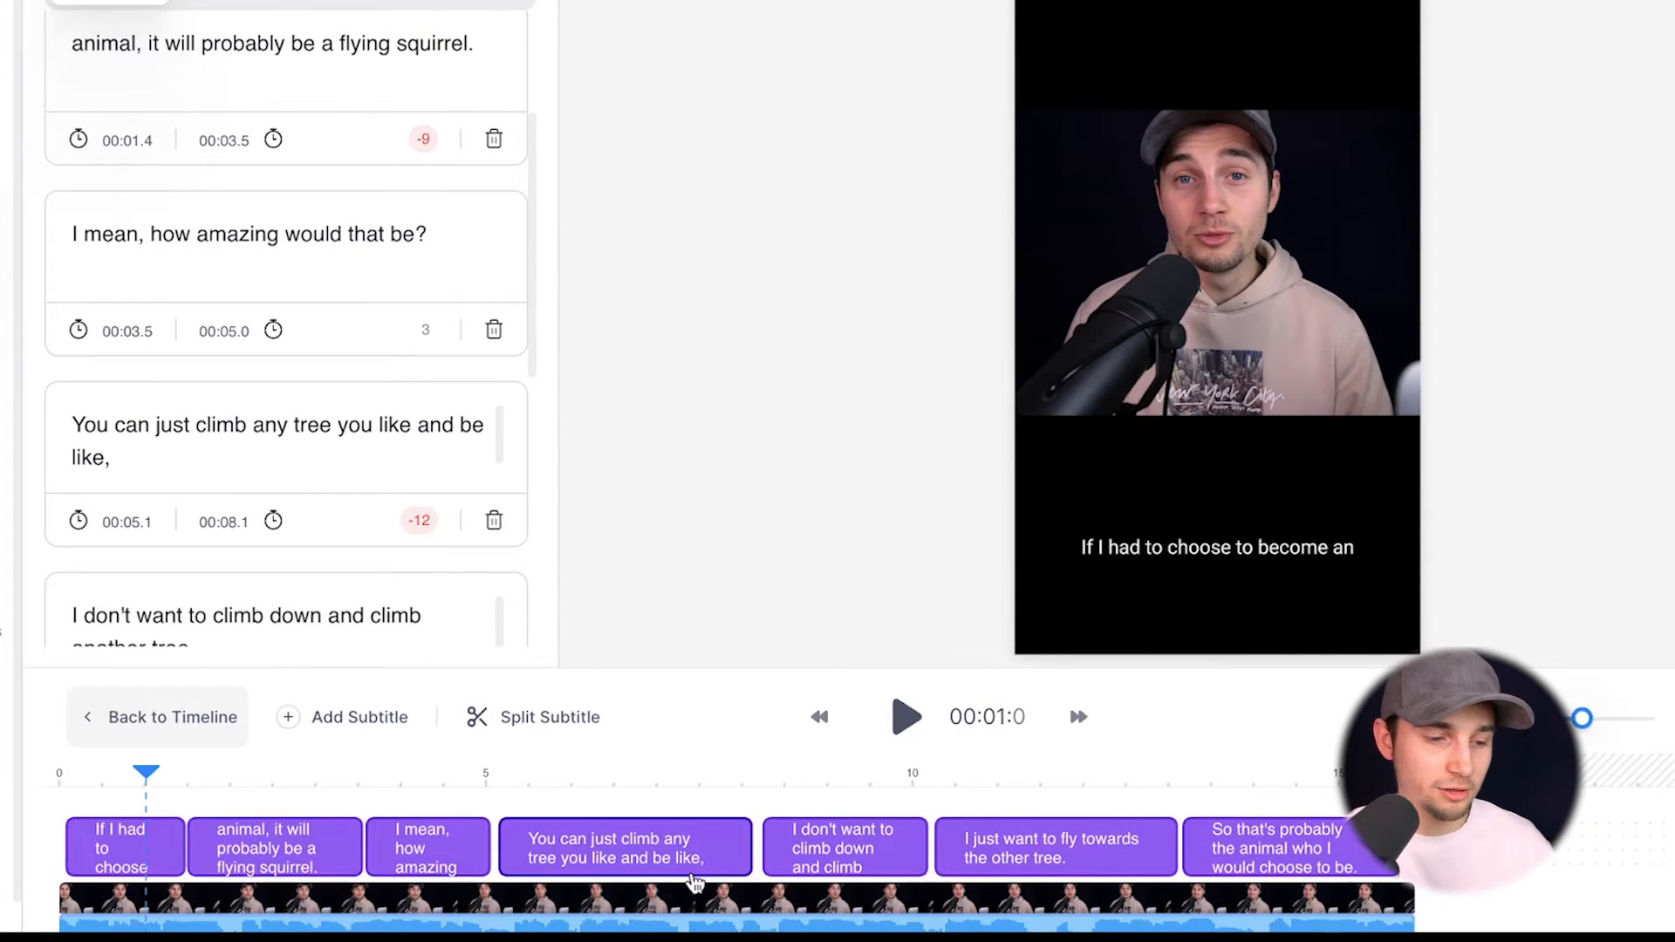
pyautogui.click(624, 846)
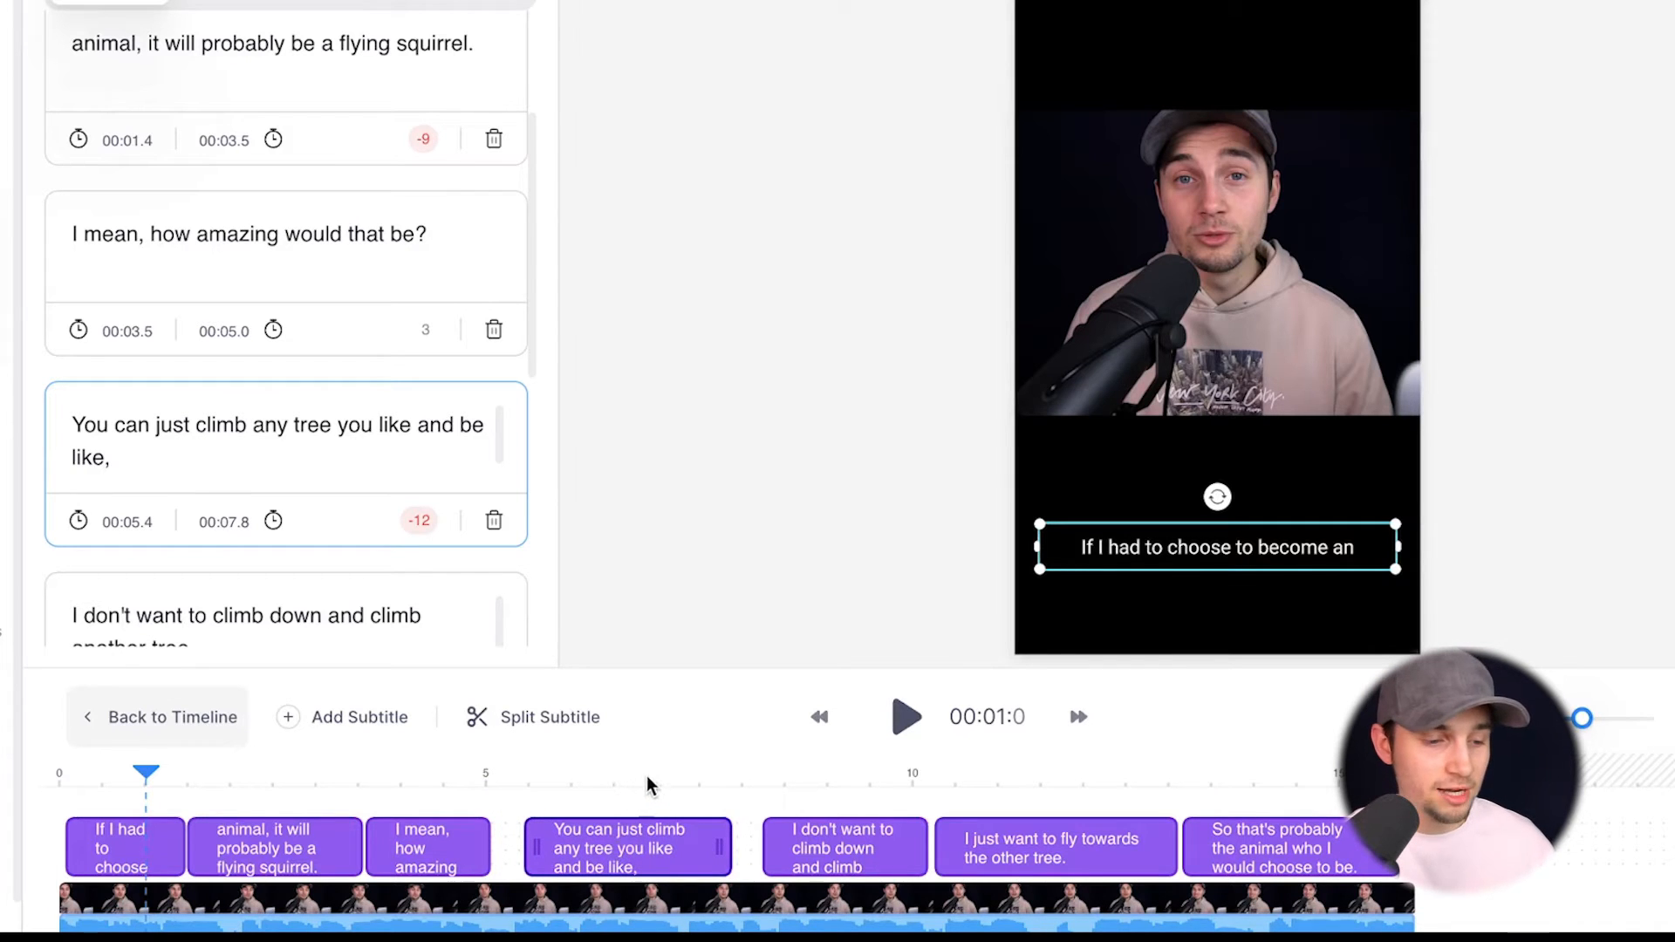
# Split the climb-any-tree subtitle at 6.5 s and play back to check it.
pyautogui.click(625, 775)
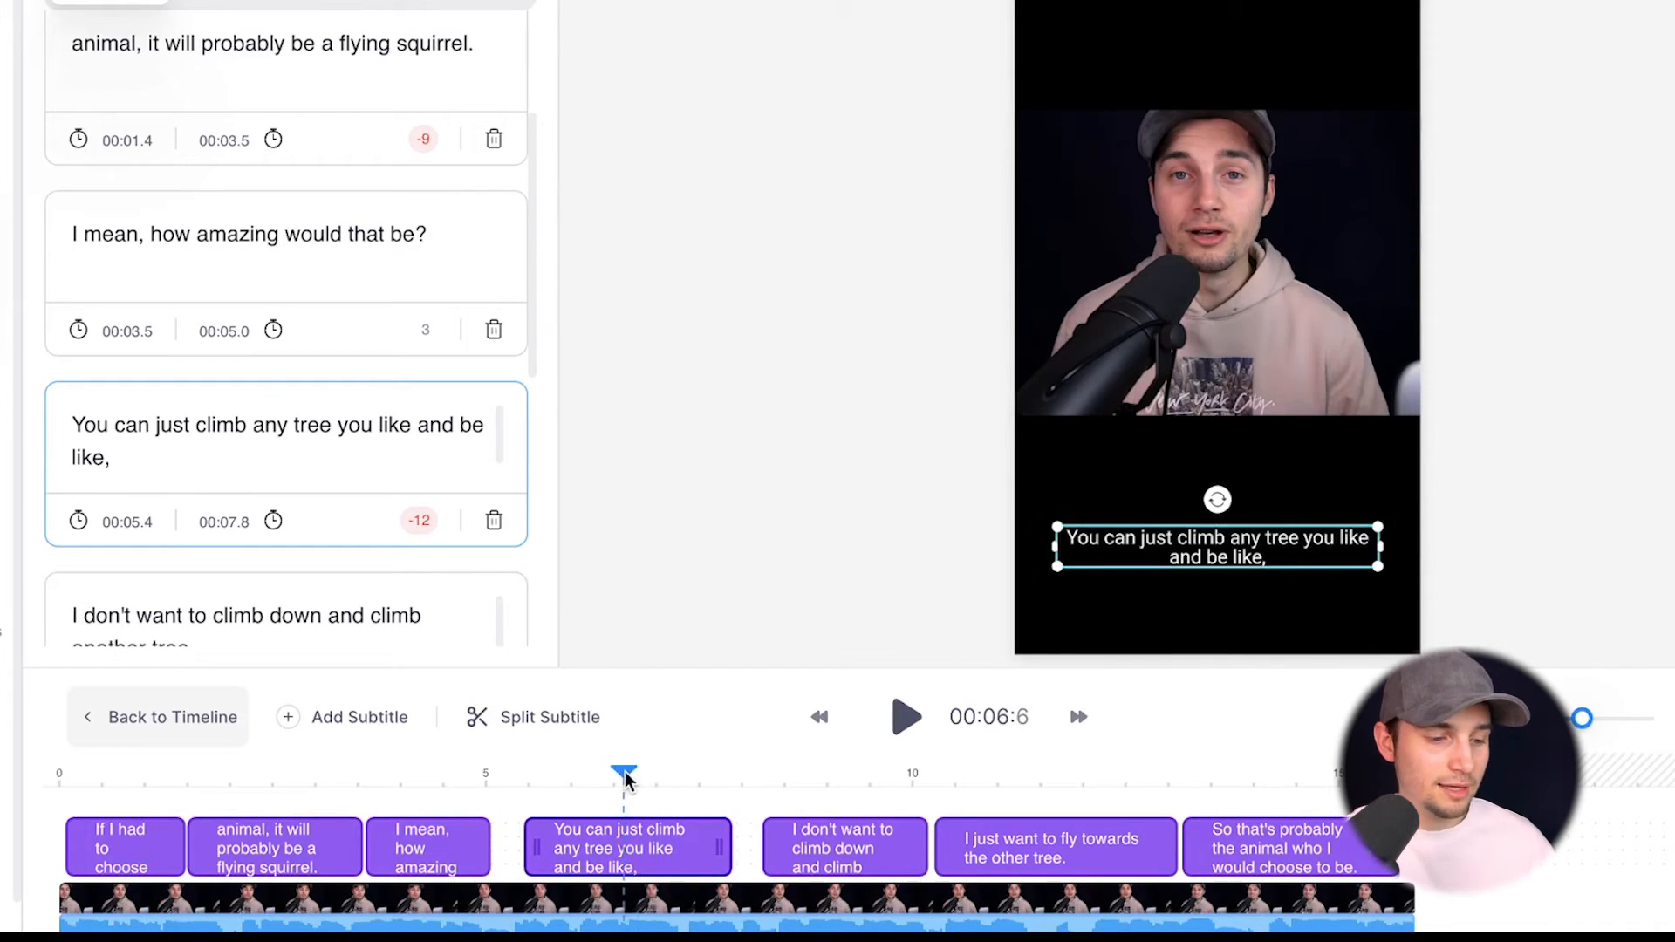
pyautogui.moveTo(560, 730)
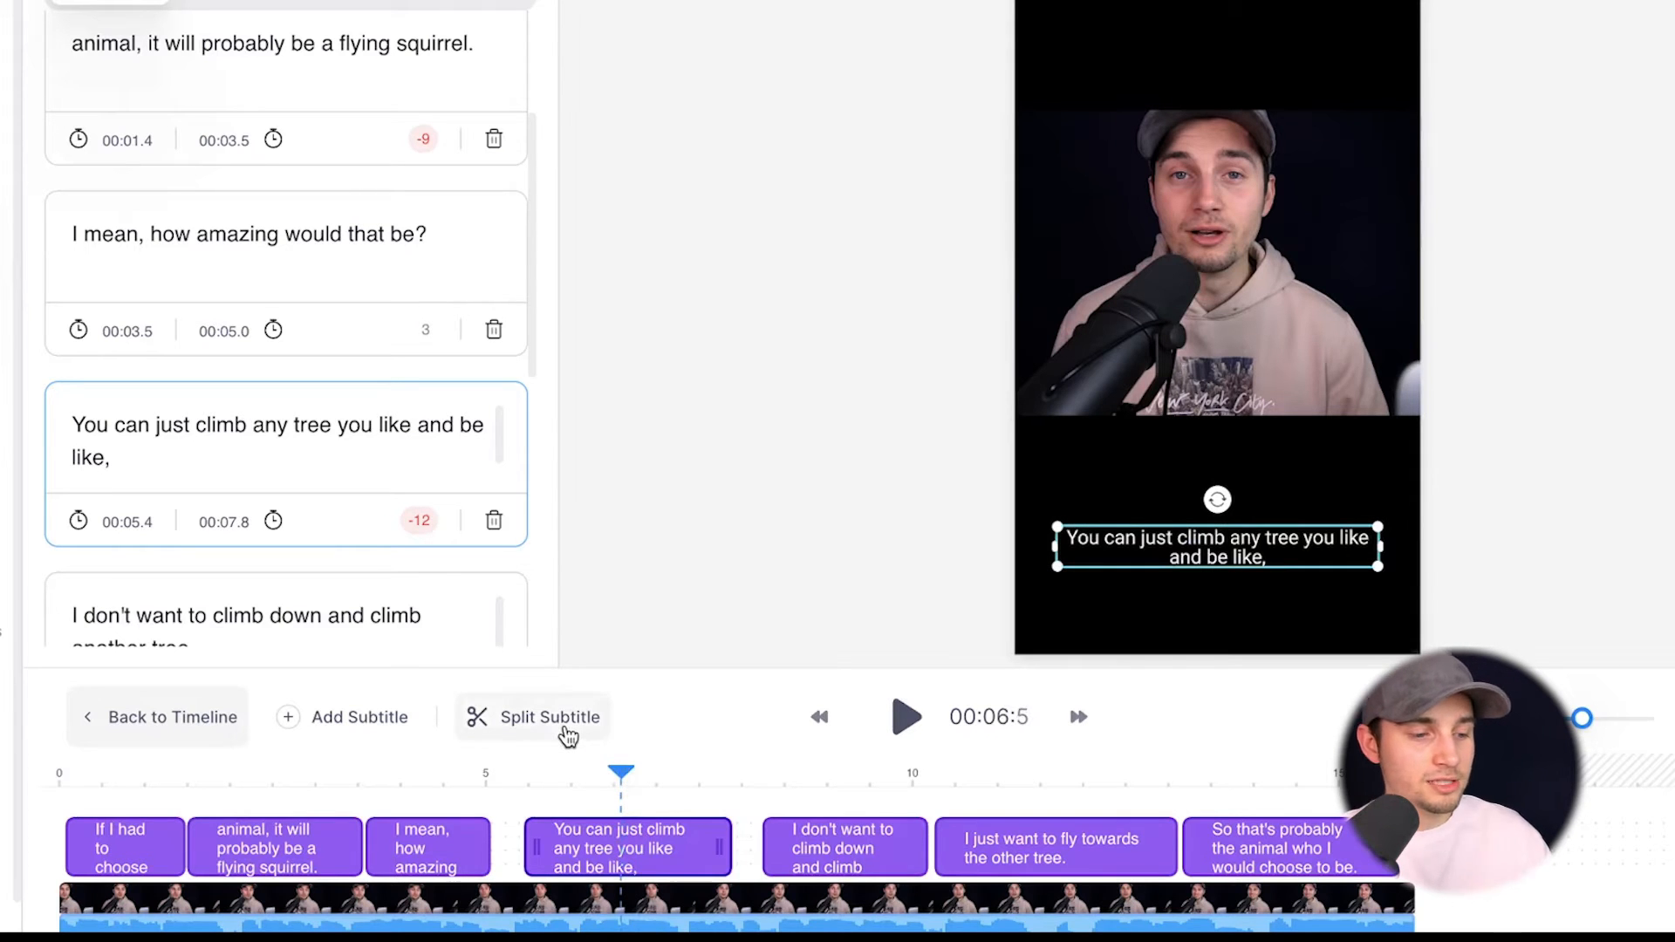
pyautogui.click(548, 717)
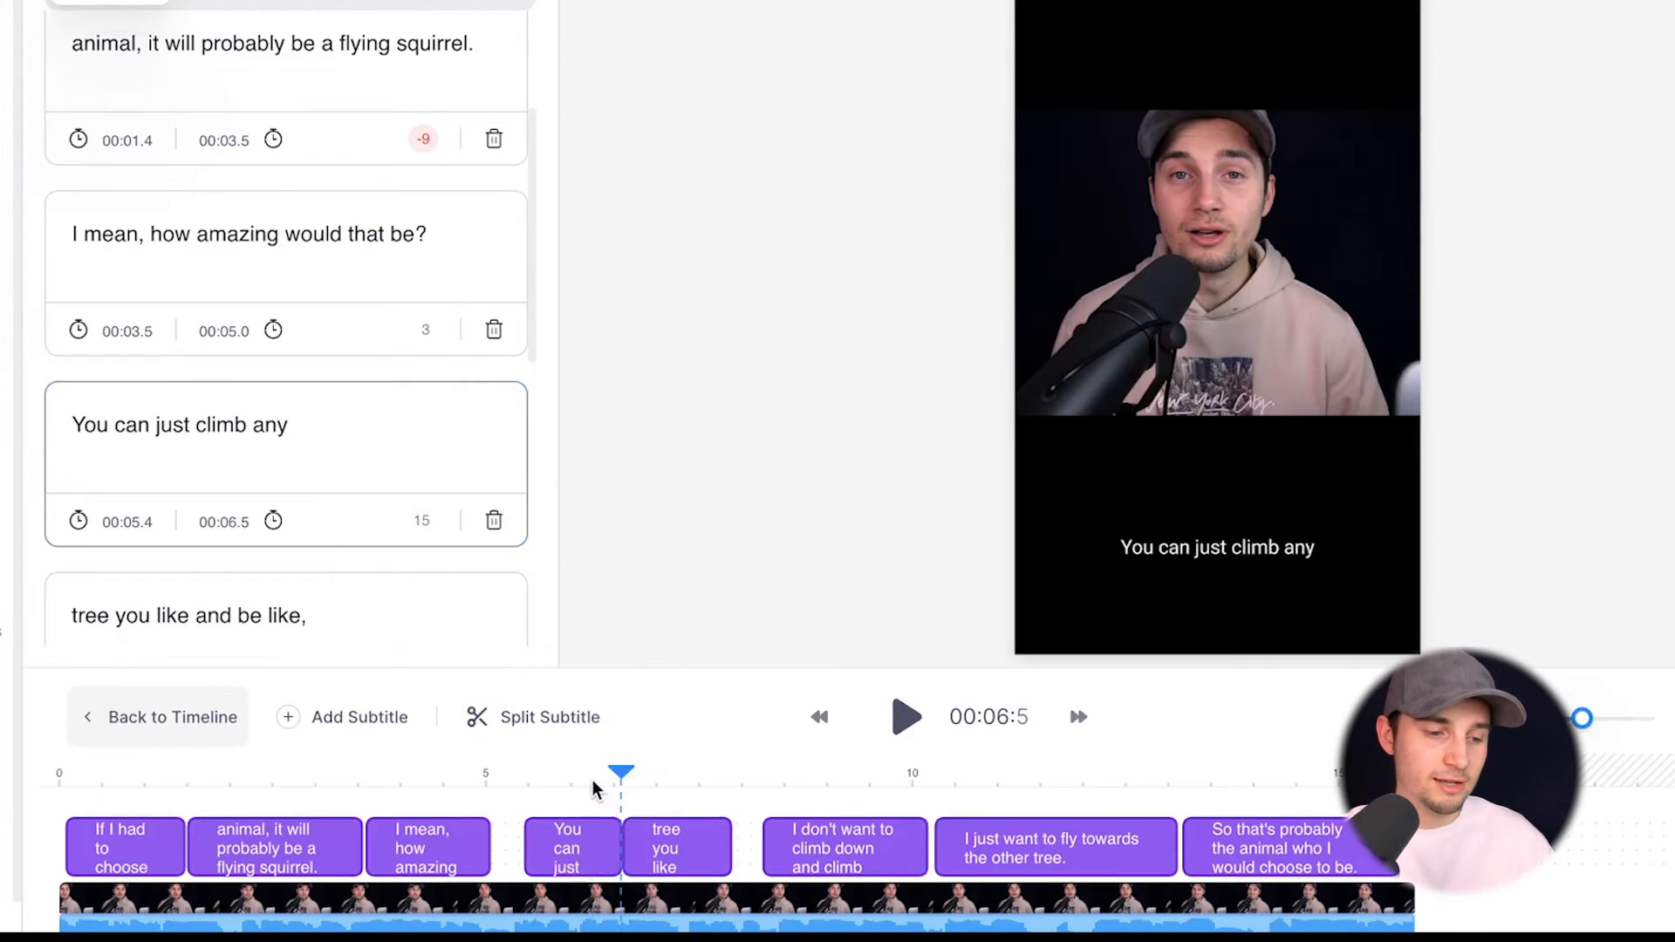
pyautogui.click(902, 717)
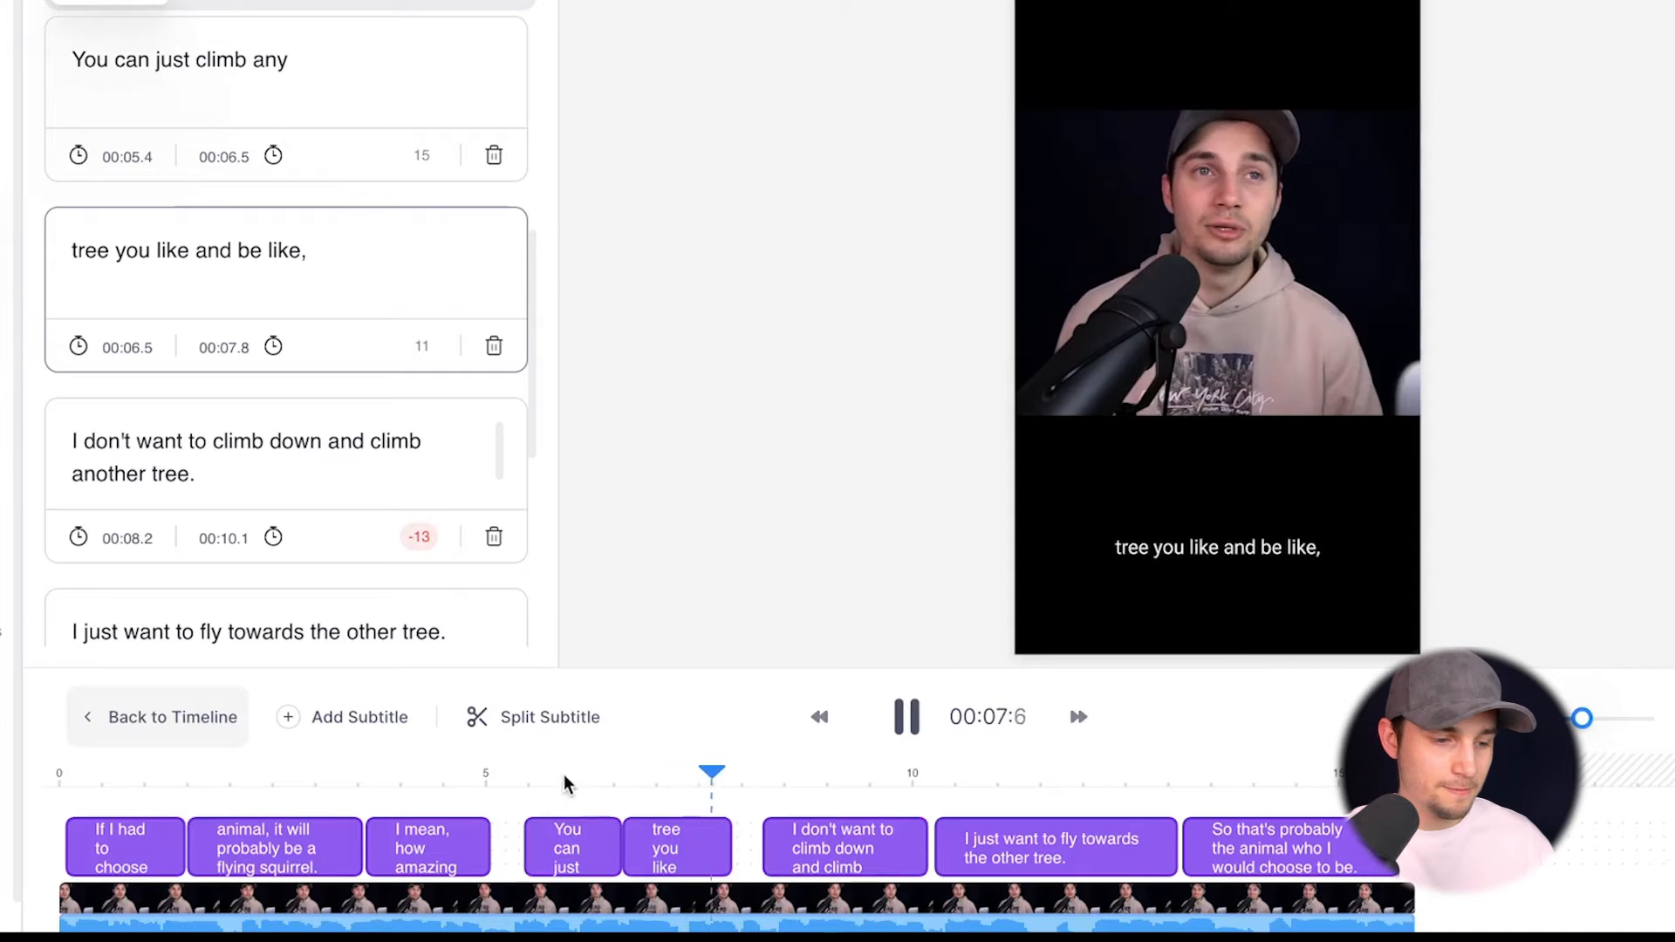
pyautogui.click(903, 717)
pyautogui.write('"')
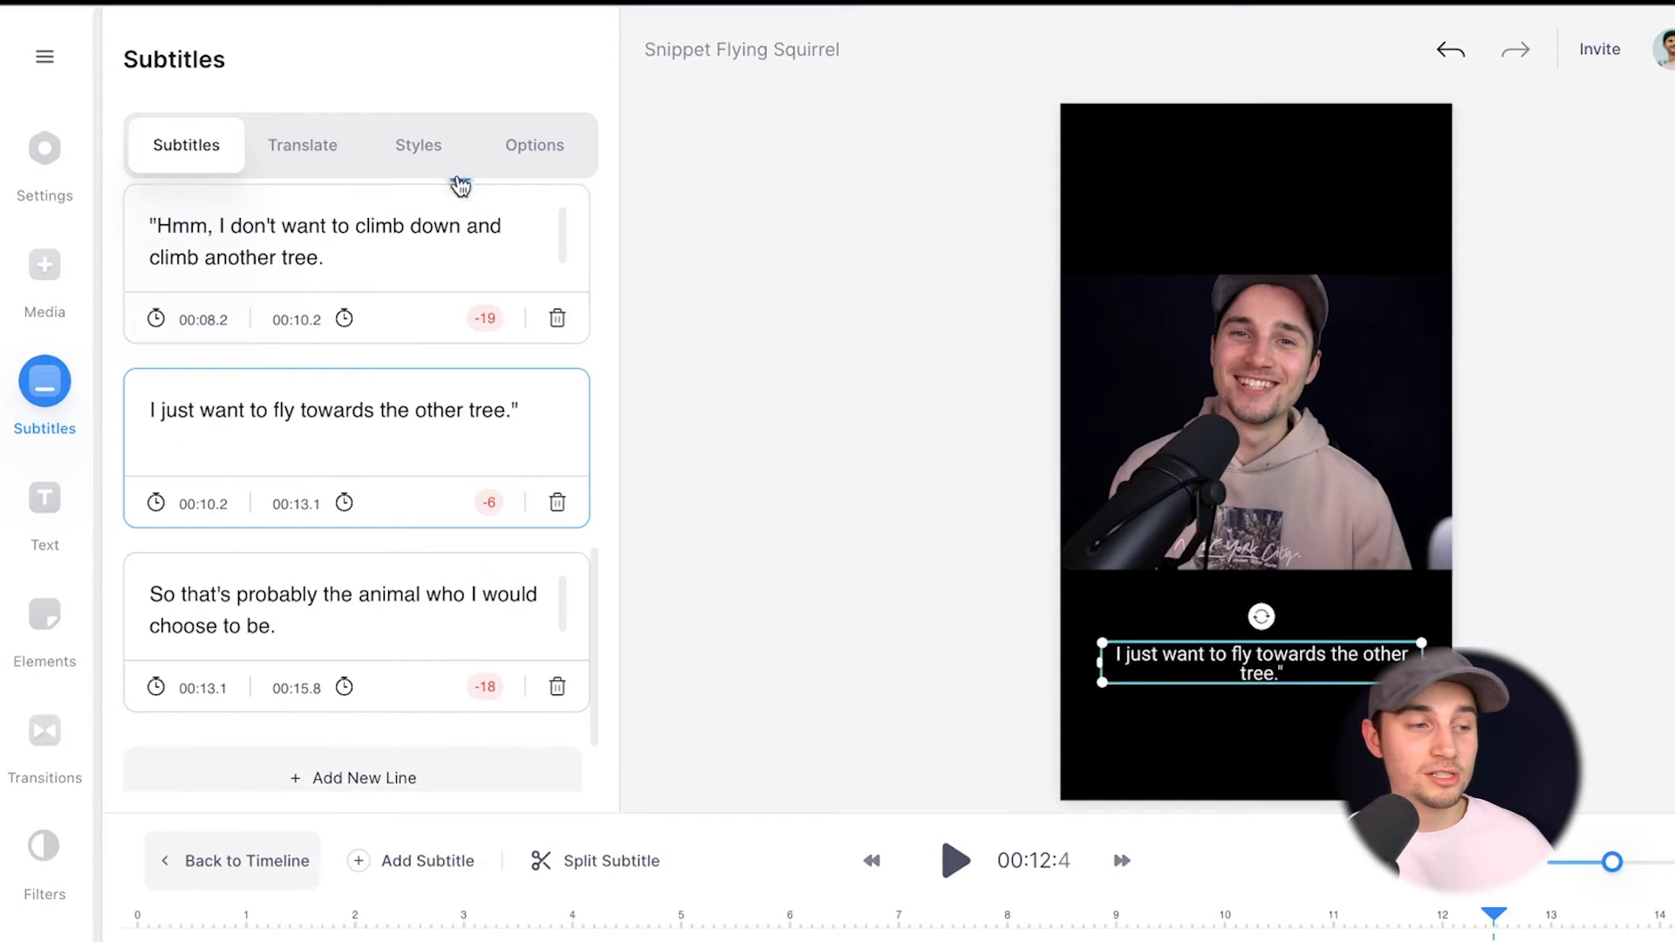
# In Styles, set a Block effect with white text on a pinkish-red background.
pyautogui.click(417, 145)
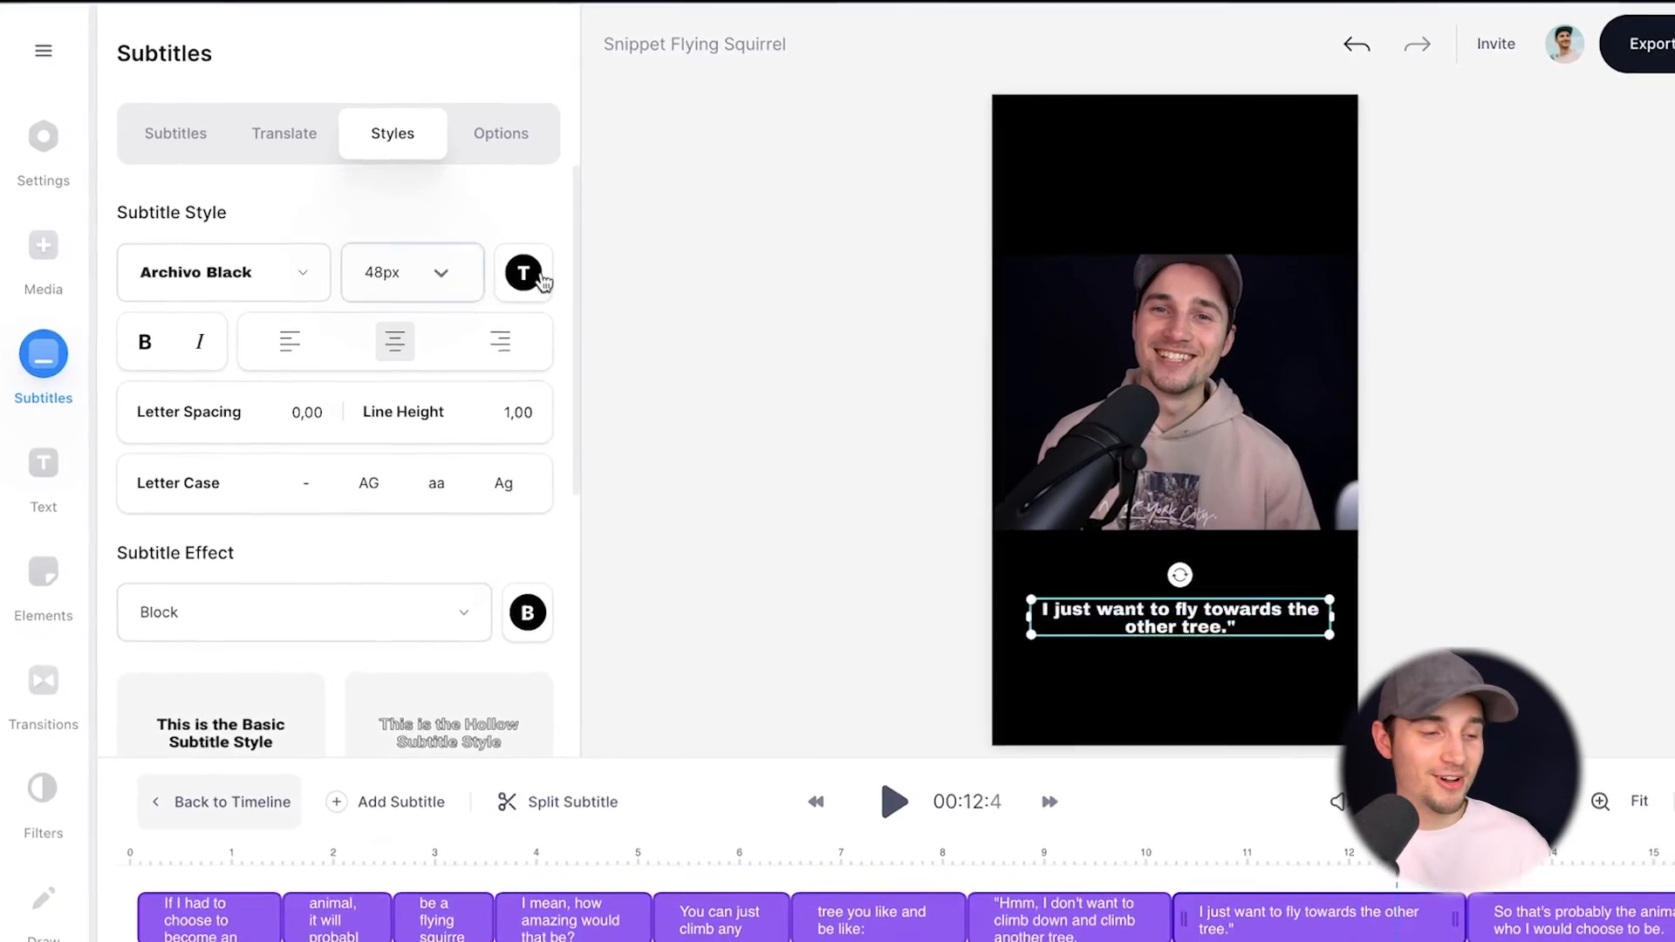
pyautogui.click(523, 272)
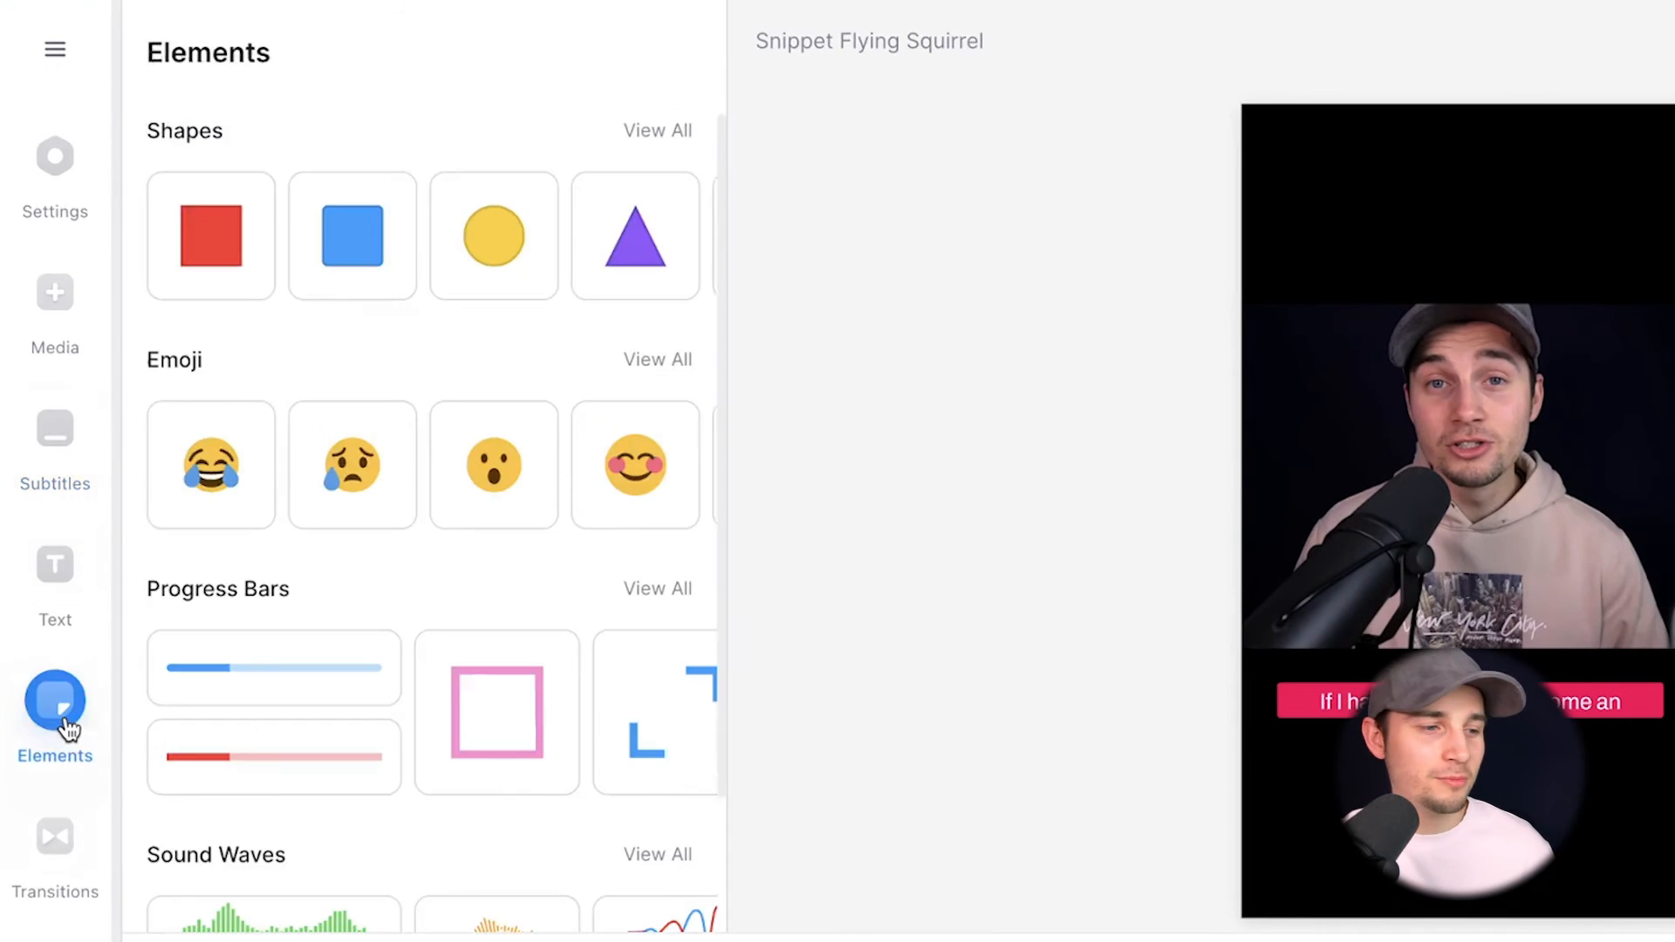
# Browse Elements to Sound Waves, view all styles and add the green bars wave.
pyautogui.scroll(-3)
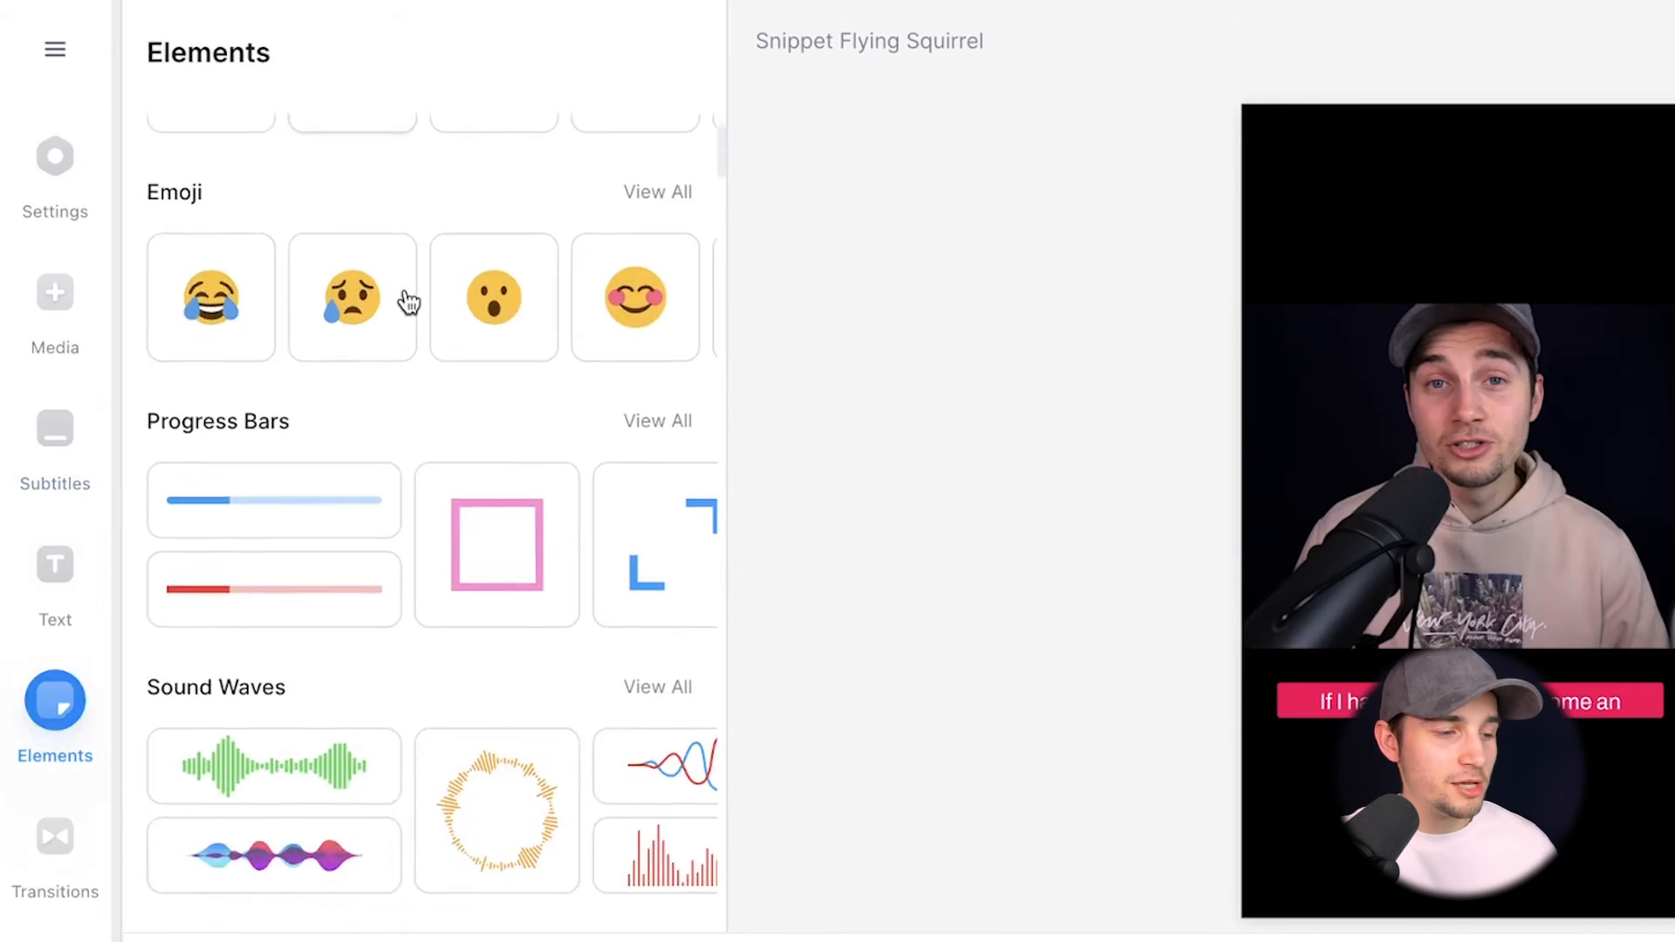
pyautogui.scroll(-3)
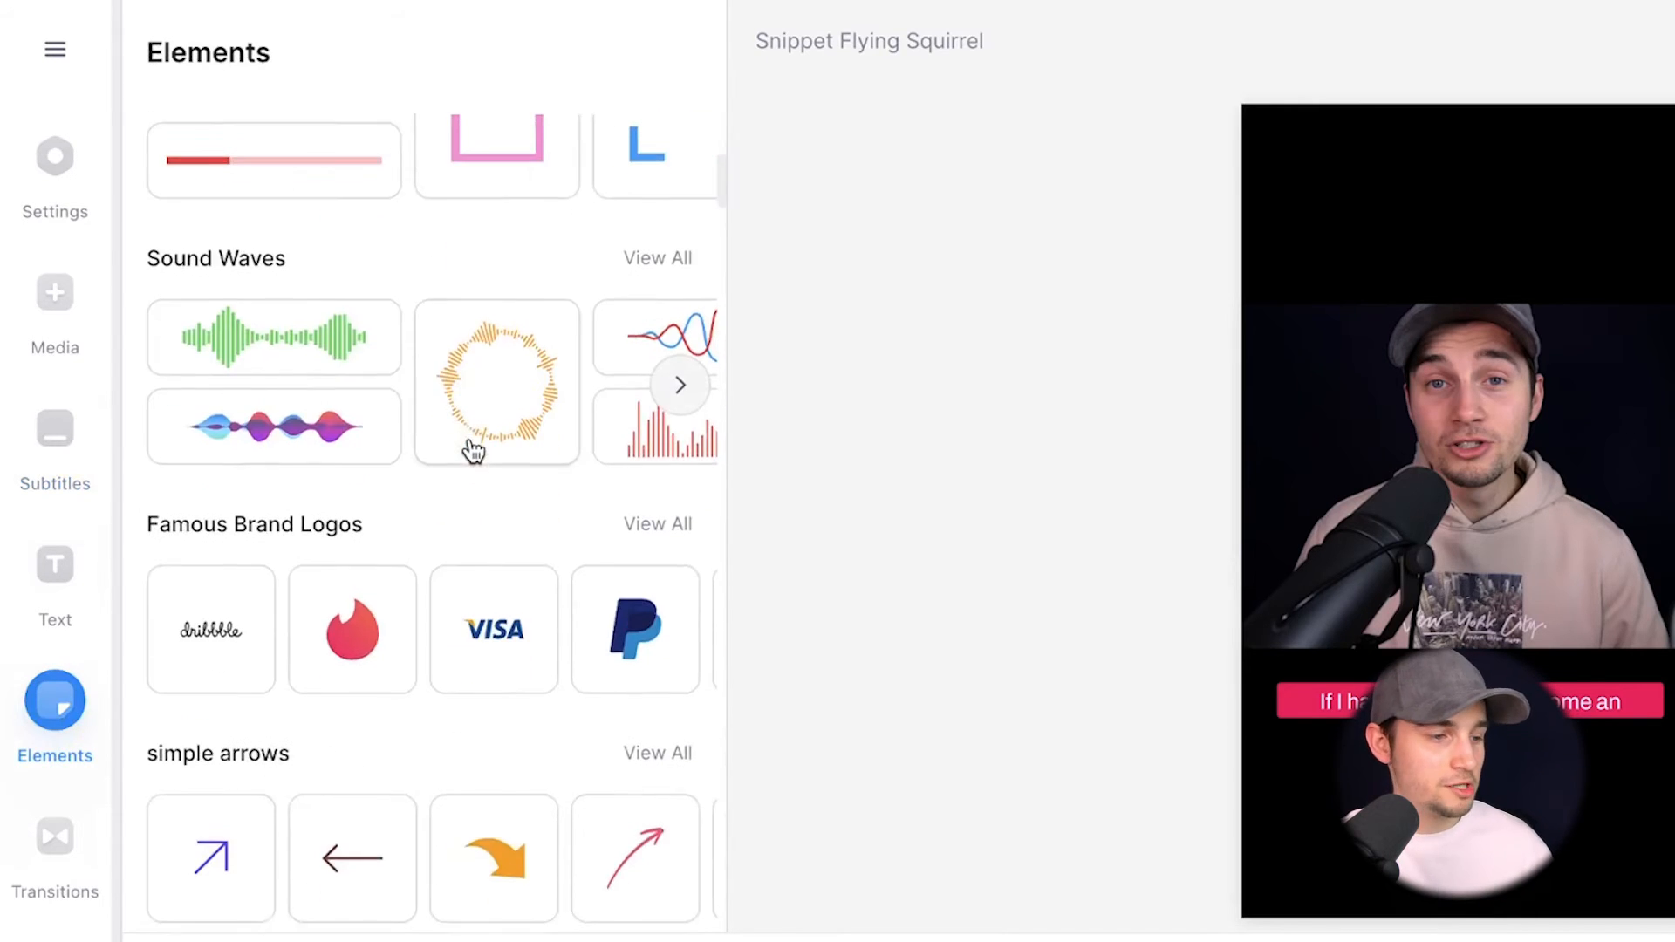
pyautogui.scroll(3)
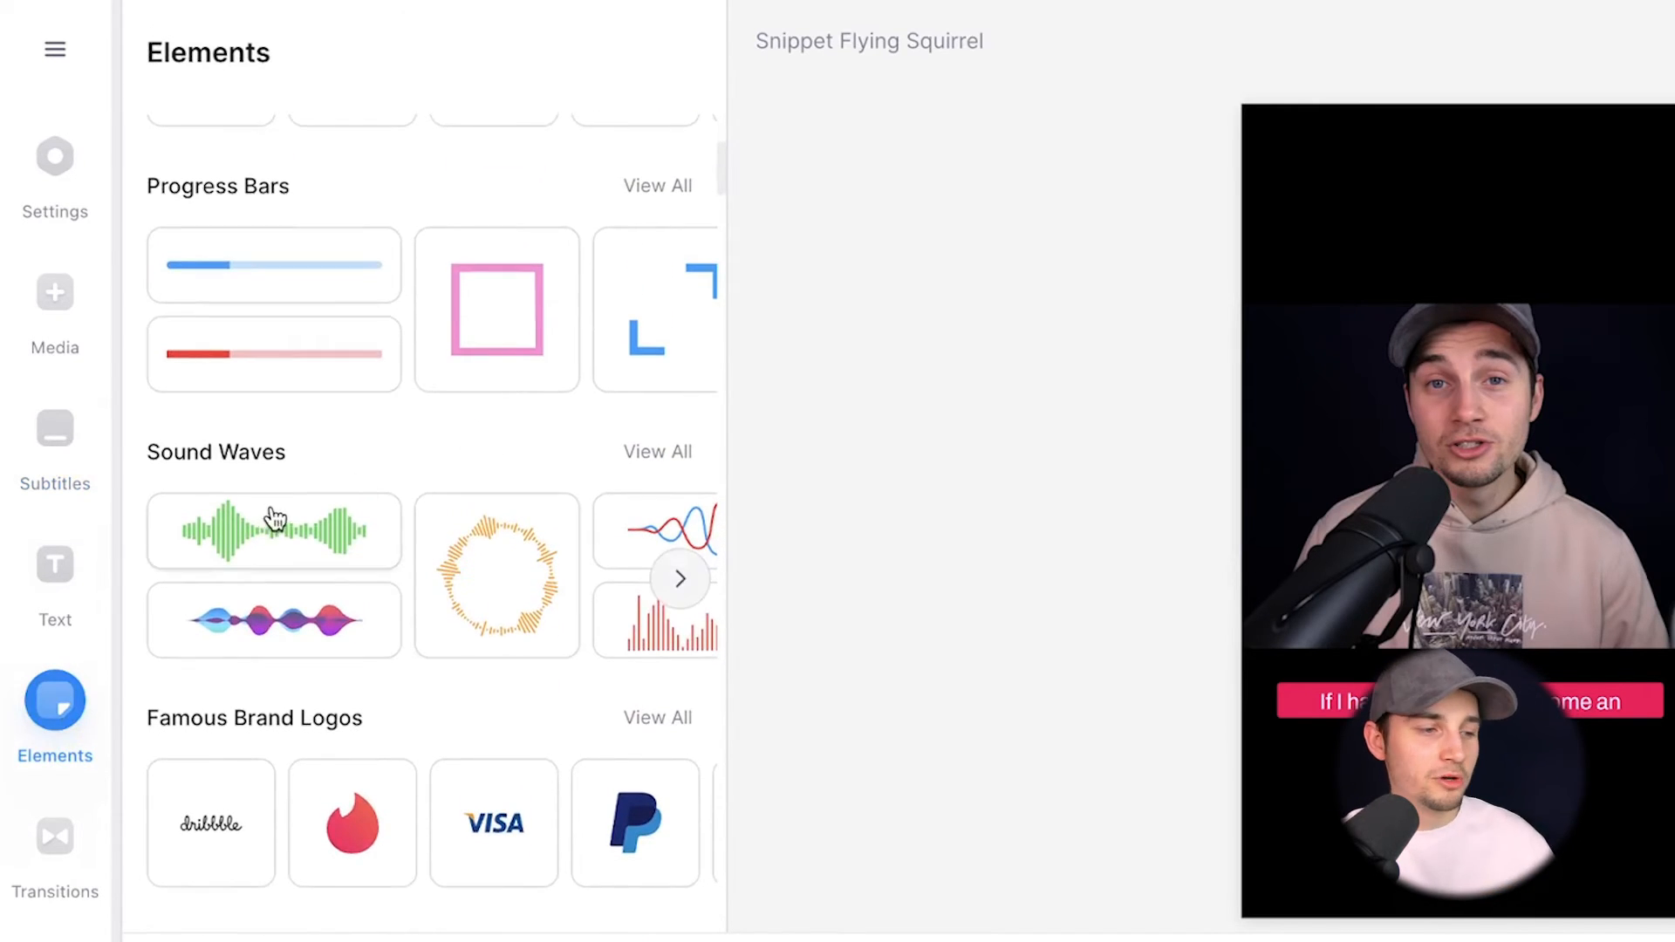
pyautogui.click(657, 450)
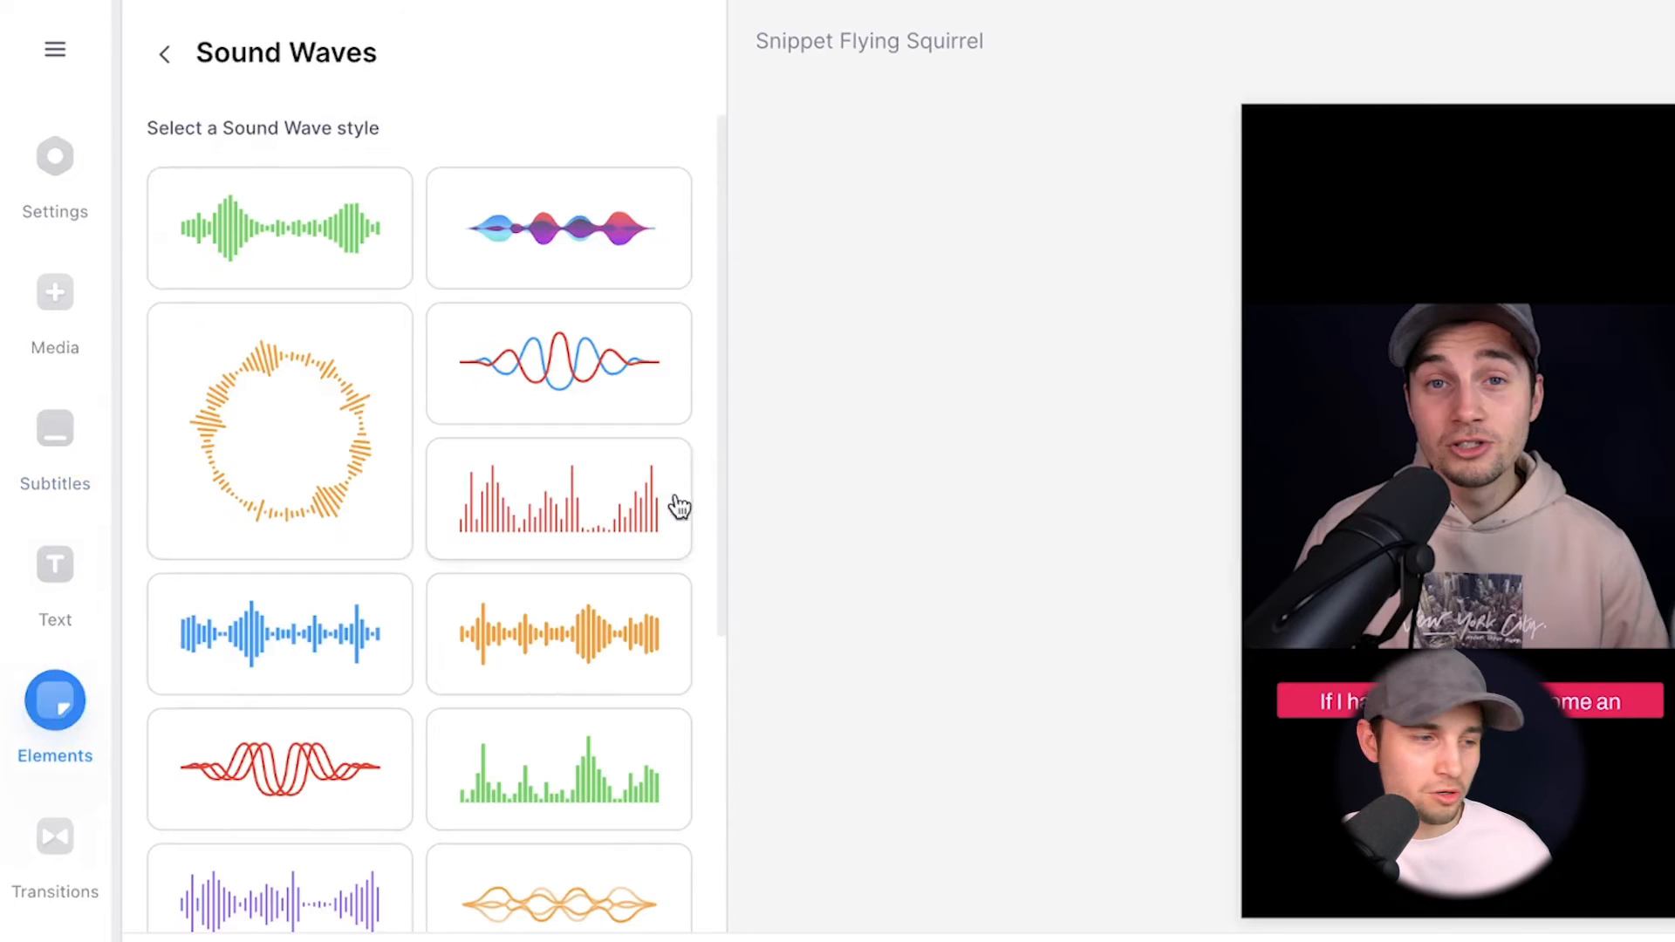
pyautogui.moveTo(405, 386)
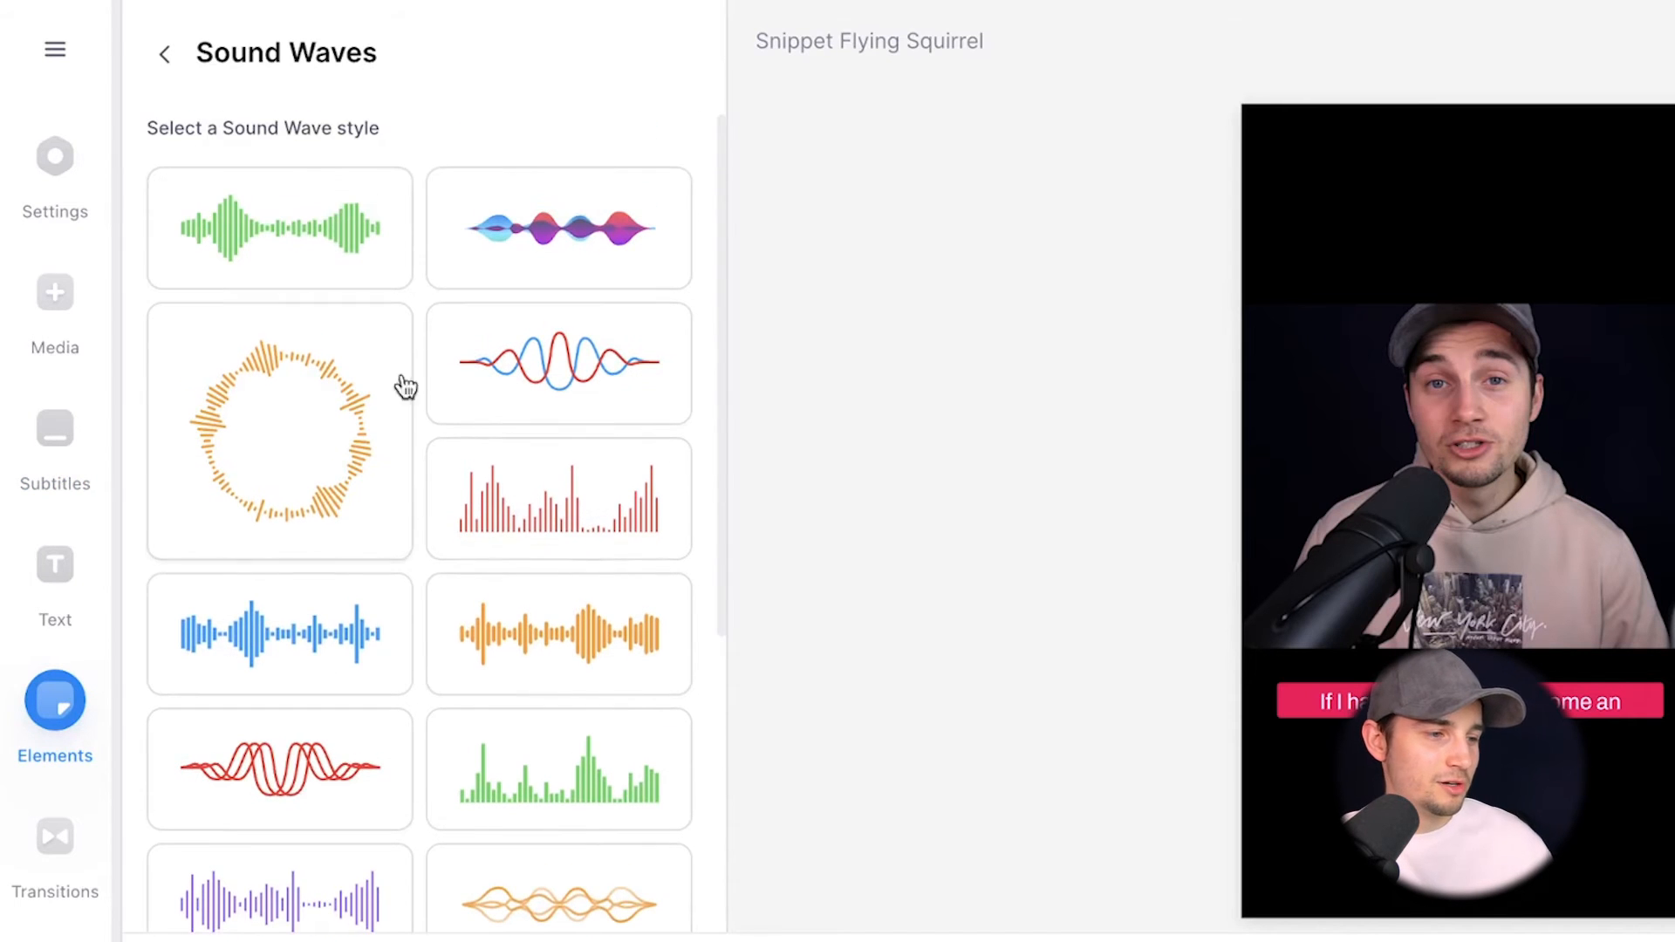
pyautogui.click(279, 226)
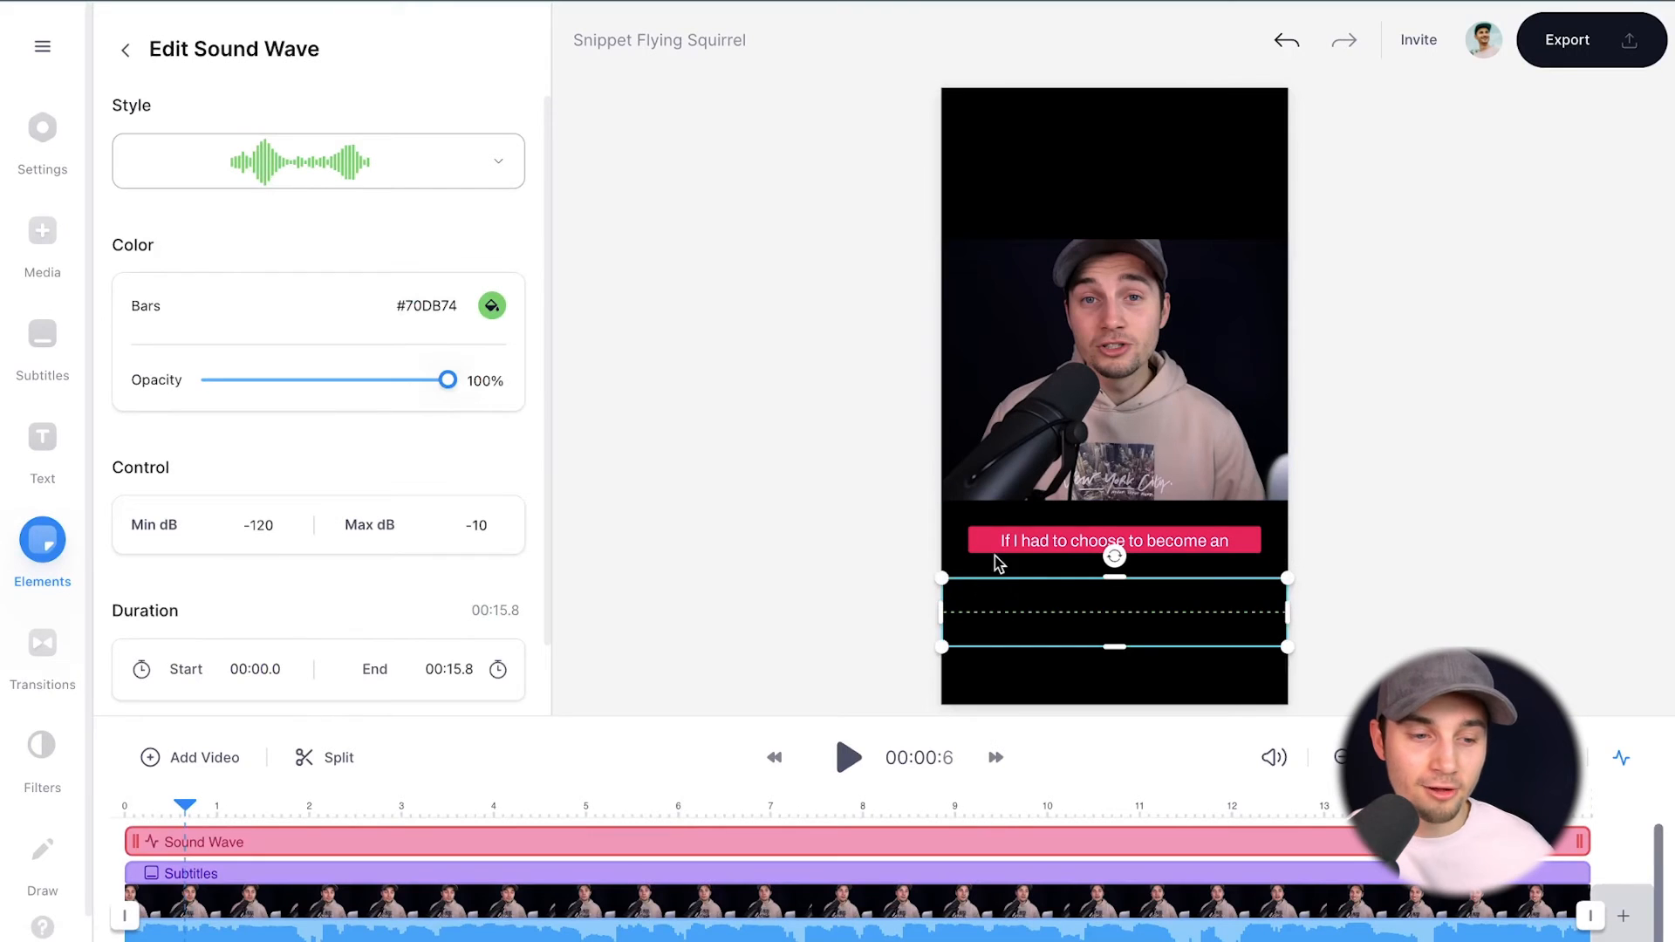
# Preview the wave, then set the sound wave Bars colour to white (#FFFFFF).
pyautogui.click(848, 757)
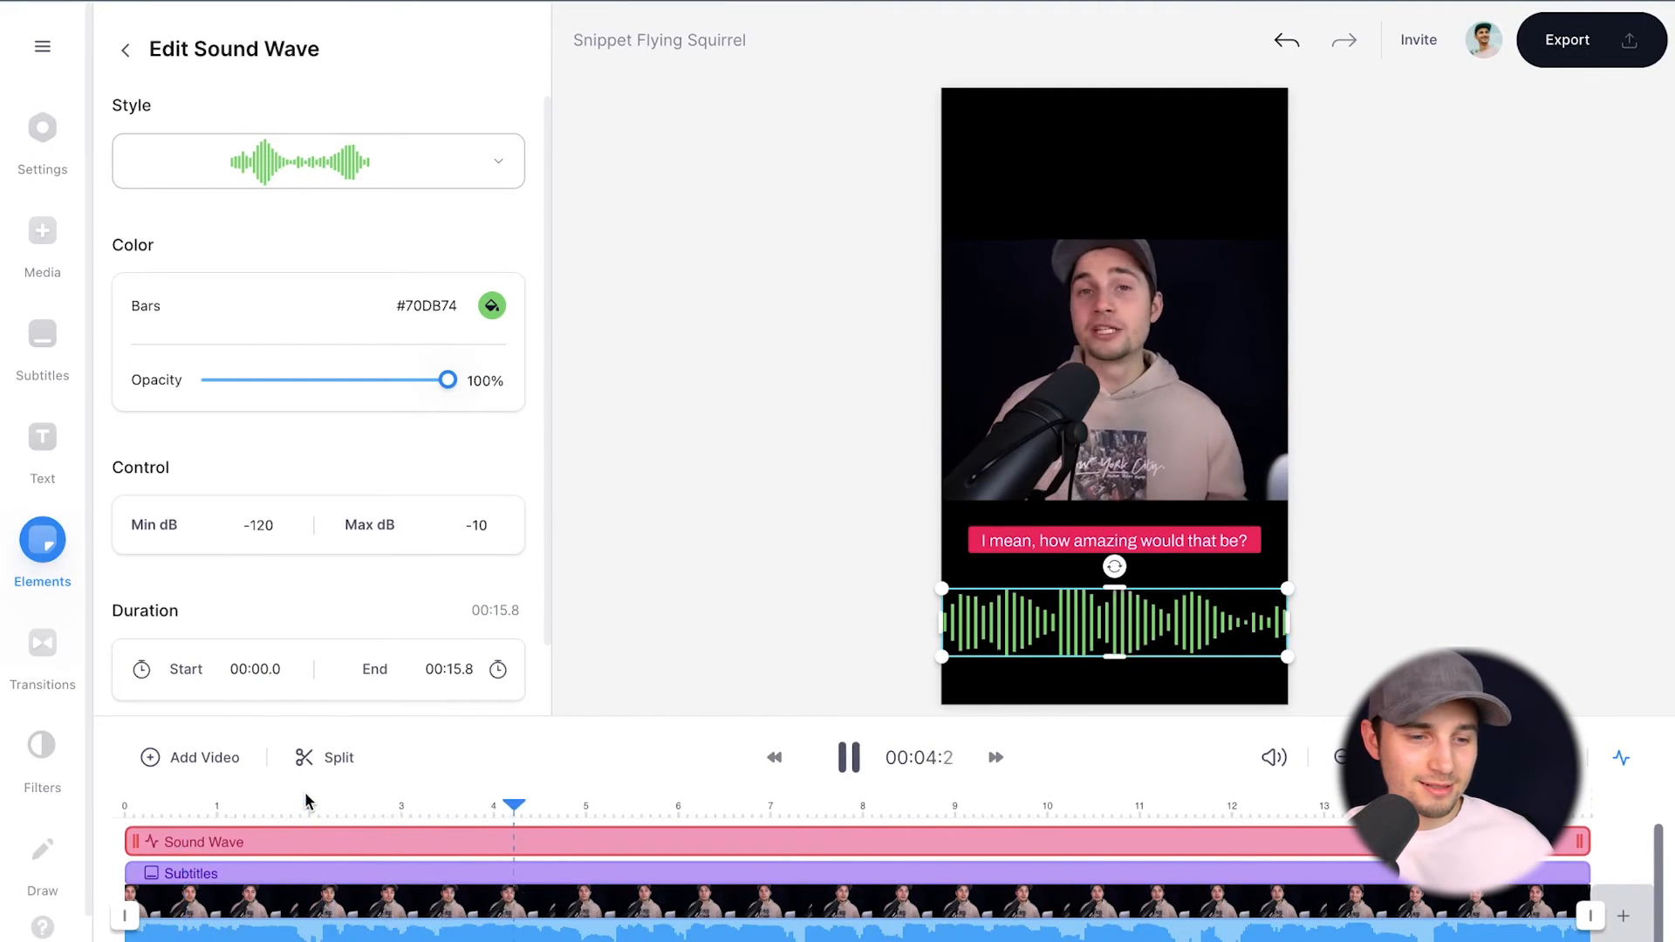
pyautogui.click(848, 757)
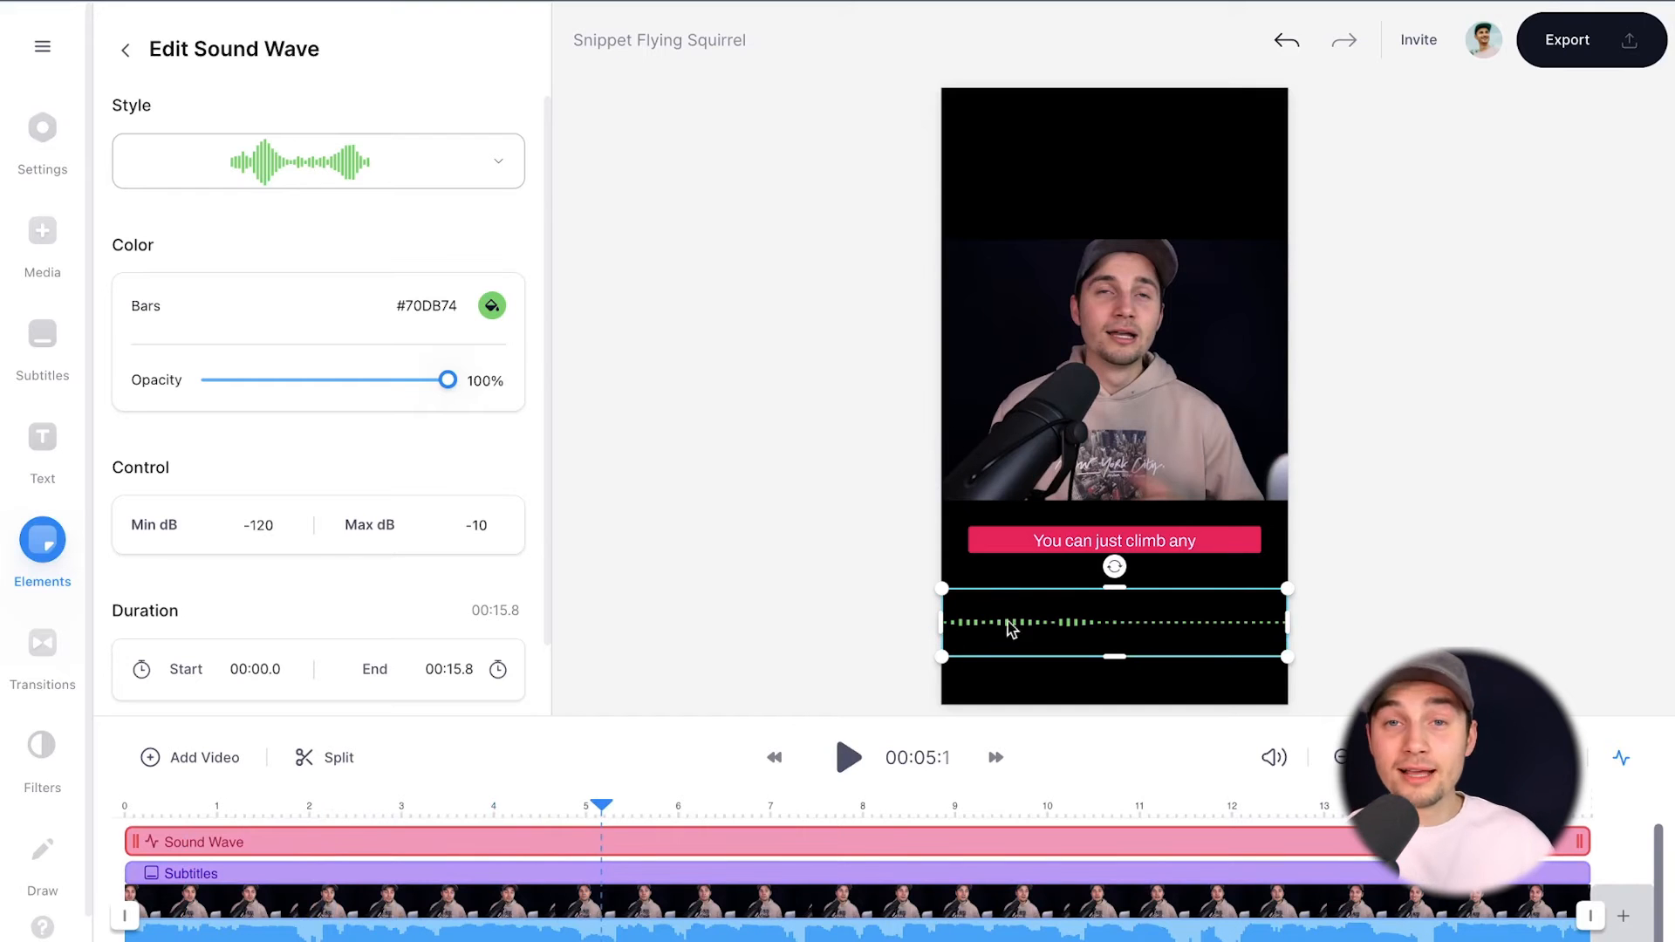
pyautogui.click(318, 160)
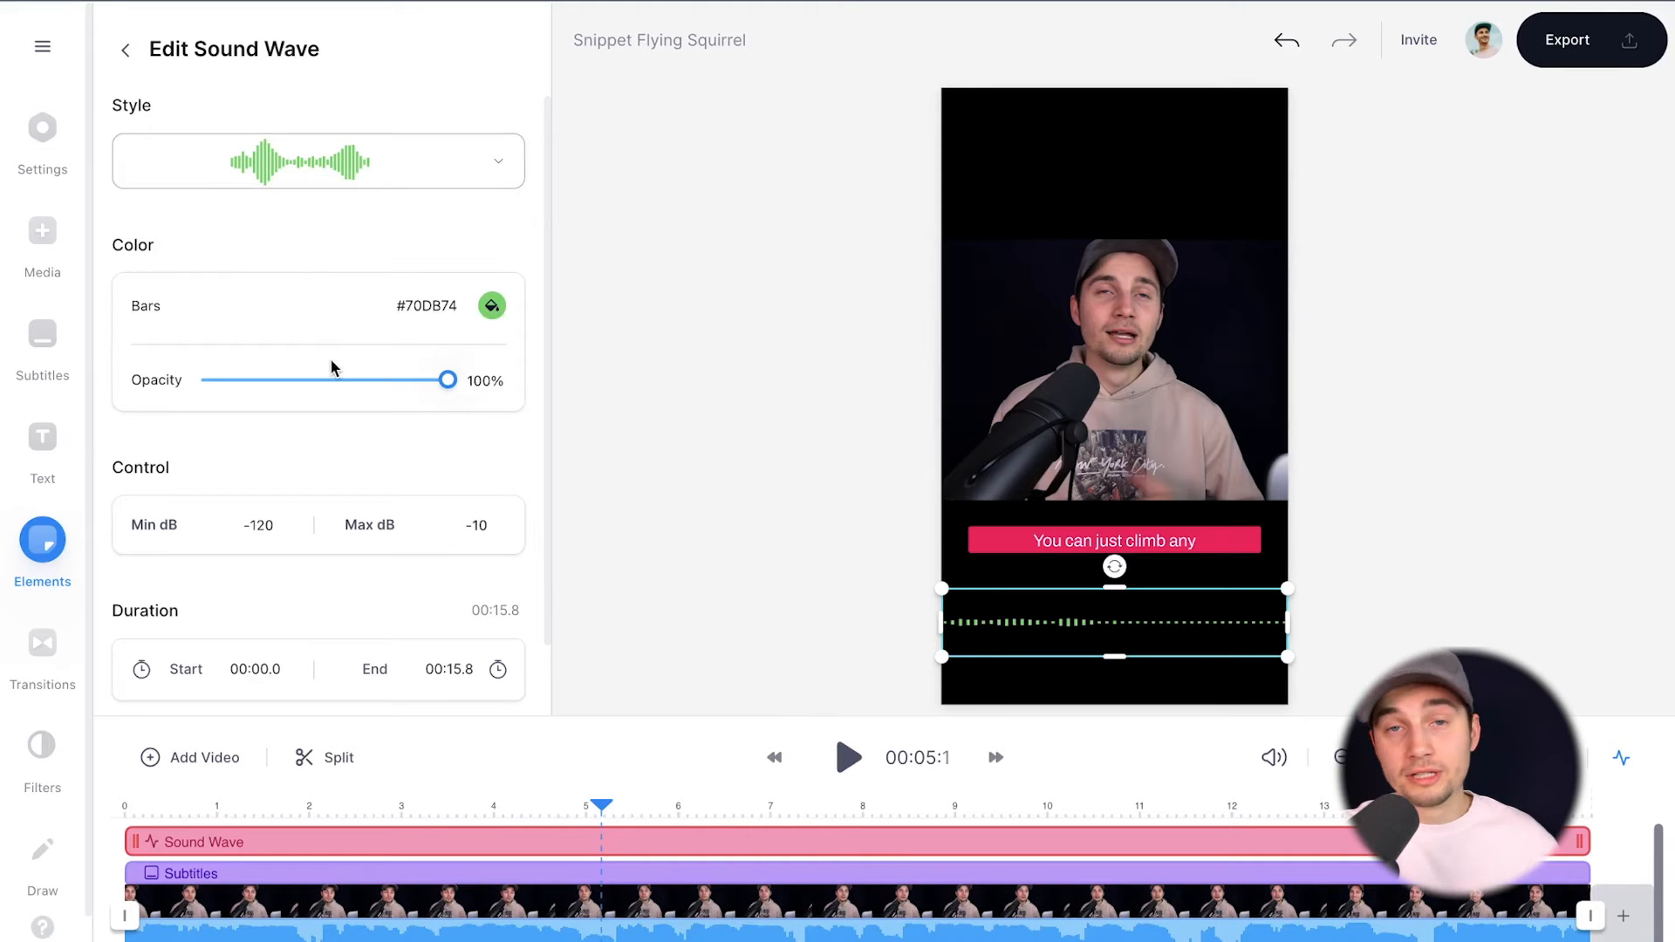
pyautogui.moveTo(255, 602)
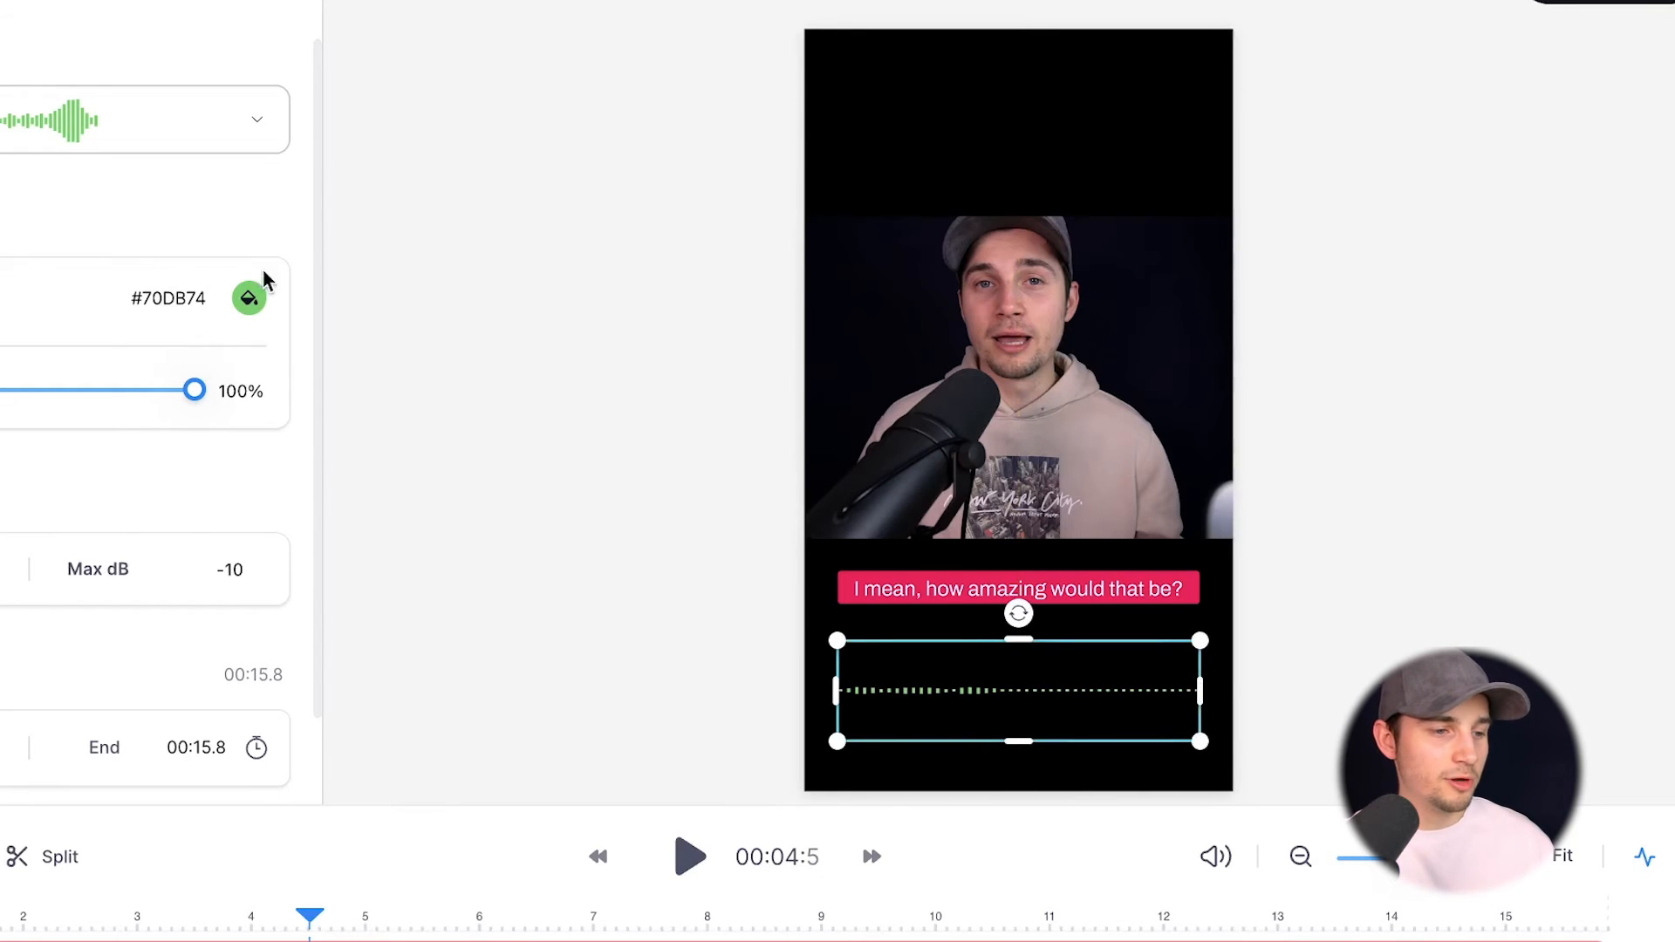
pyautogui.click(249, 298)
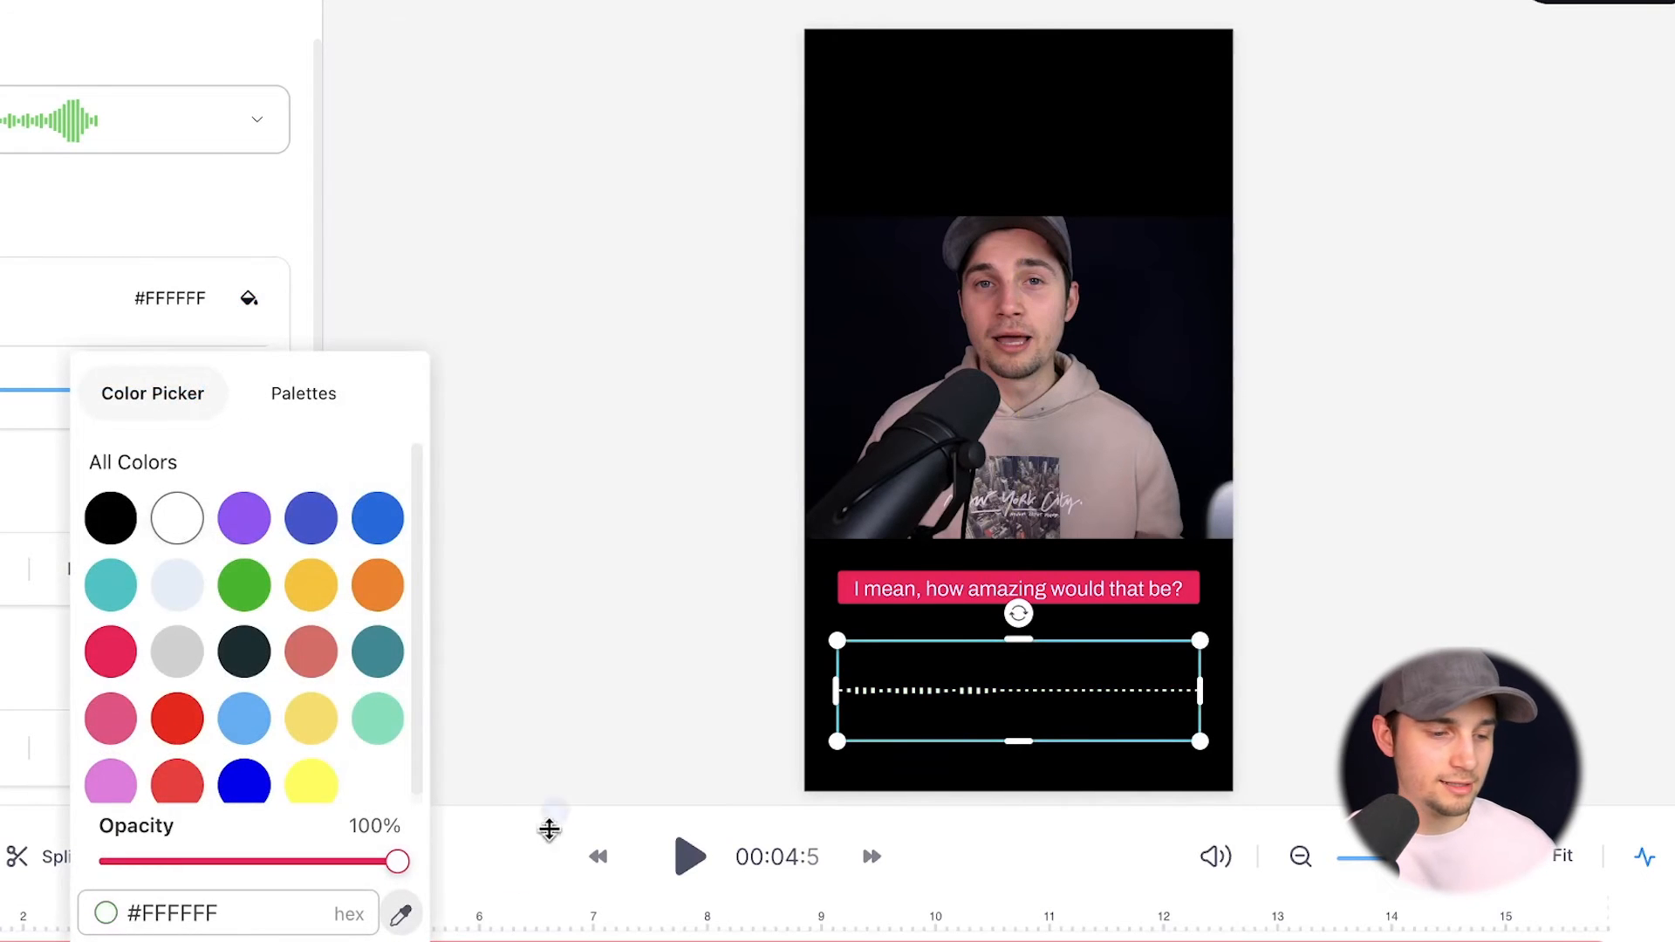
pyautogui.click(687, 855)
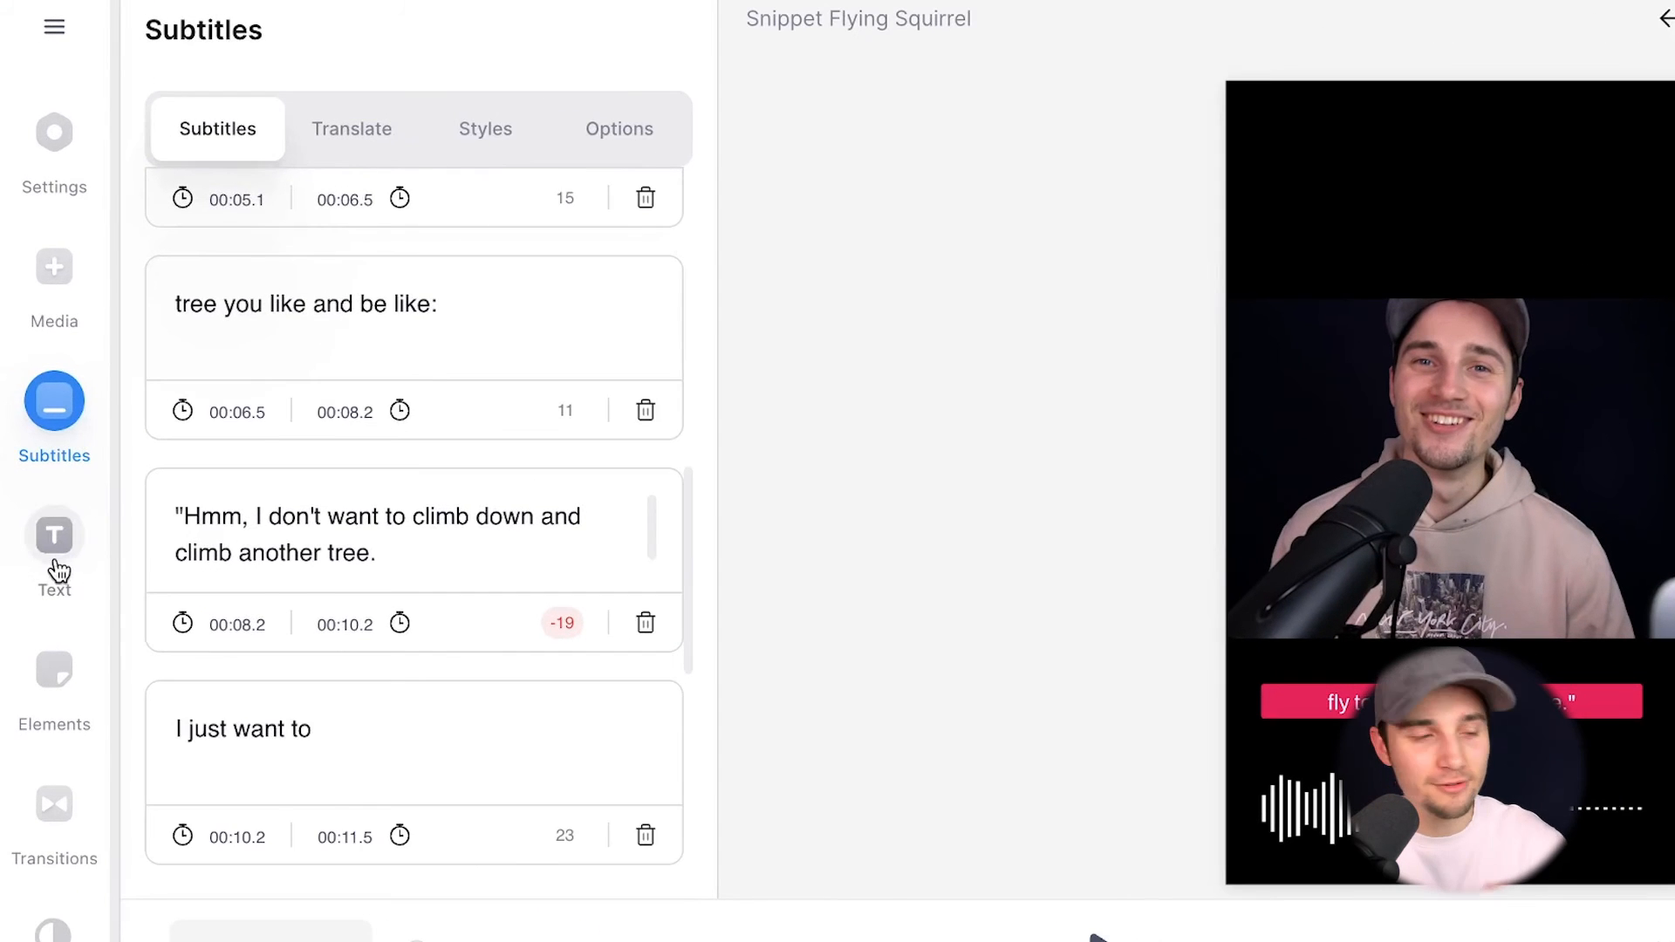
# Add a Headline Title at the top reading 'Why I would love to be a flying squirrel', shown from 0:00.
pyautogui.click(54, 534)
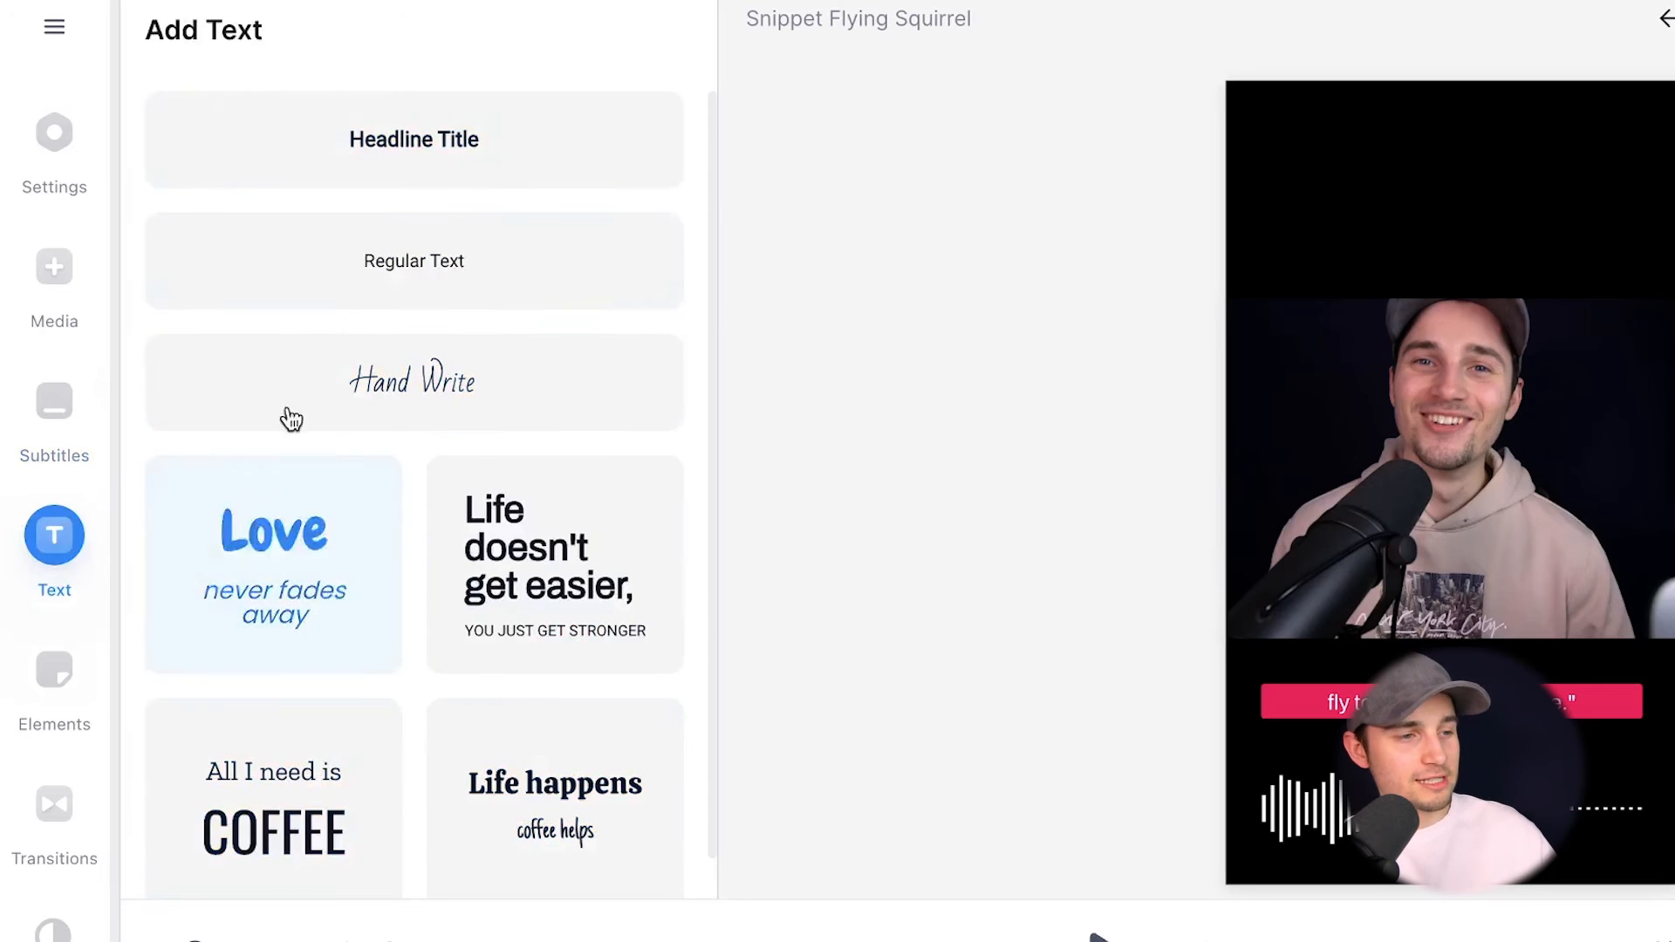
pyautogui.click(413, 139)
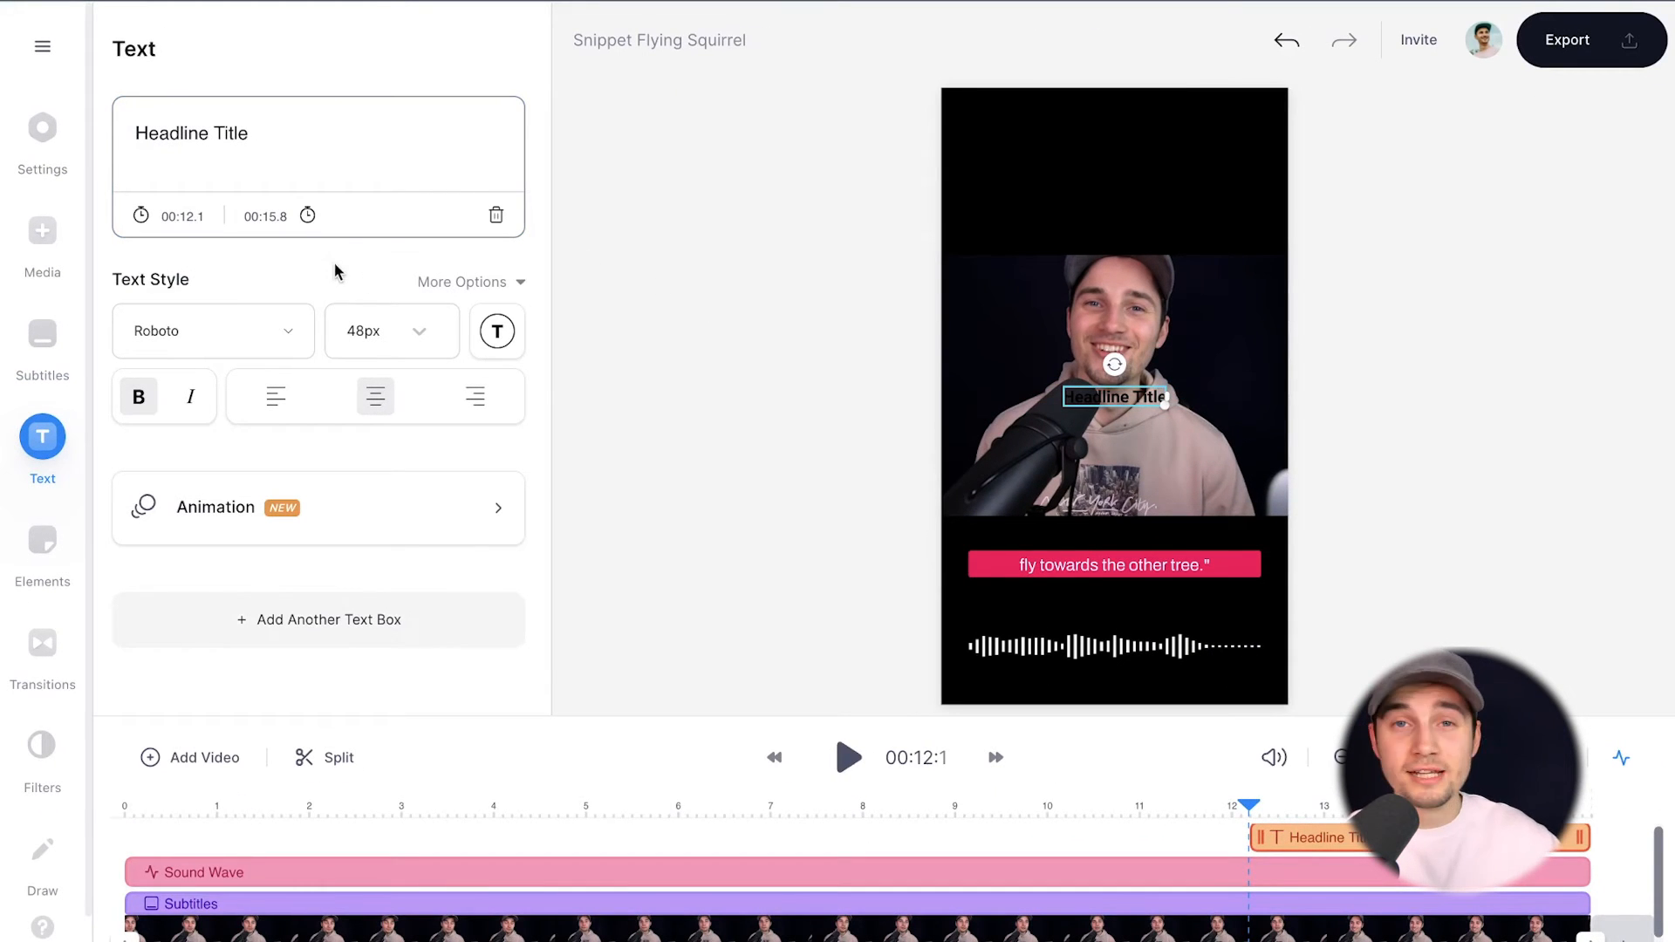
pyautogui.moveTo(354, 513)
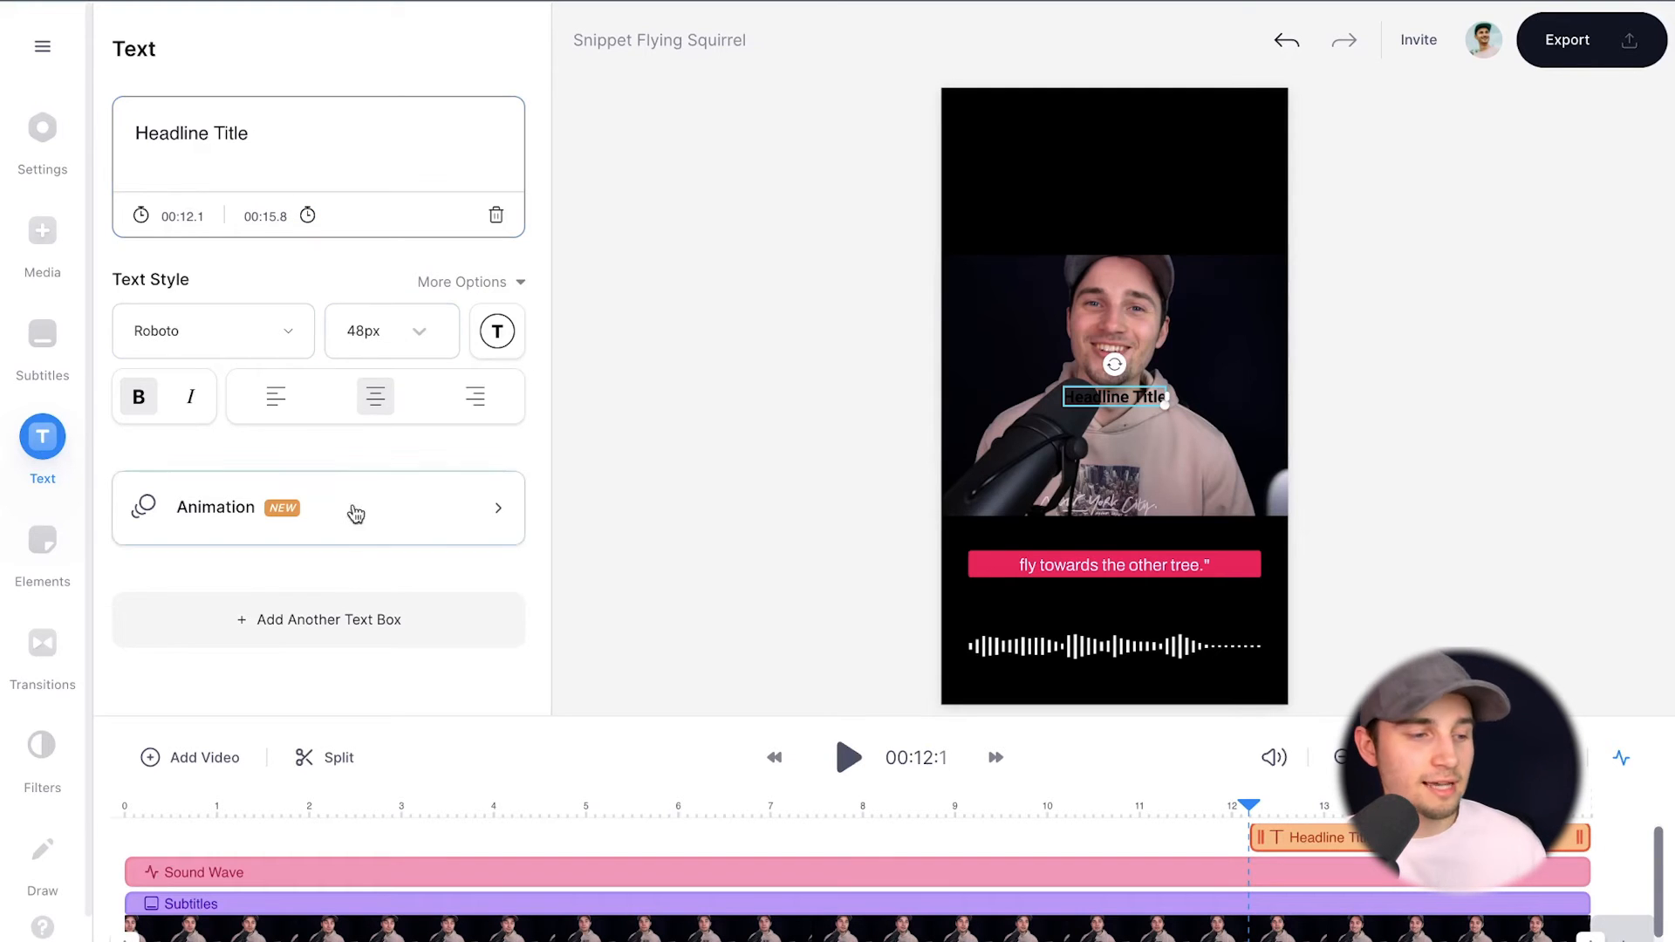
pyautogui.moveTo(324, 529)
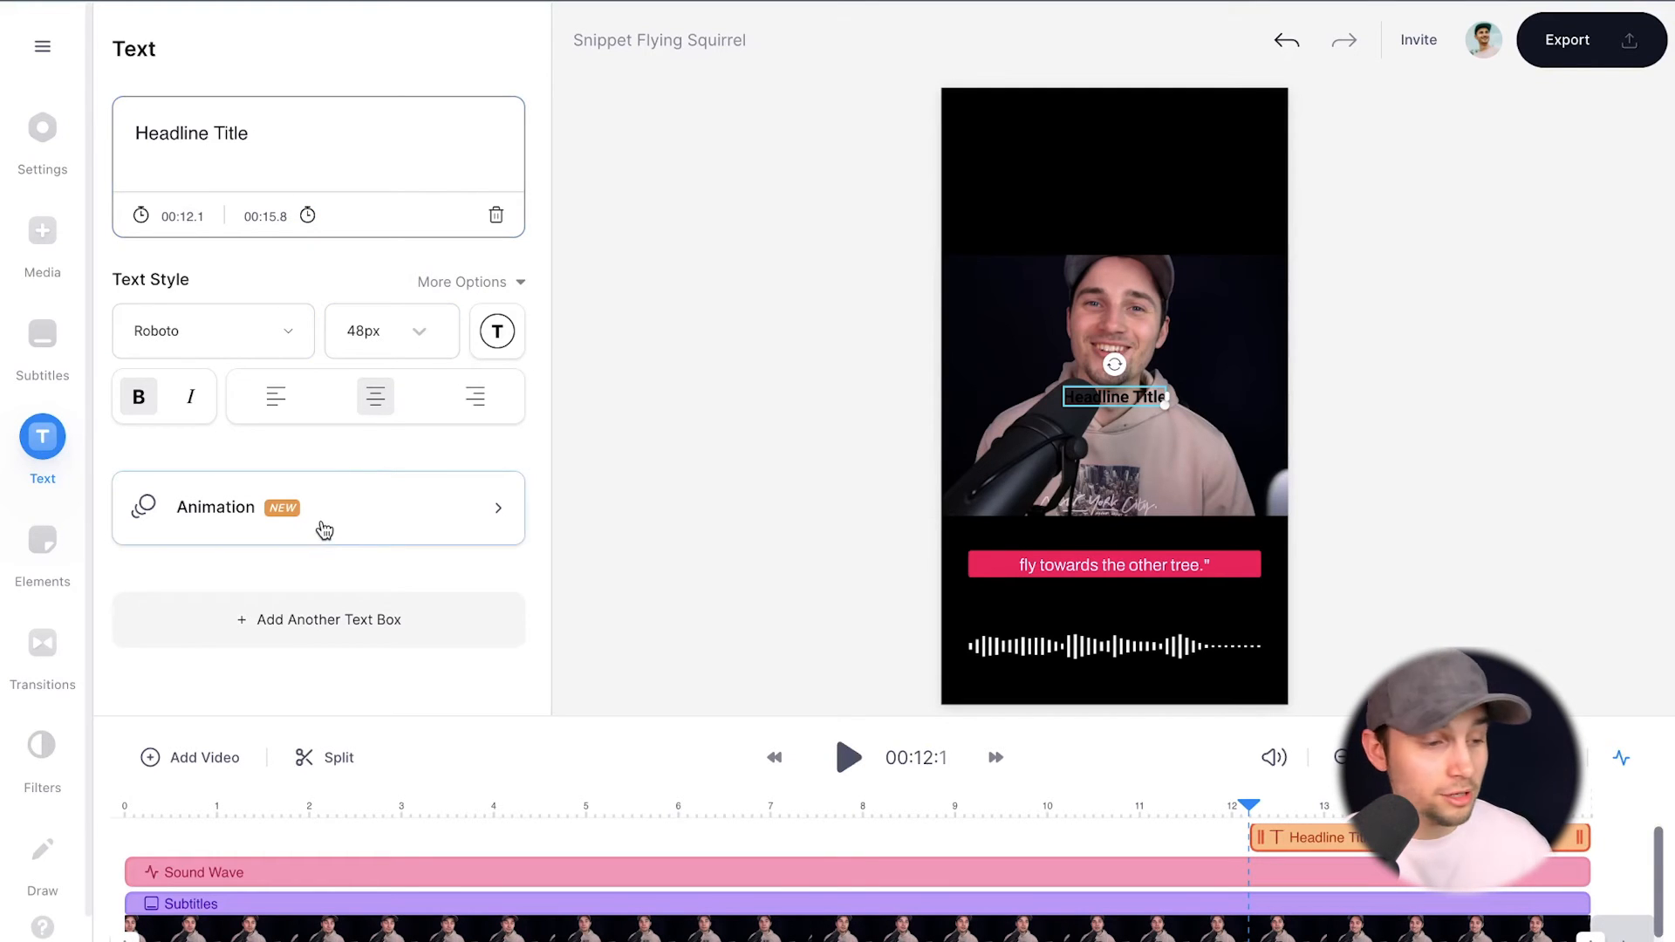
pyautogui.moveTo(302, 535)
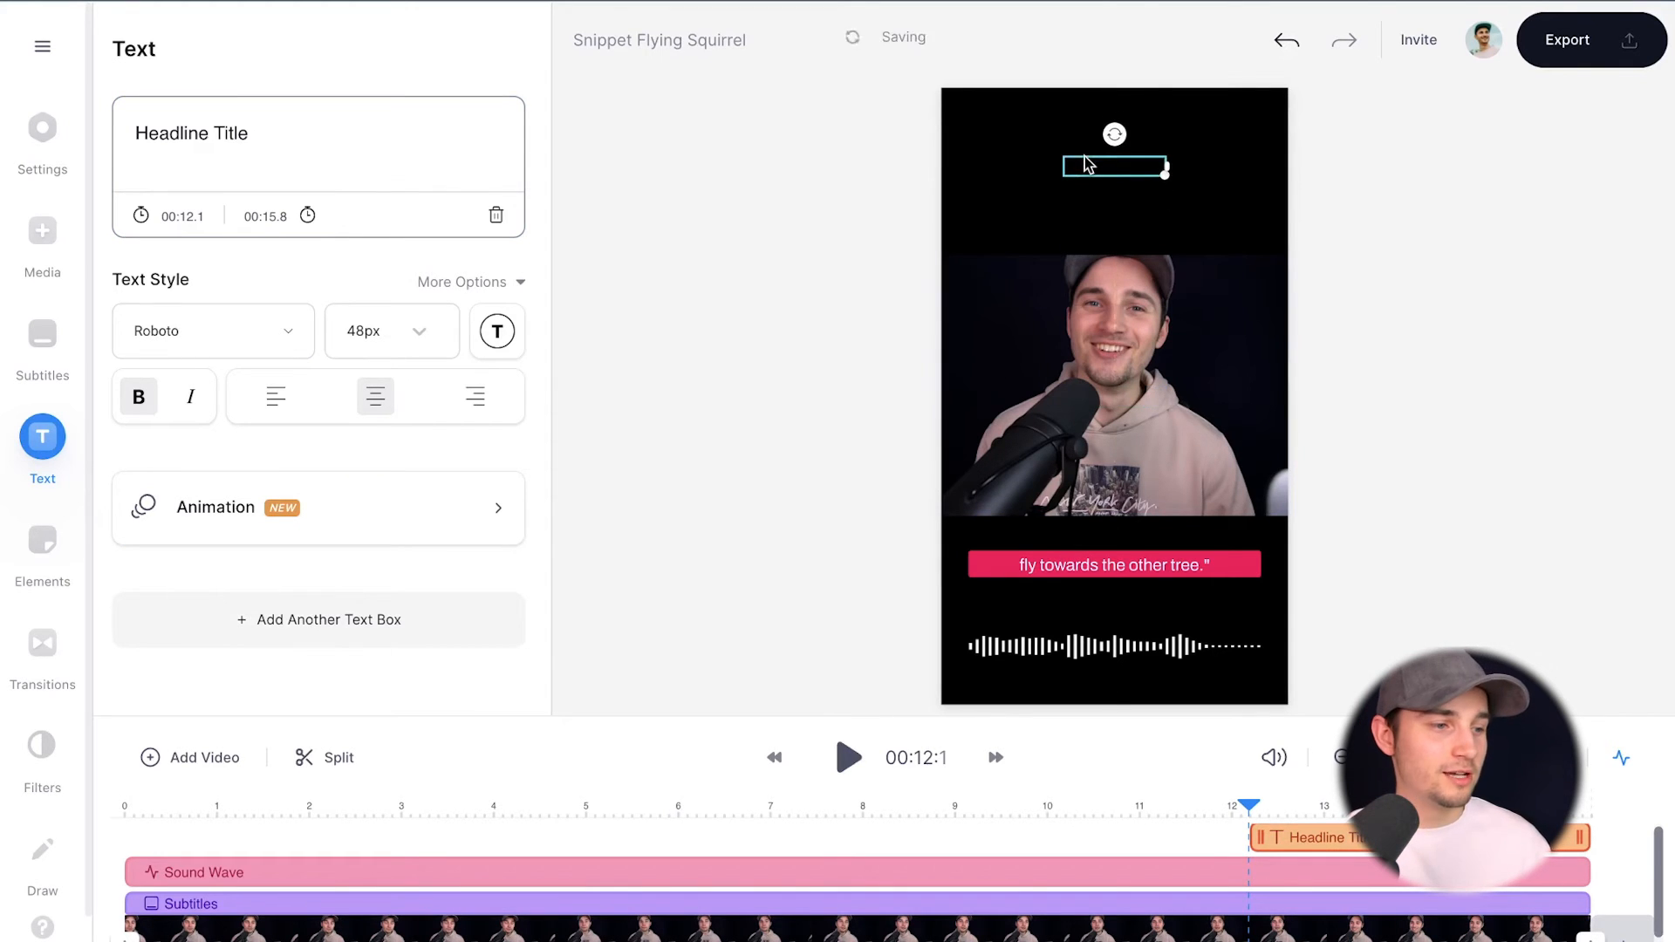
pyautogui.click(495, 331)
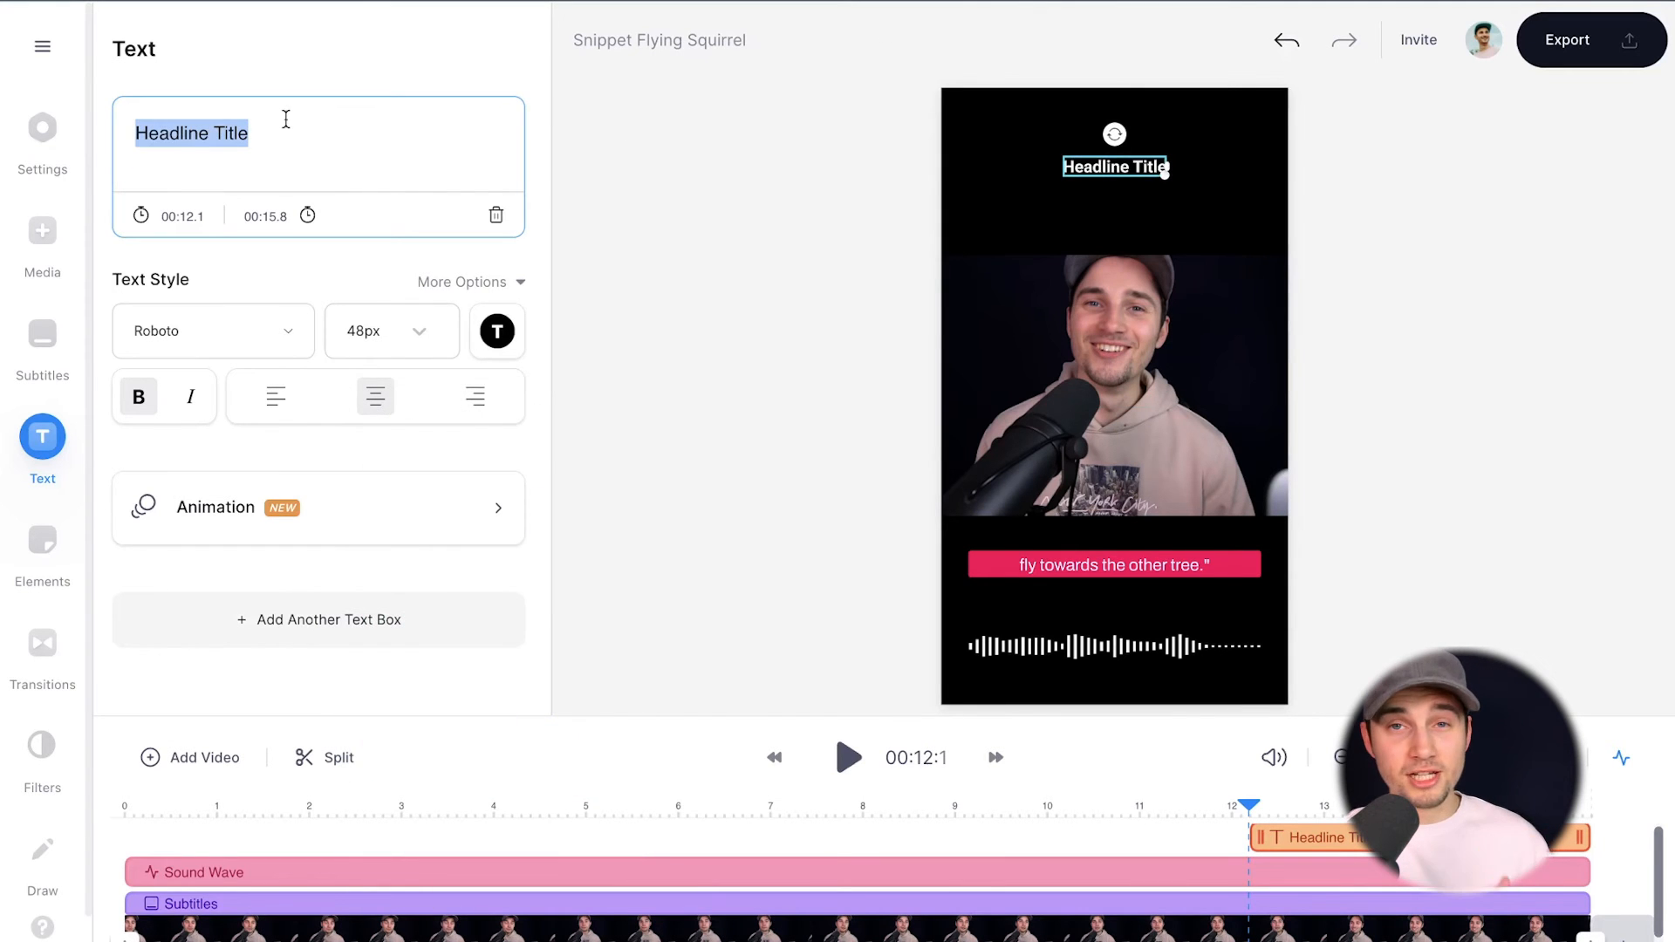
pyautogui.write('New Text')
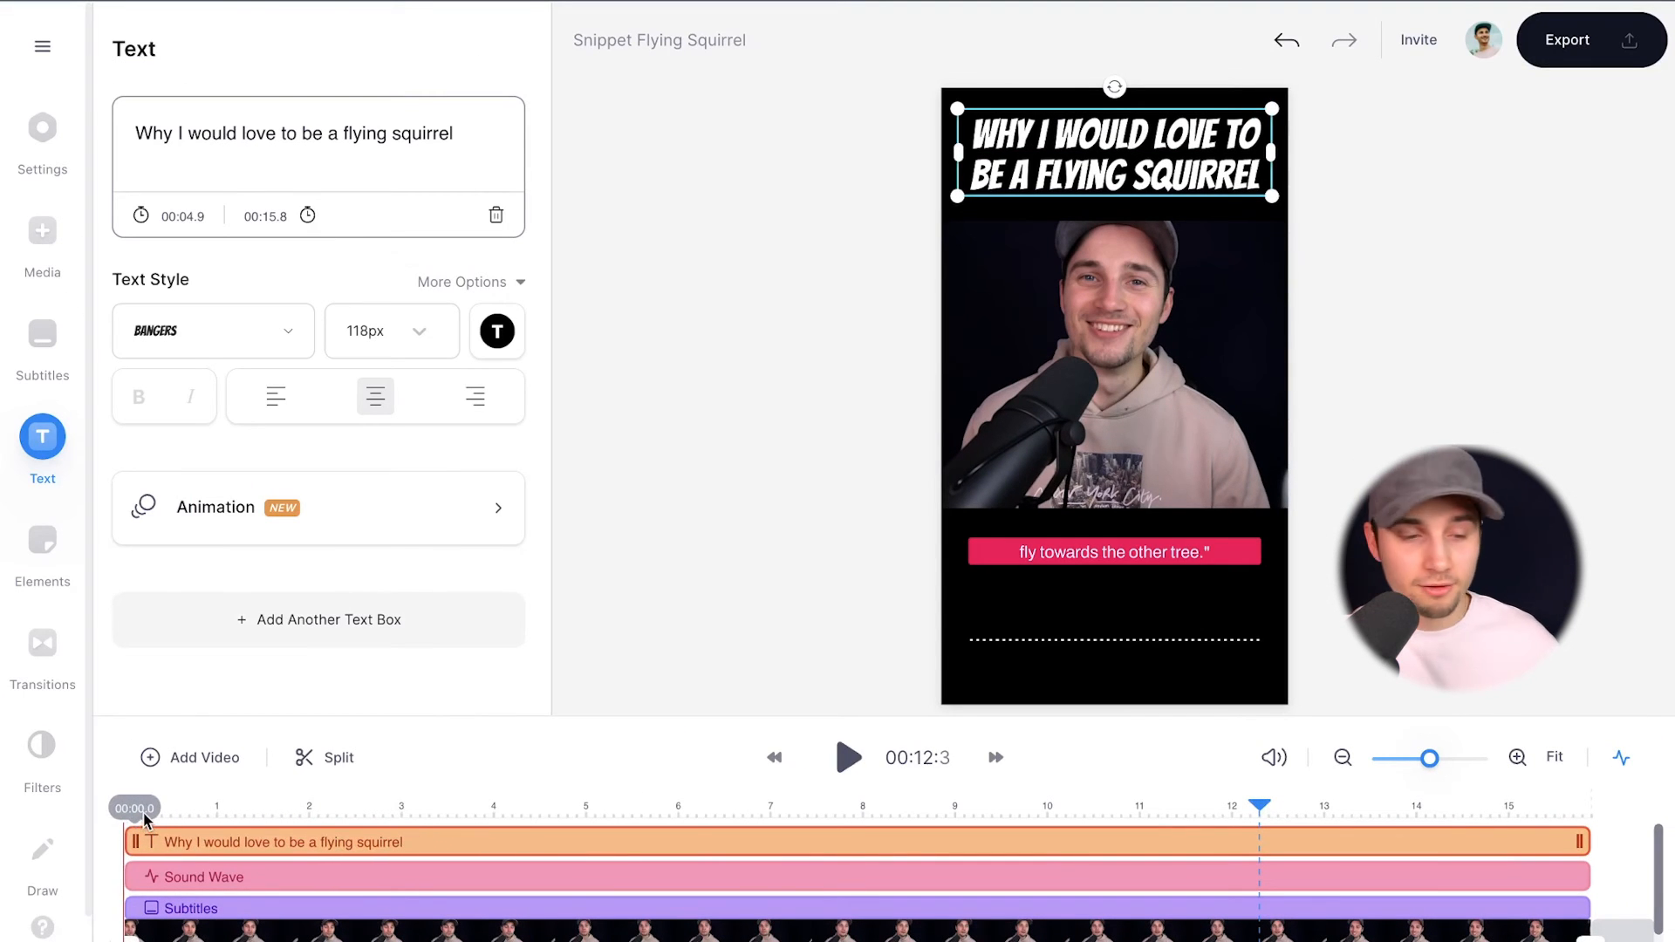
pyautogui.click(848, 757)
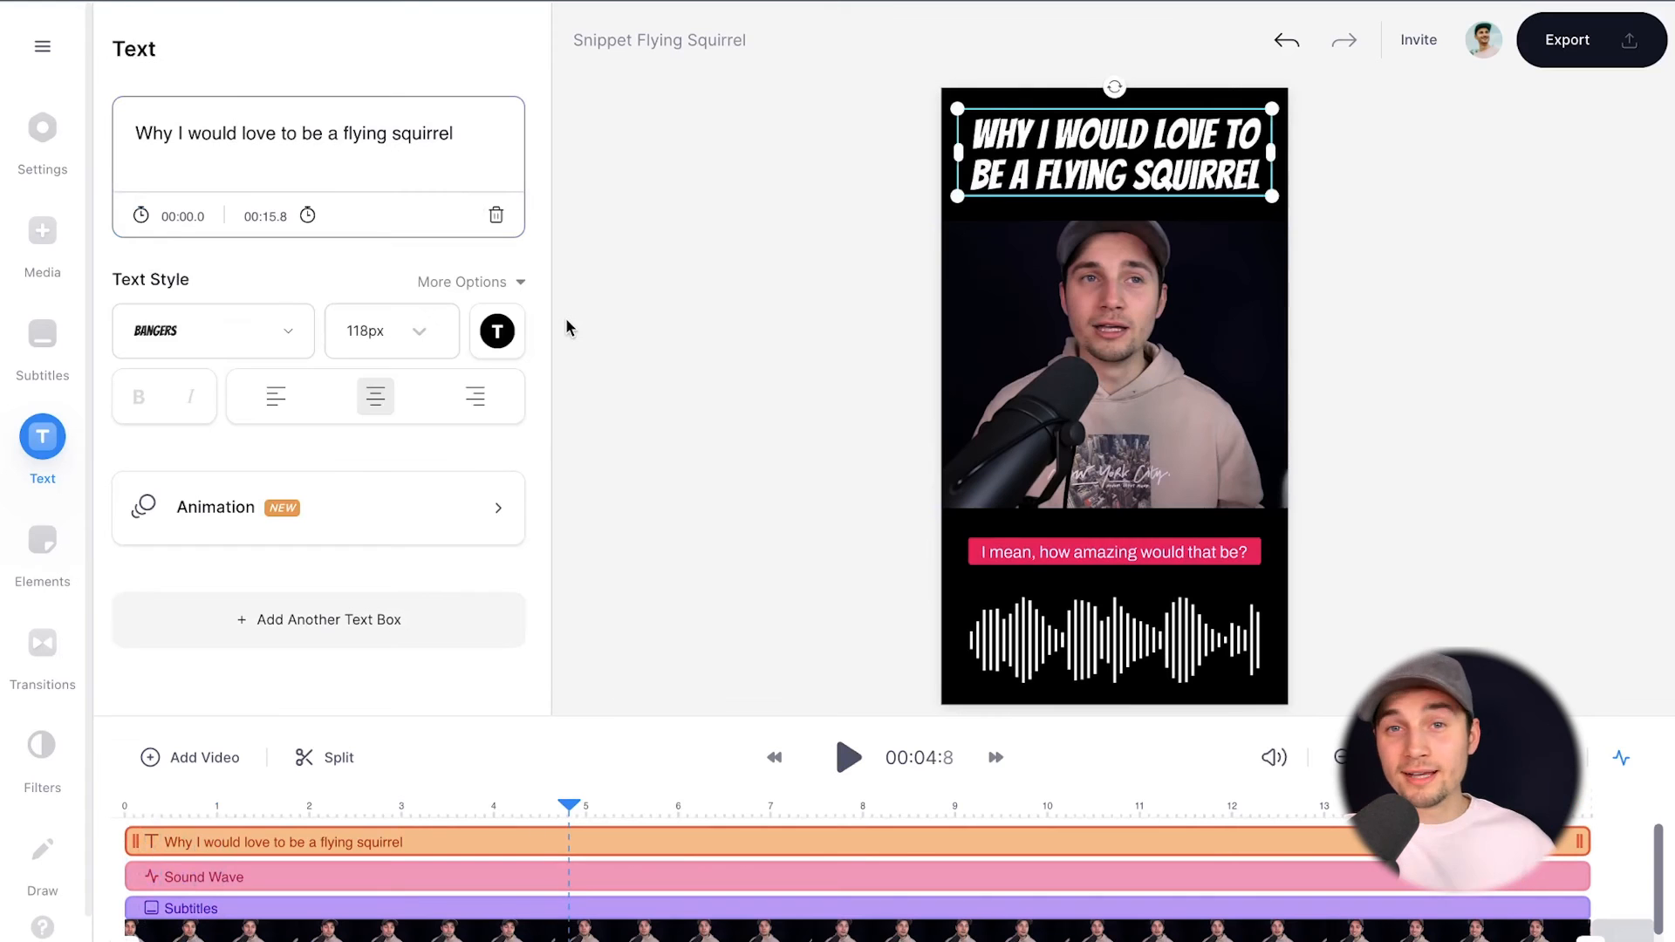
# Give the title a Typewriter animation so it types itself out.
pyautogui.click(318, 505)
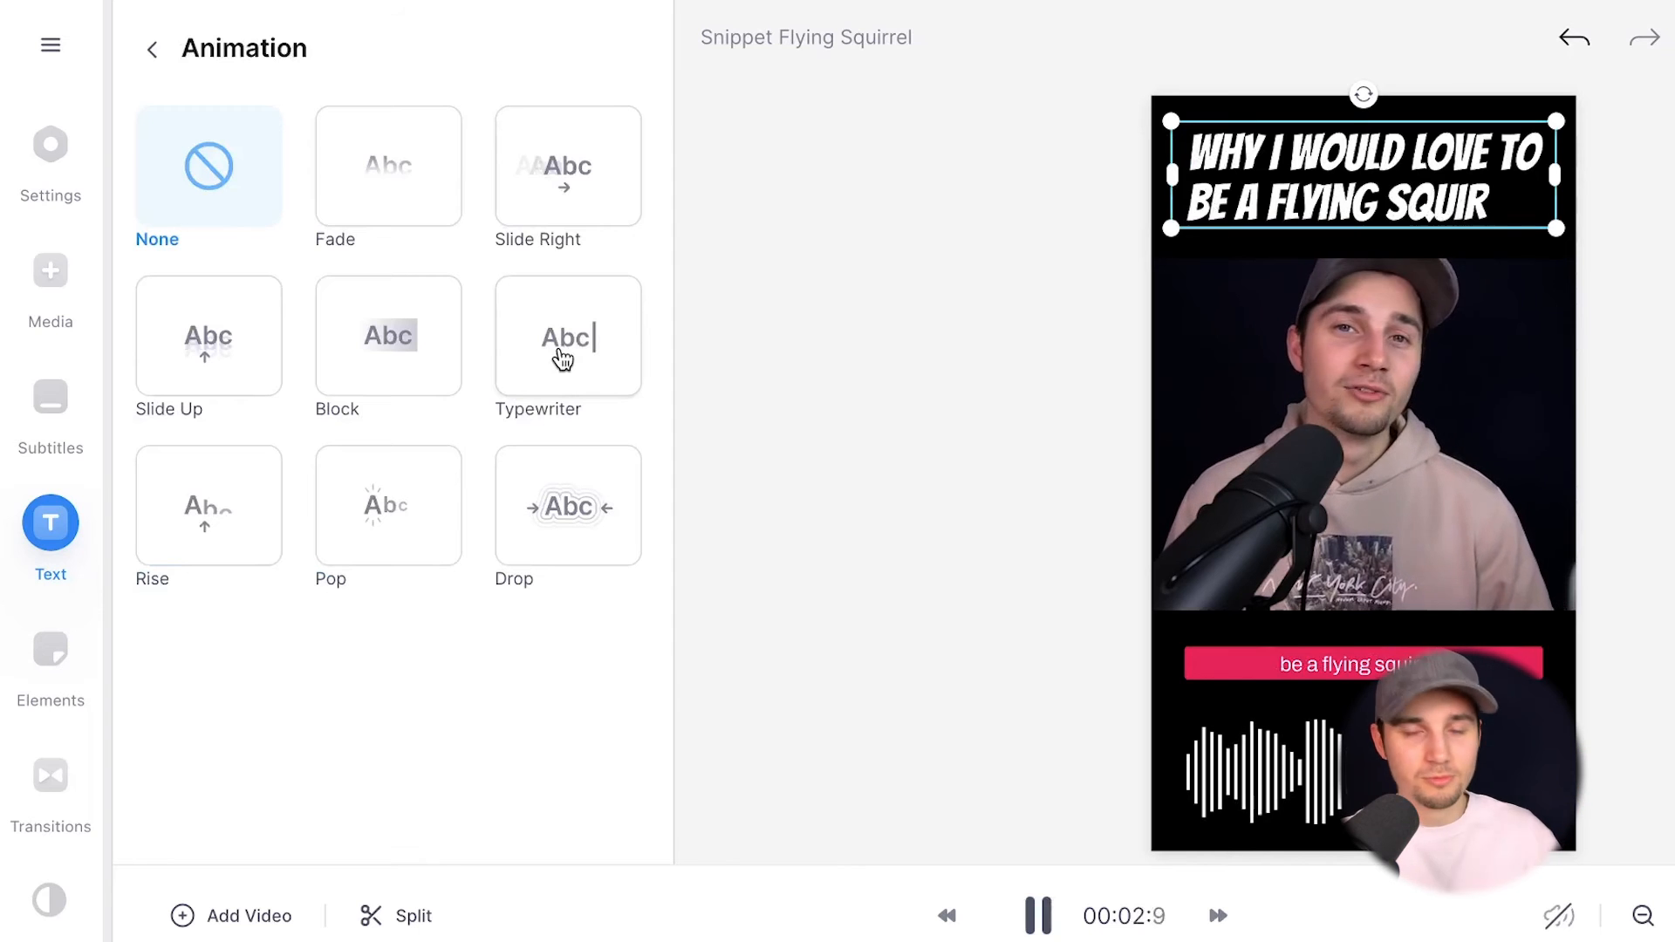
pyautogui.click(567, 335)
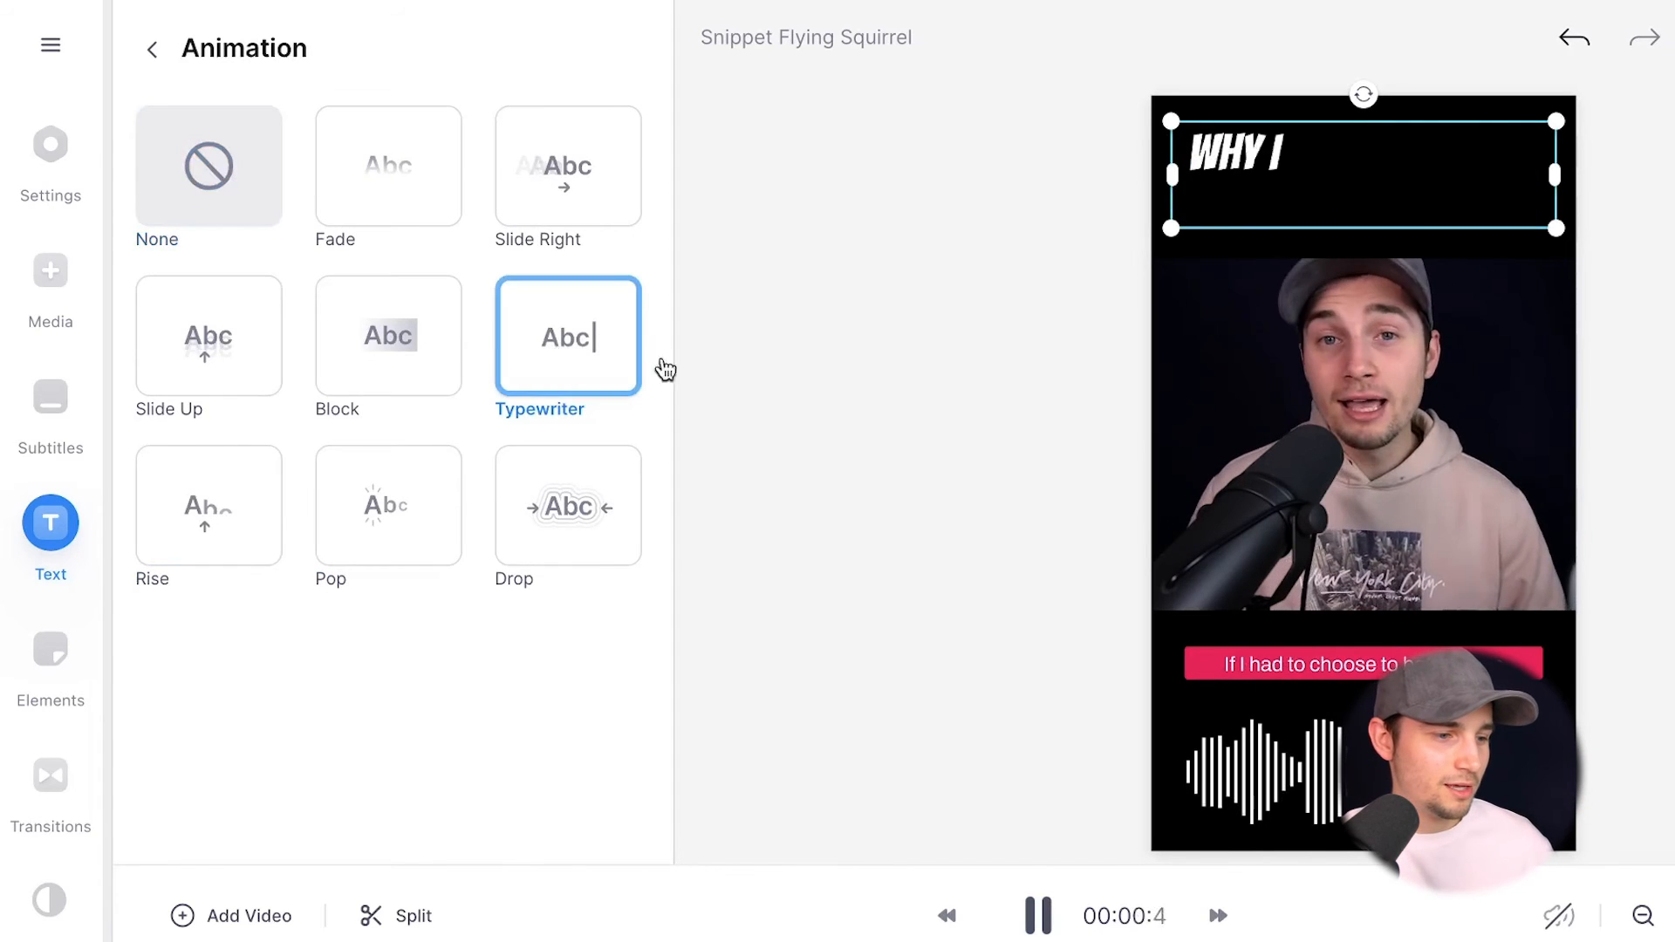
pyautogui.moveTo(391, 534)
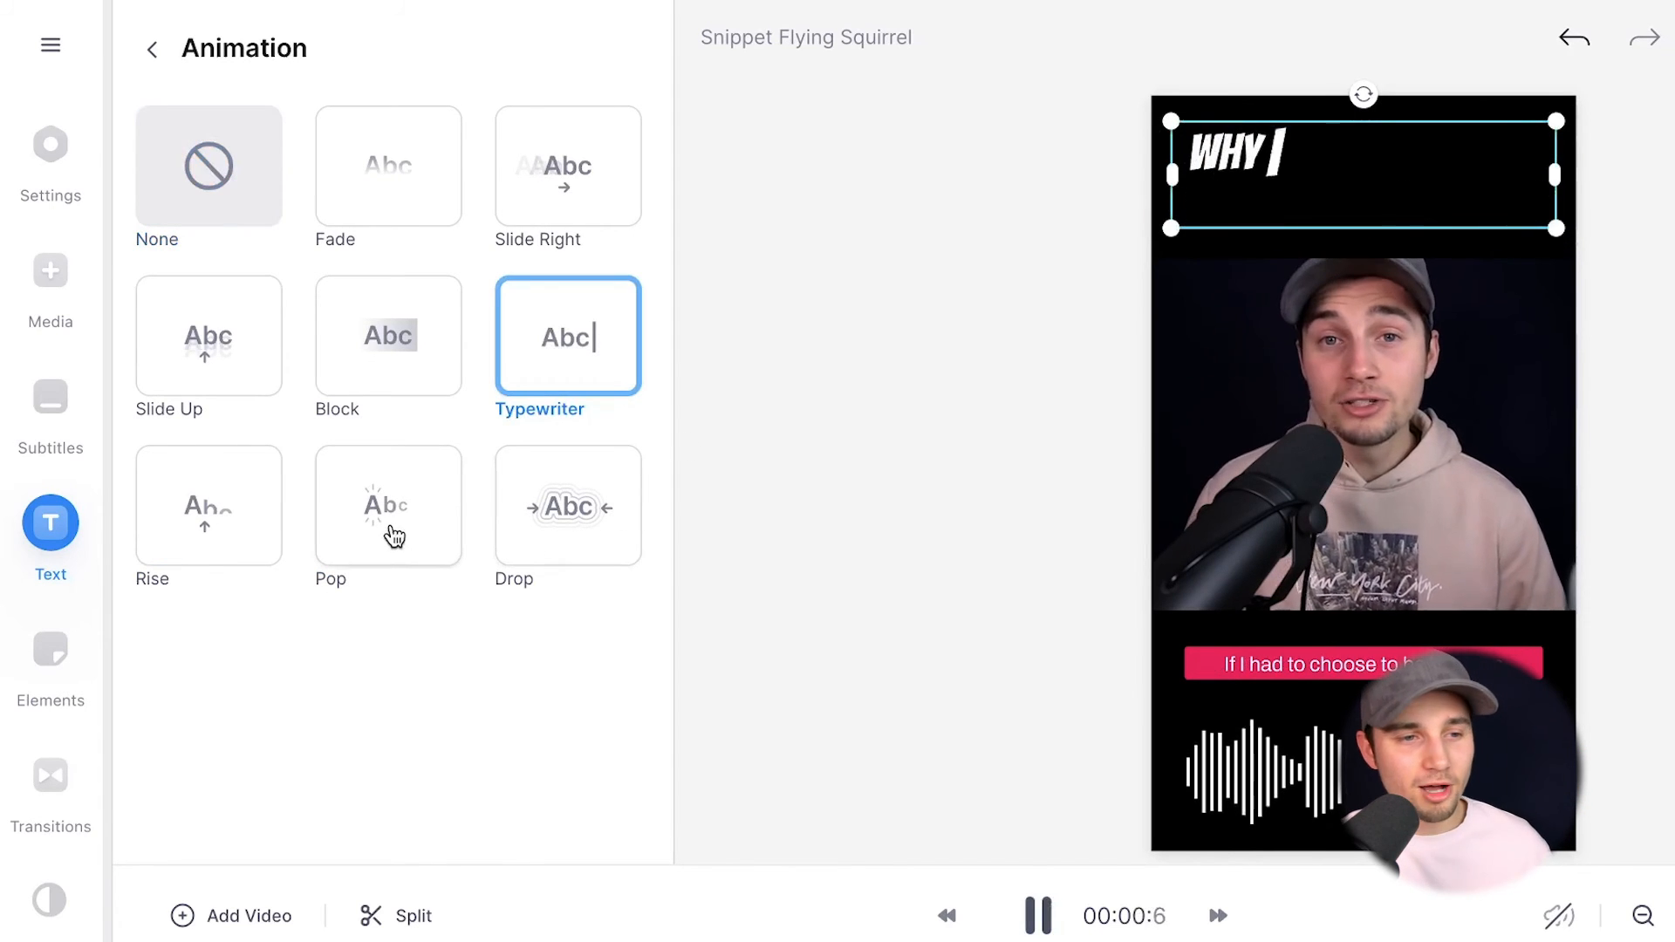
pyautogui.click(152, 49)
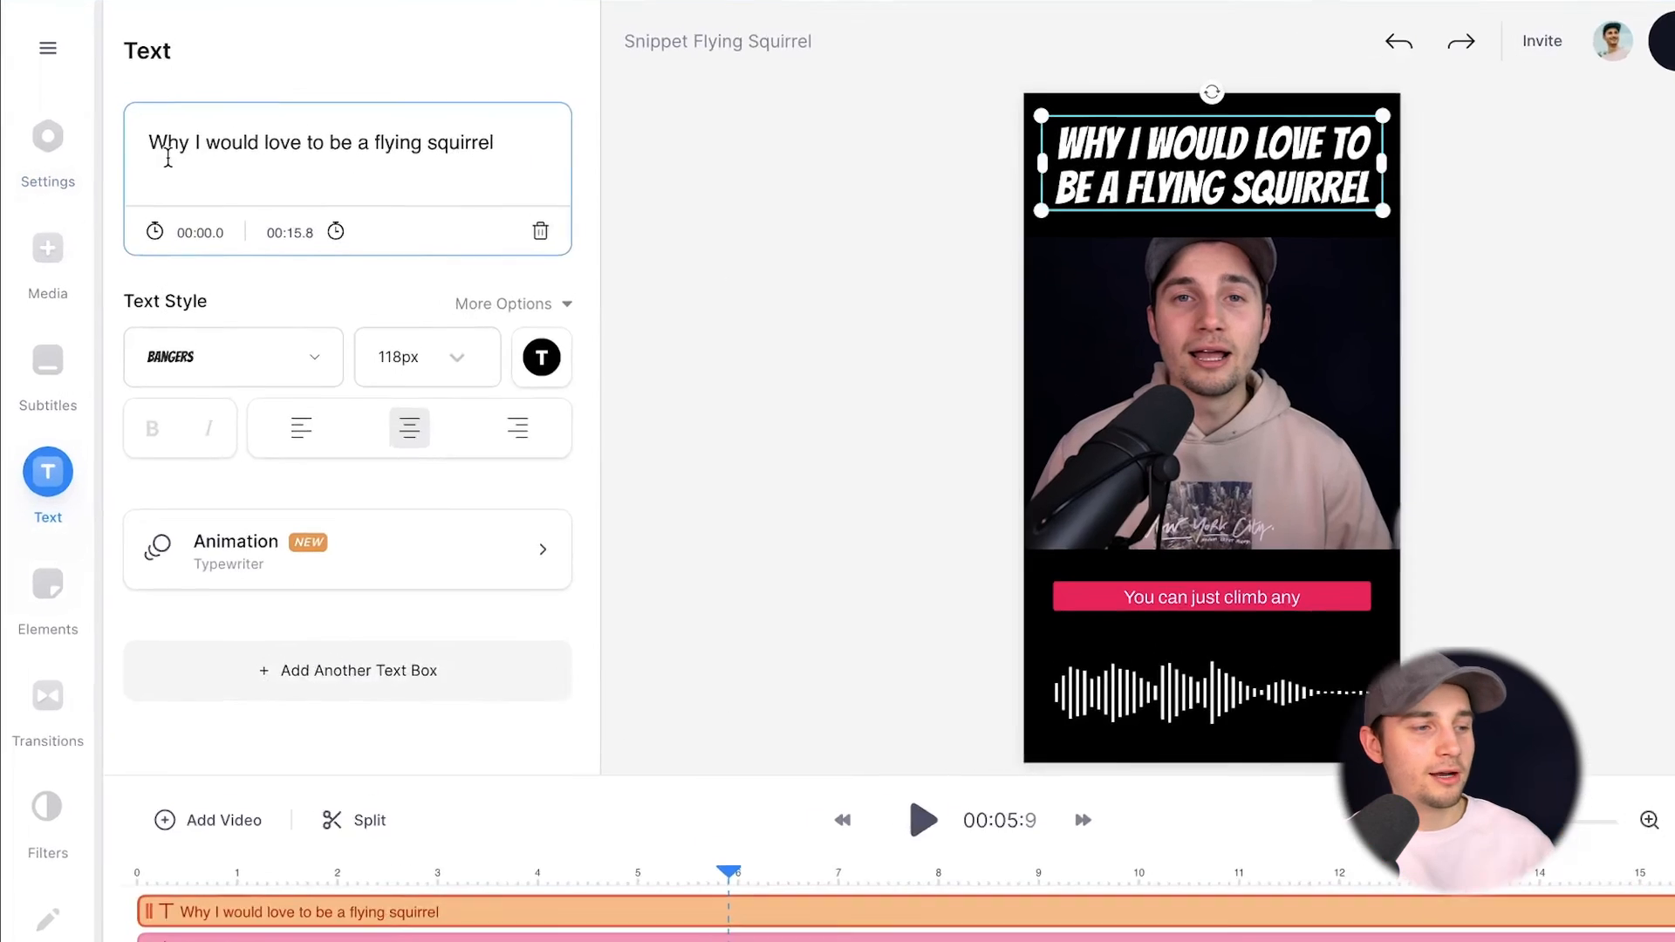
# Set the project background colour to dark gray #243E43 via the Color Picker.
pyautogui.click(49, 140)
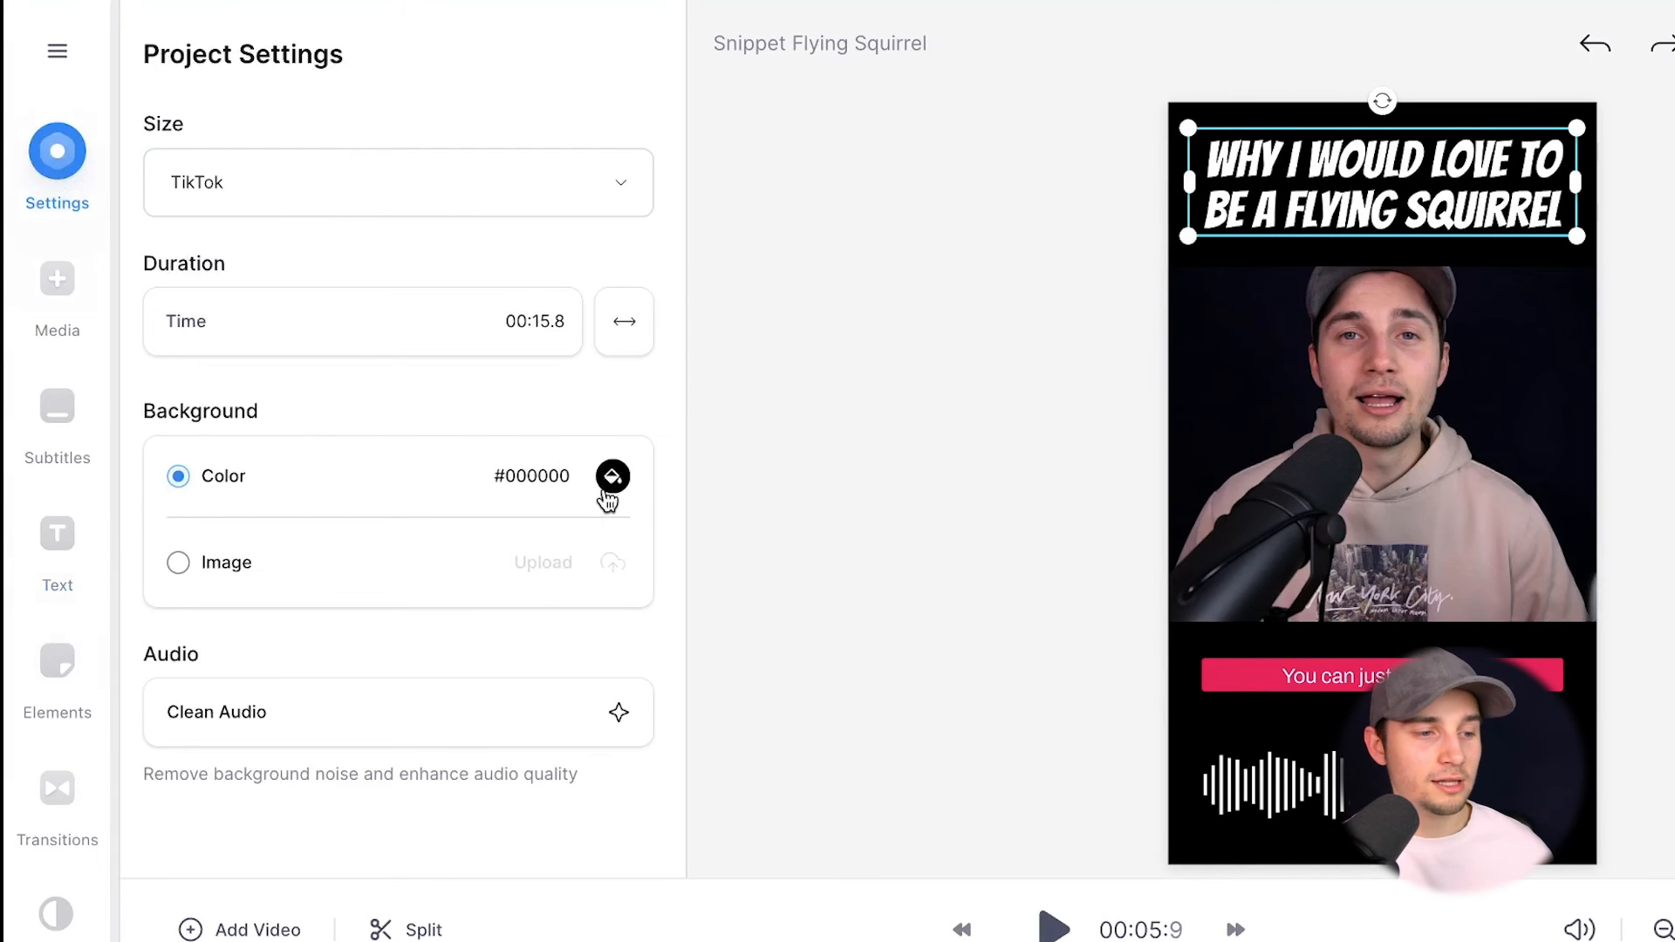
pyautogui.click(612, 474)
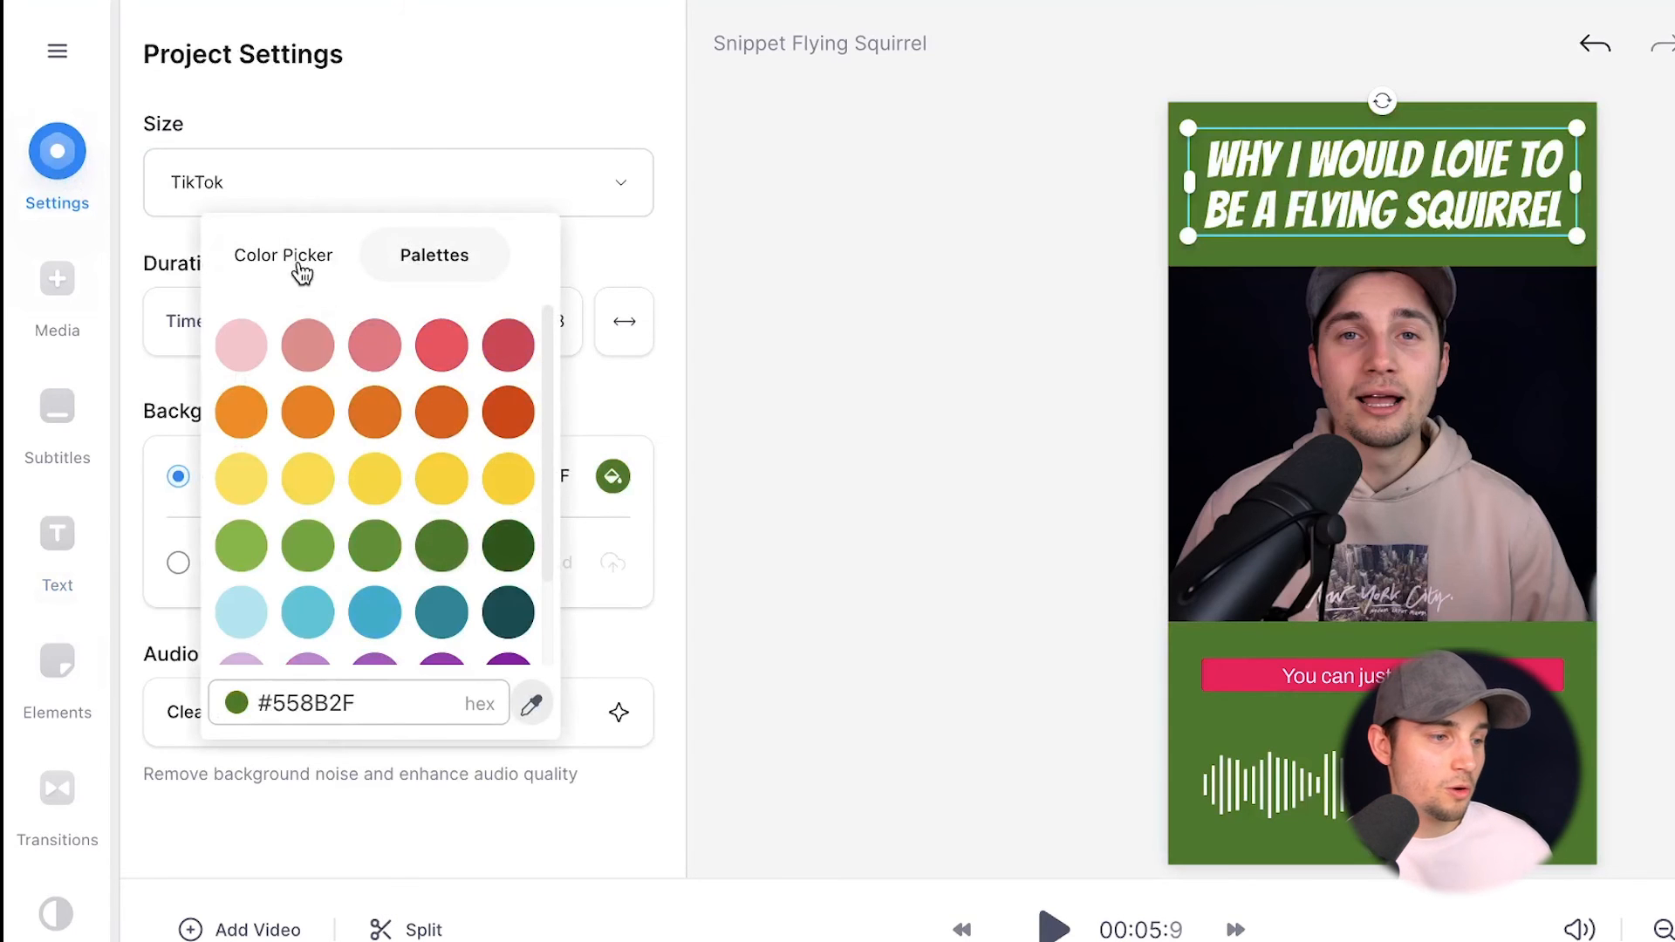
pyautogui.click(283, 255)
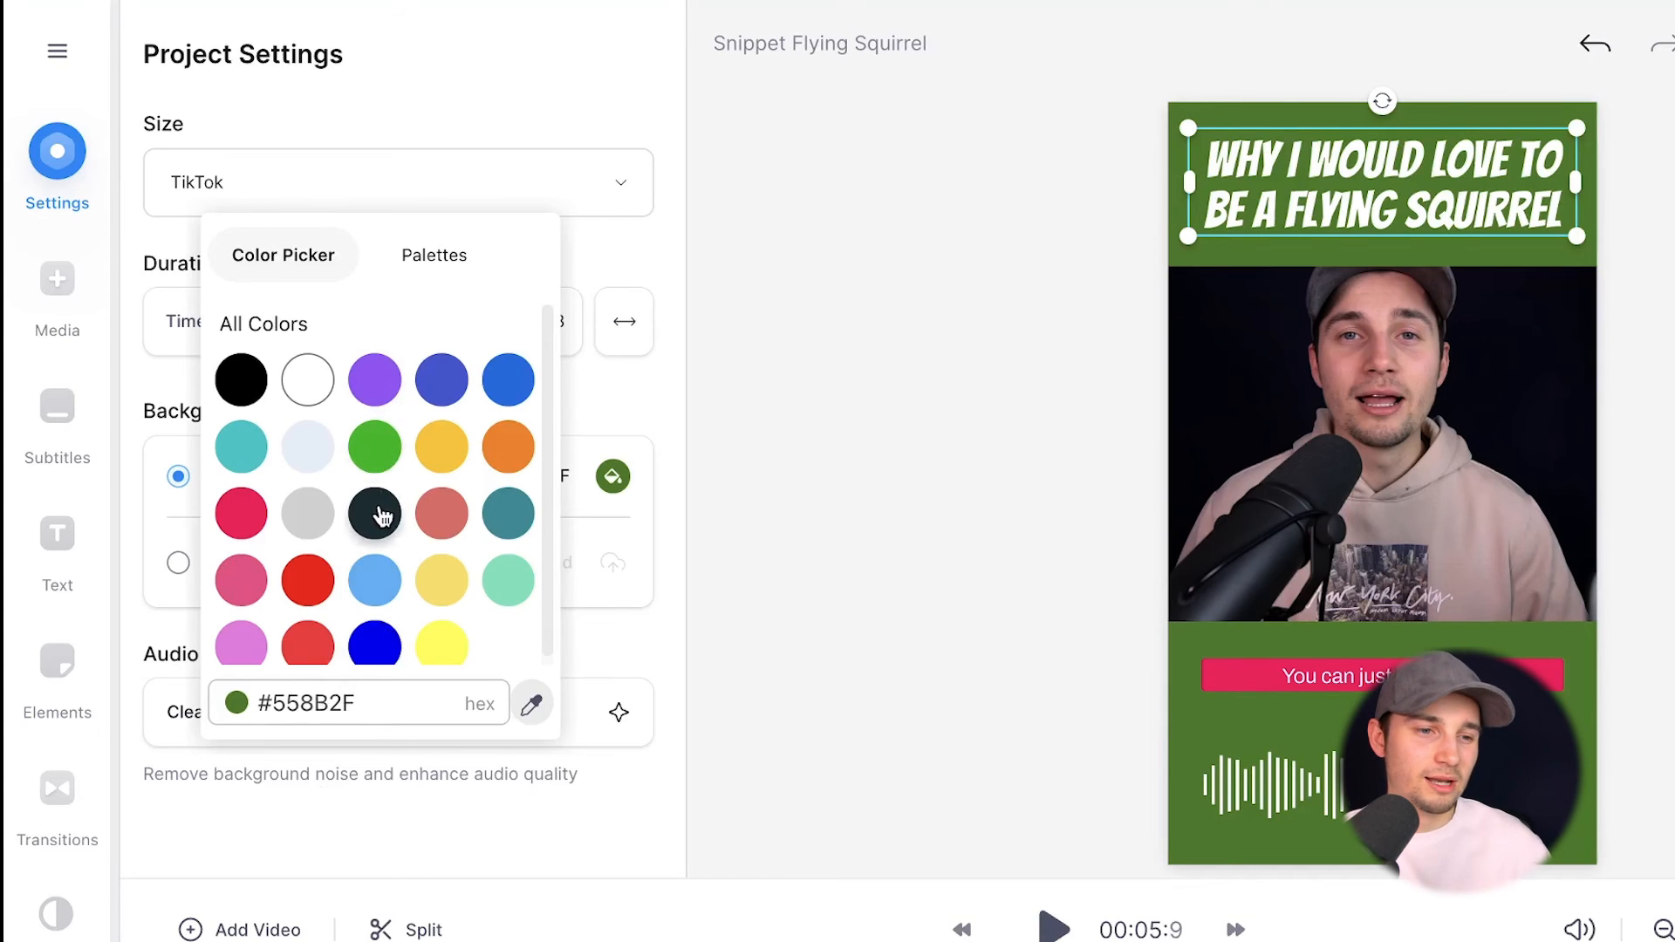
pyautogui.click(373, 513)
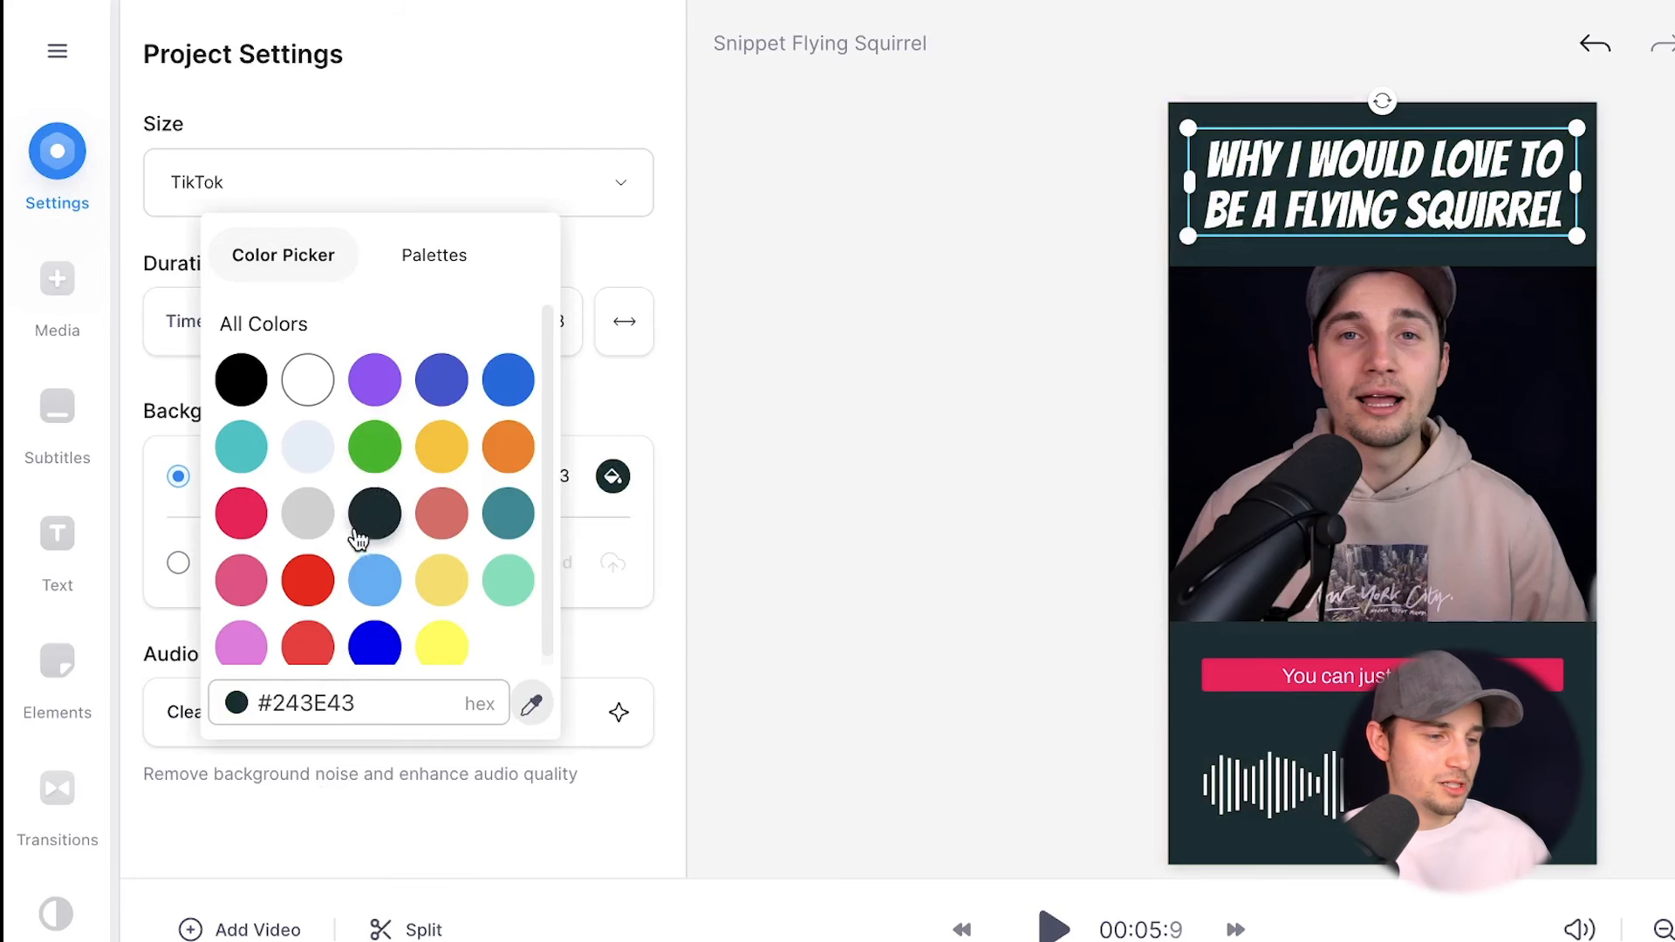
pyautogui.click(817, 394)
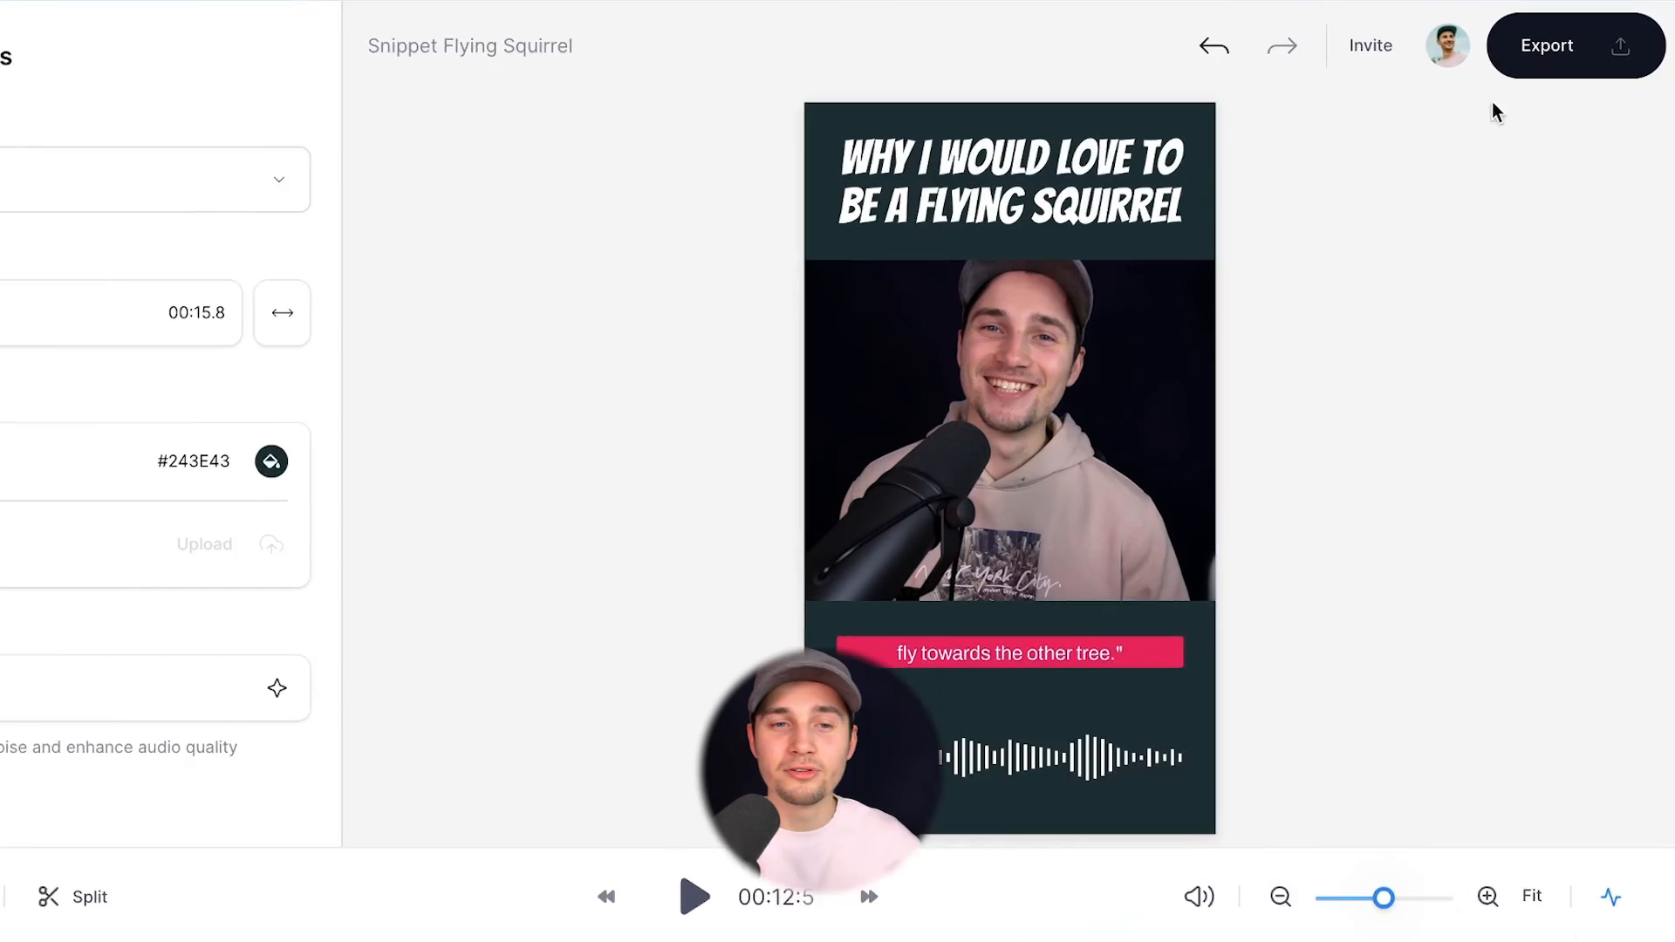
# Export the 15.8-second snippet with the HD preset and Burn Subtitles on.
pyautogui.click(1545, 45)
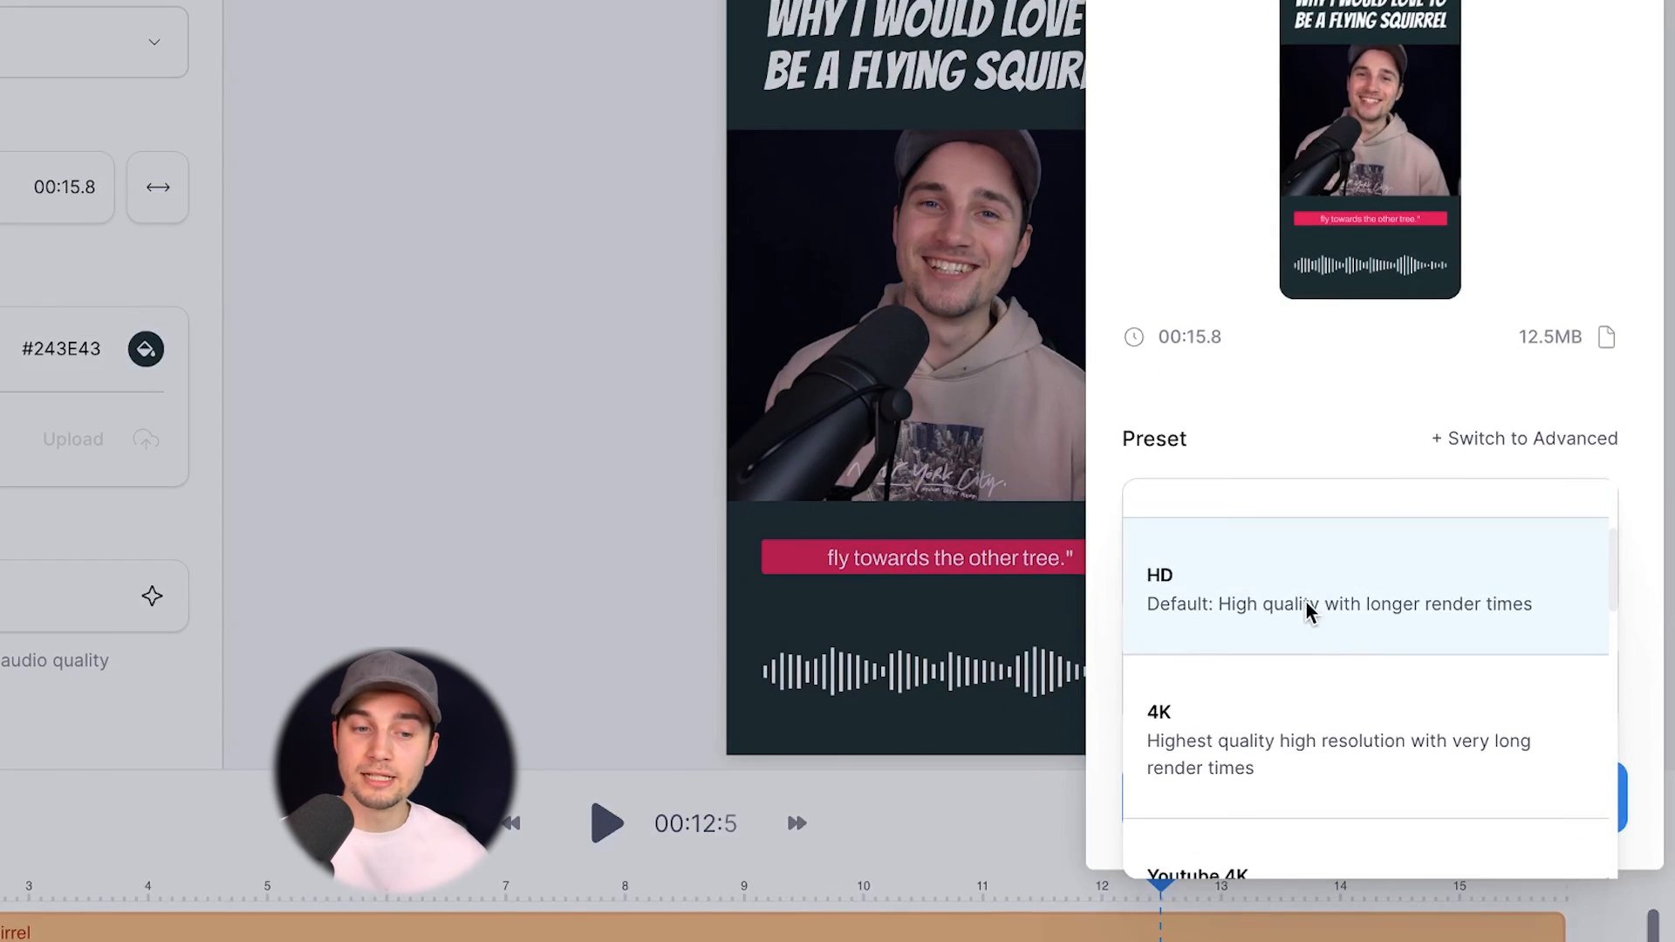
pyautogui.click(1310, 603)
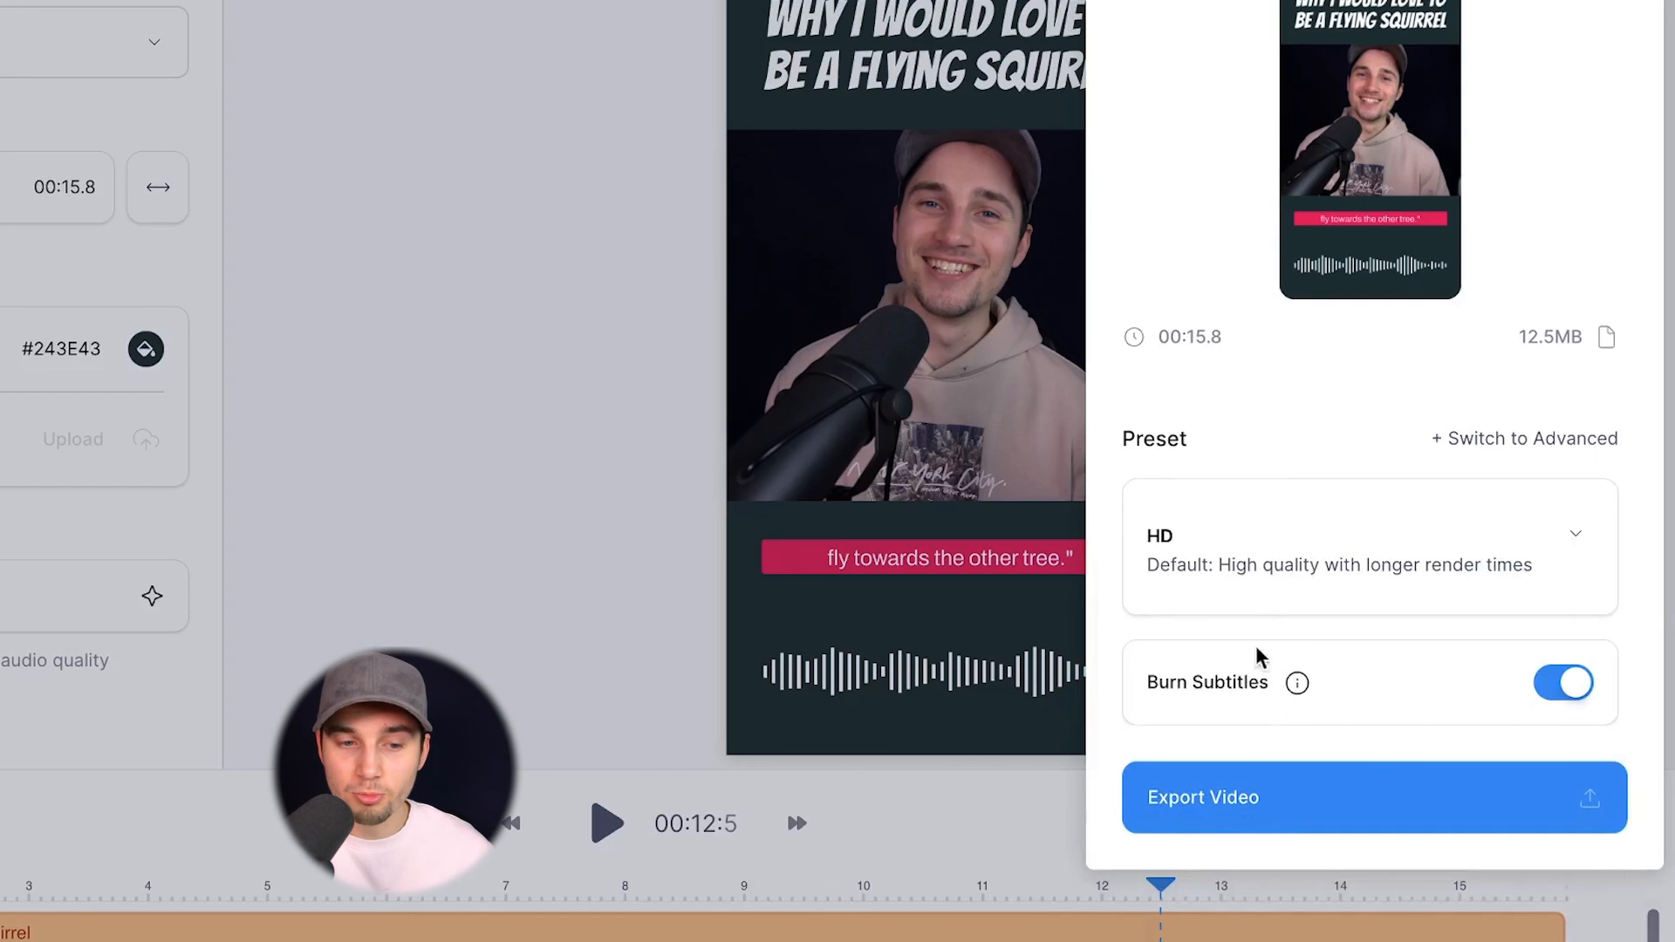
pyautogui.moveTo(1324, 787)
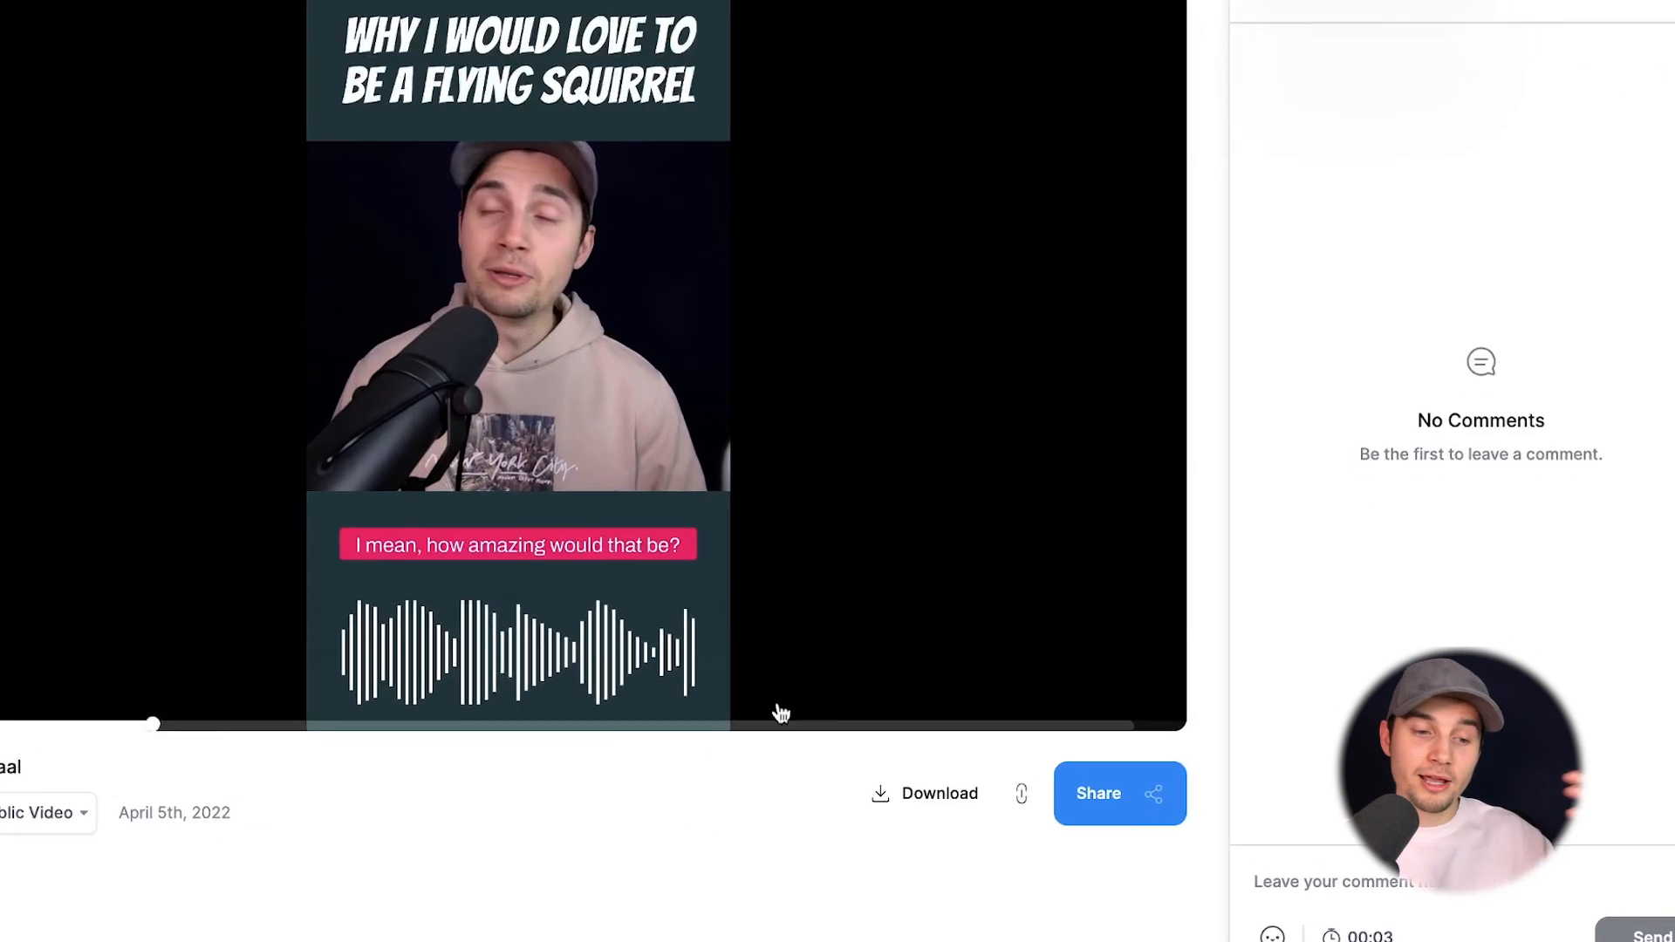
# Share the exported video, viewing the Social and Embed player options.
pyautogui.click(1118, 792)
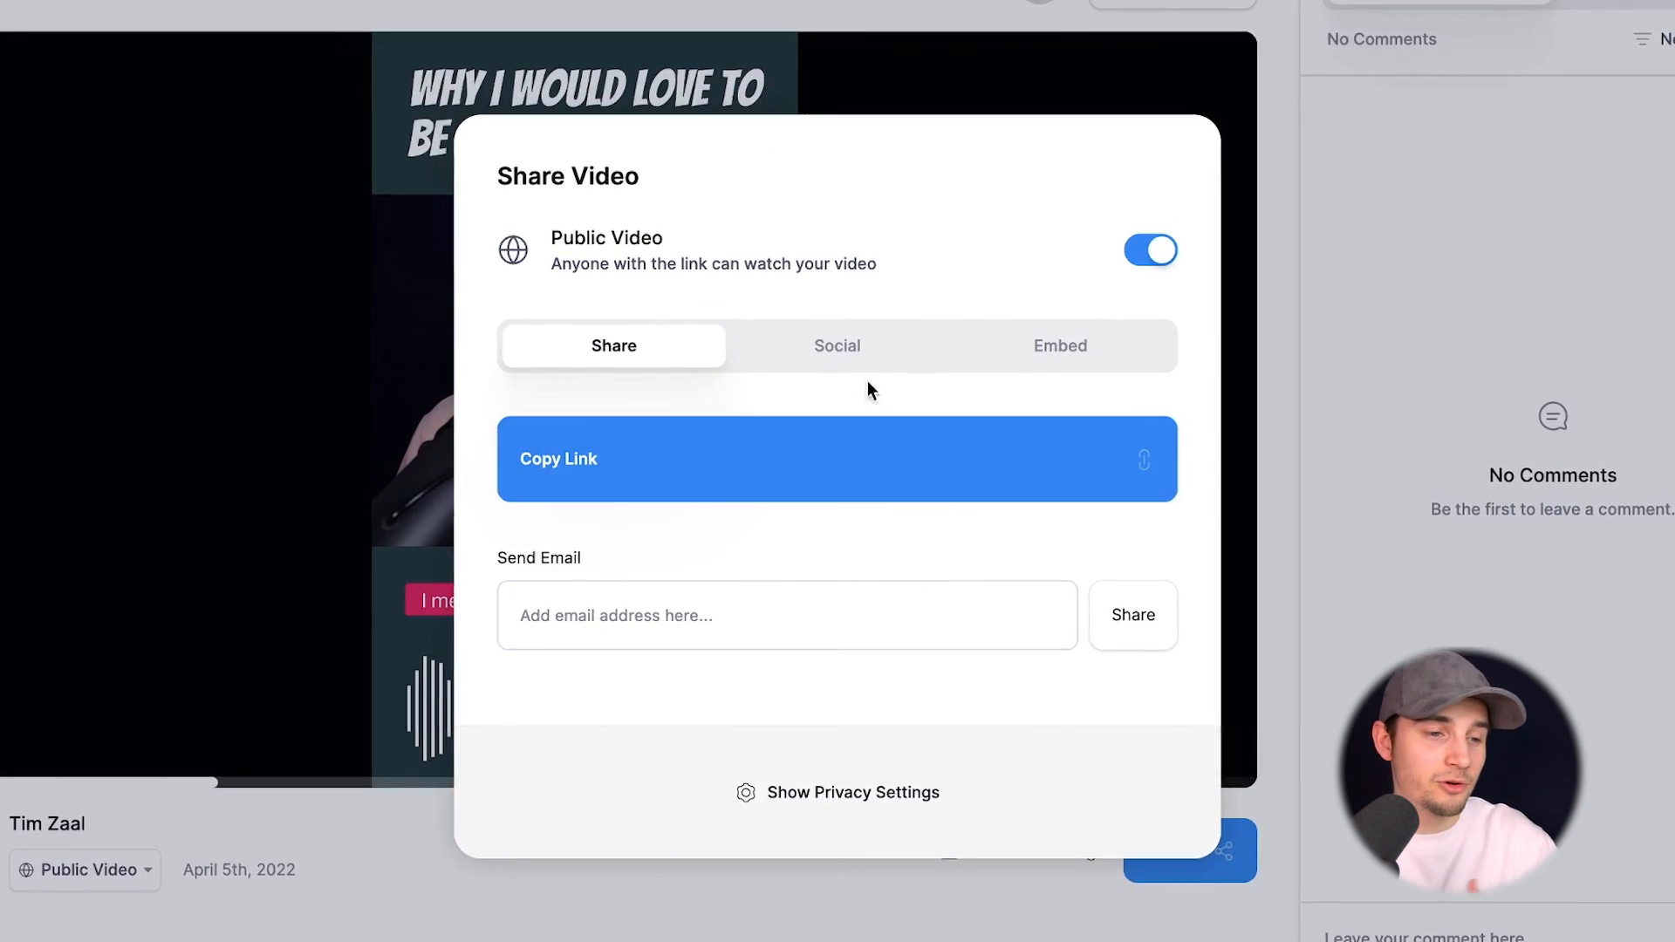
pyautogui.click(836, 345)
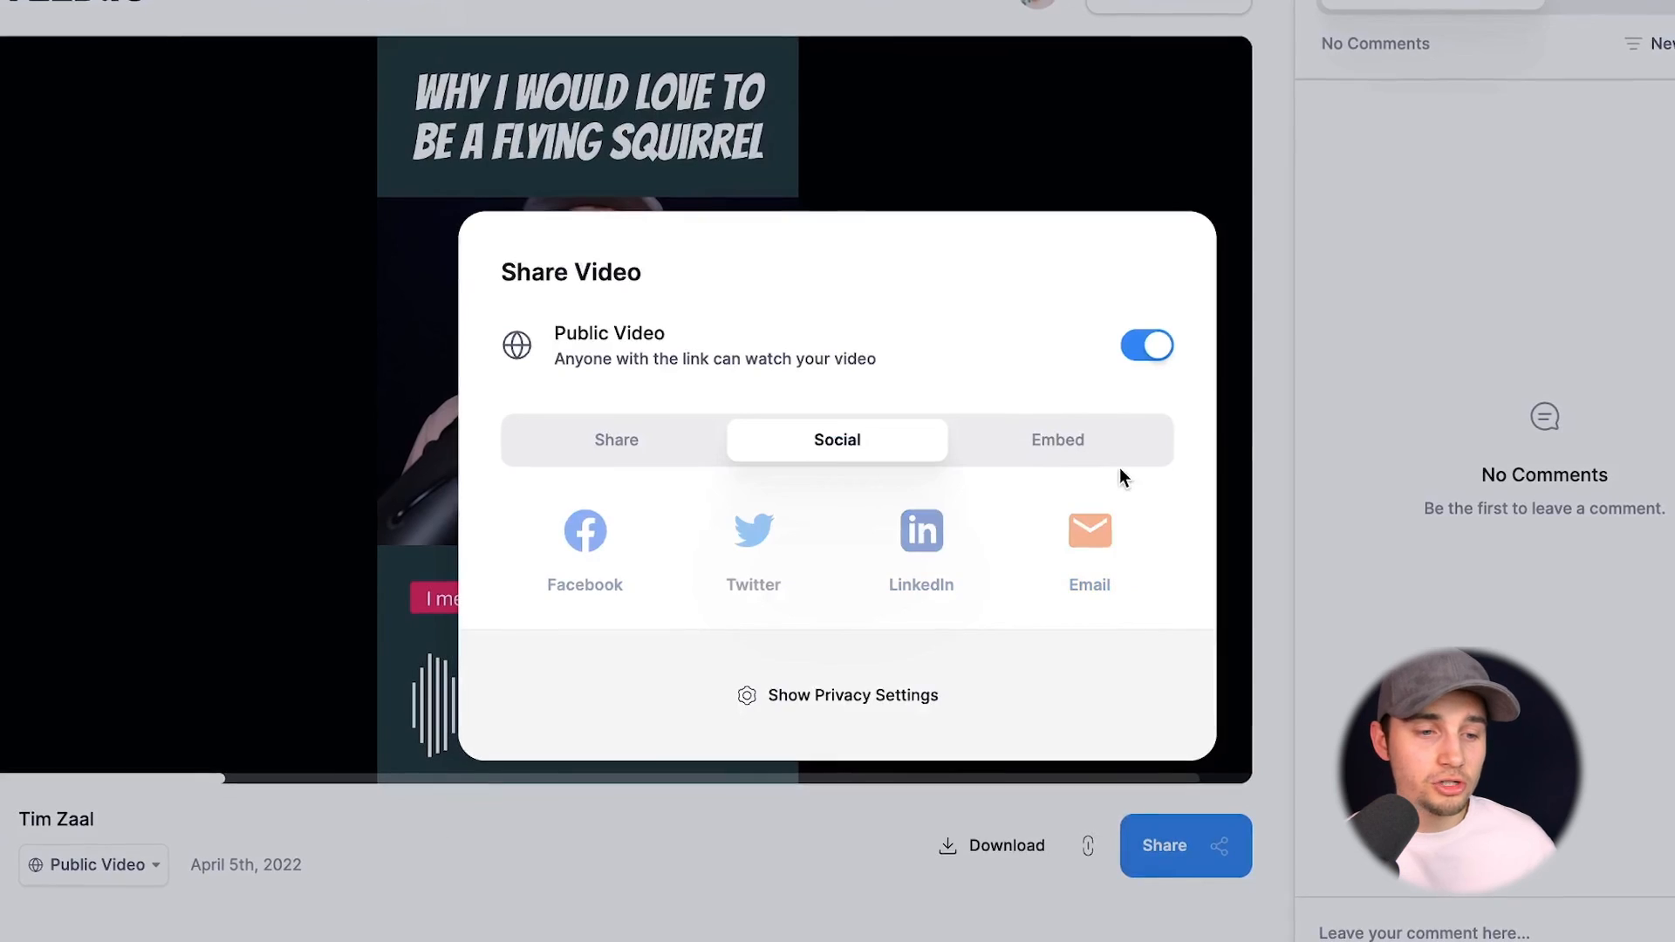
pyautogui.click(1057, 439)
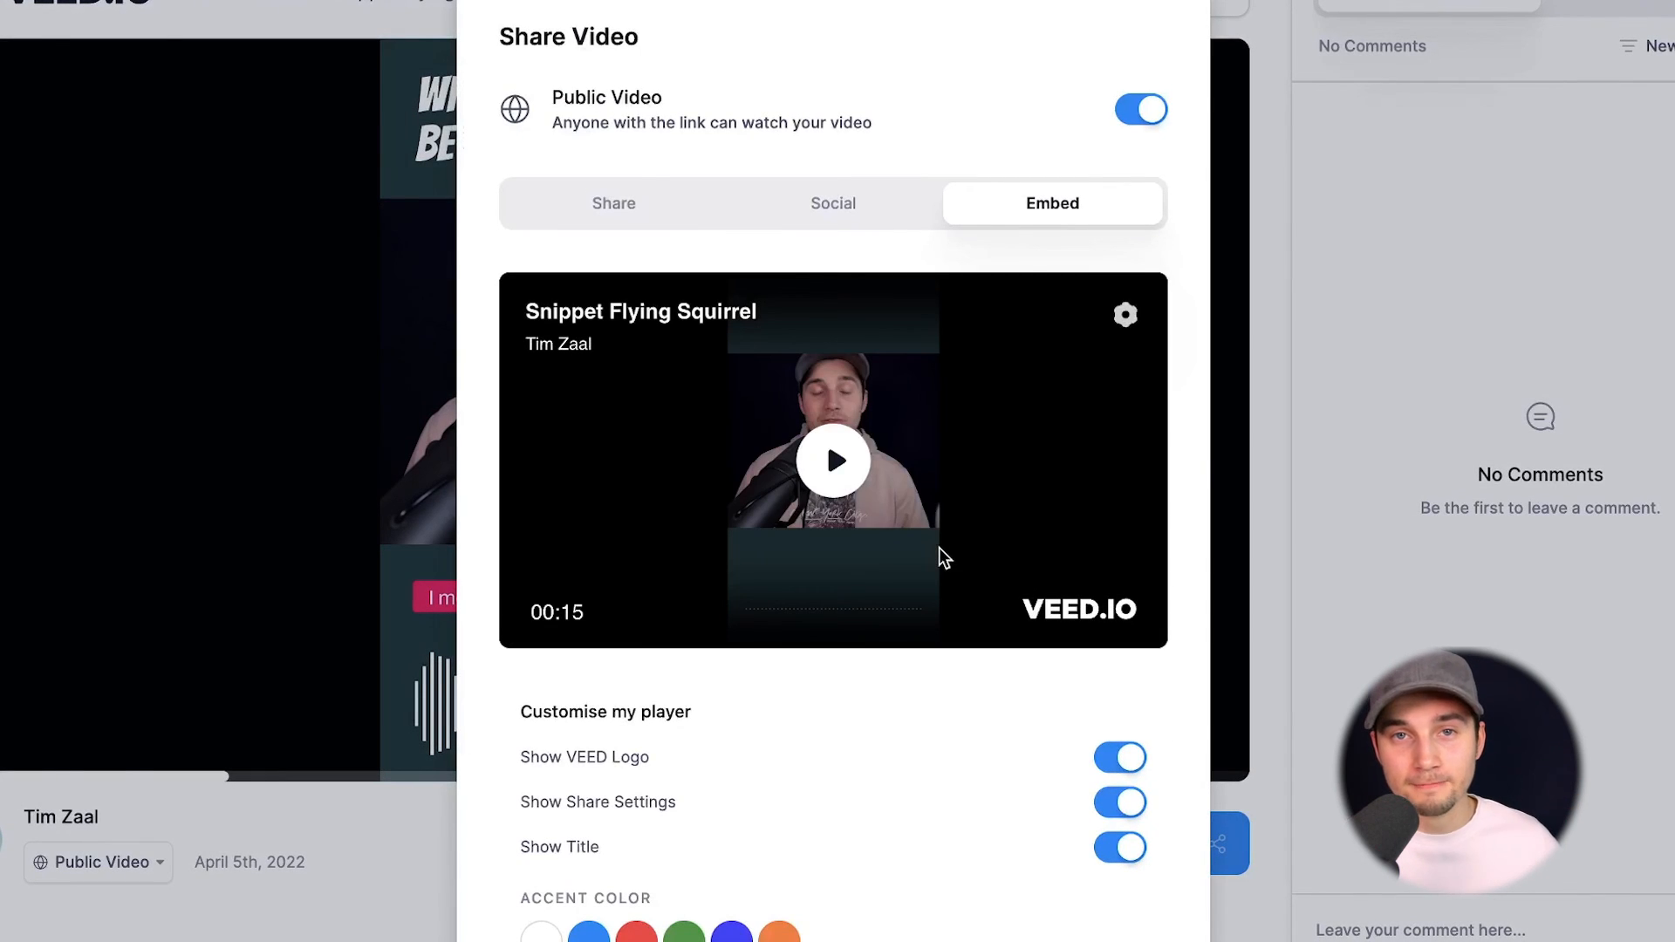